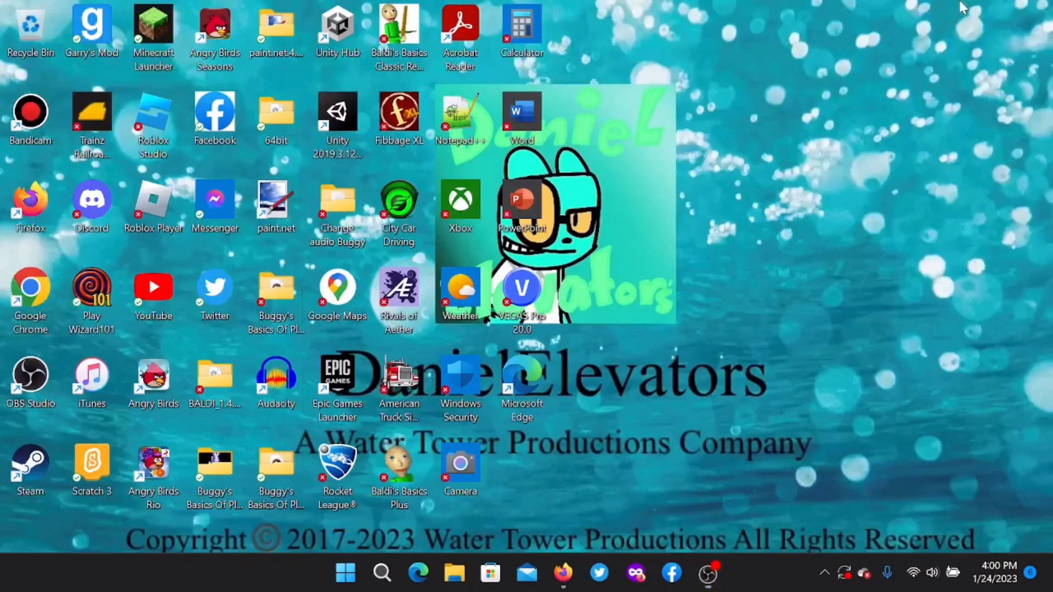
mouse_move(866, 208)
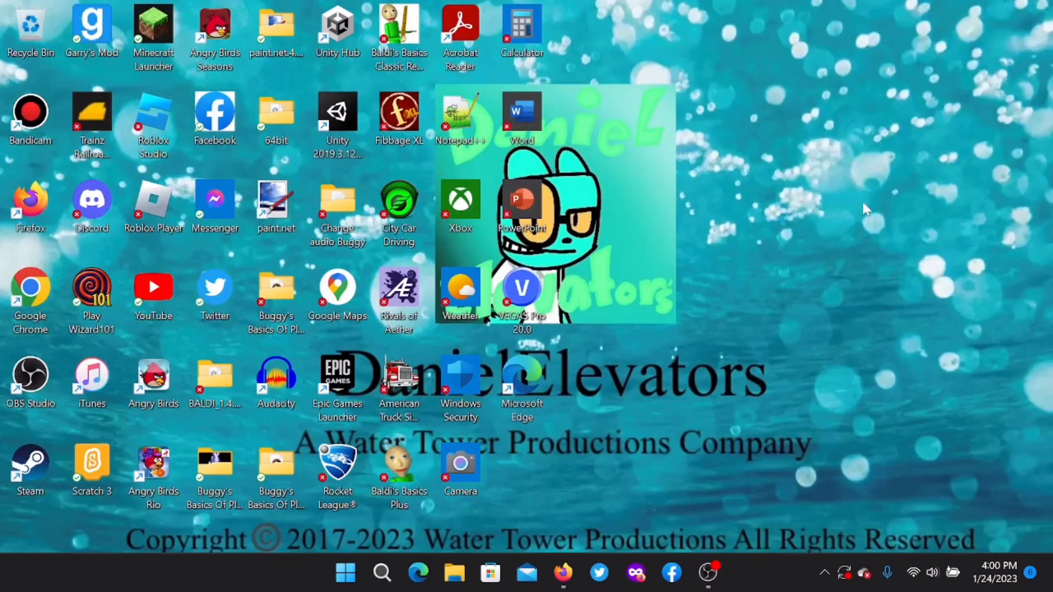
mouse_move(777, 227)
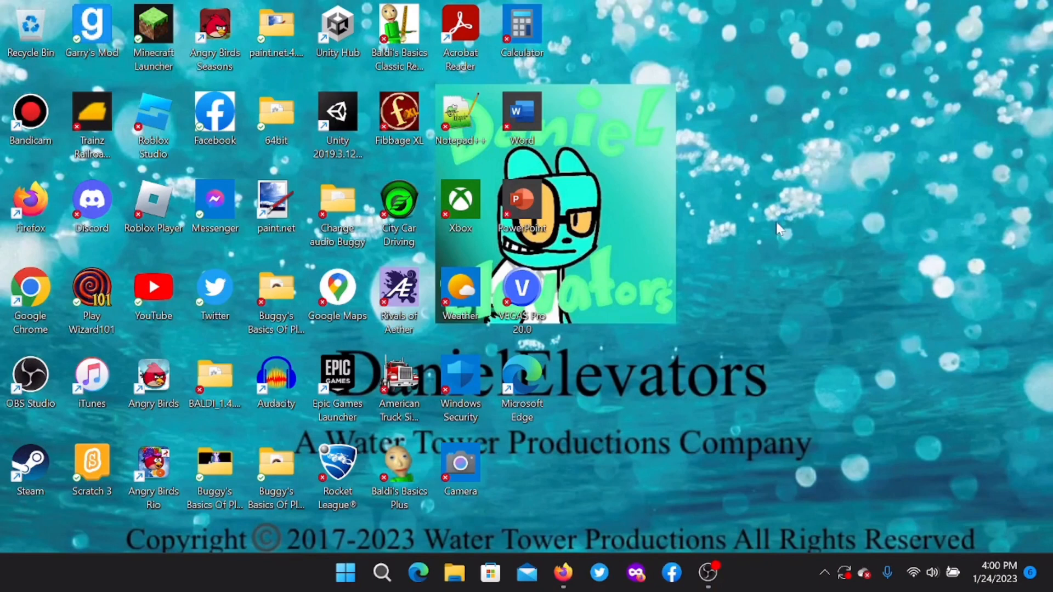
mouse_move(866, 281)
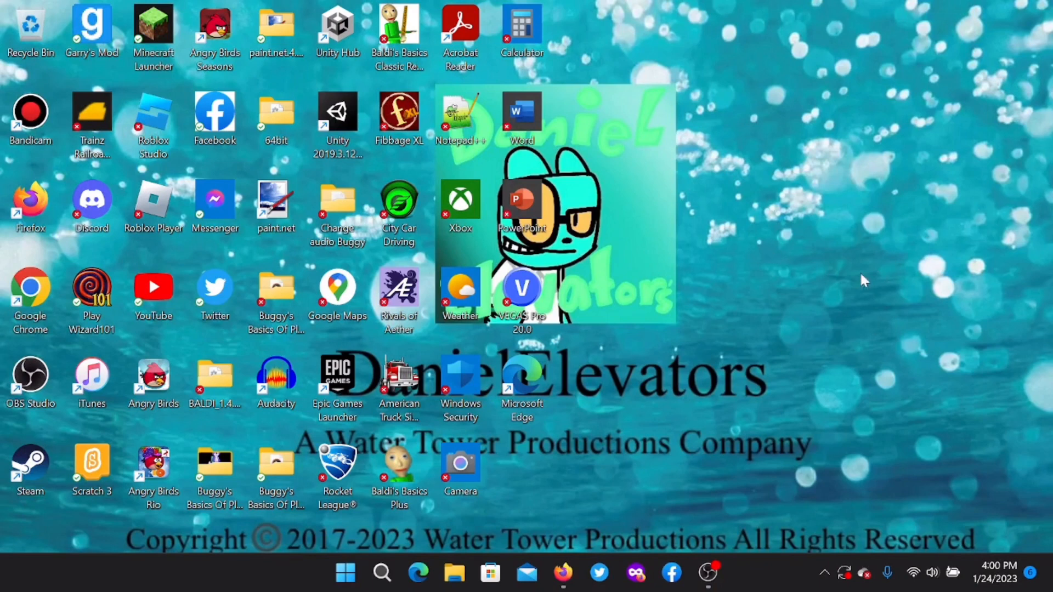
mouse_move(695, 390)
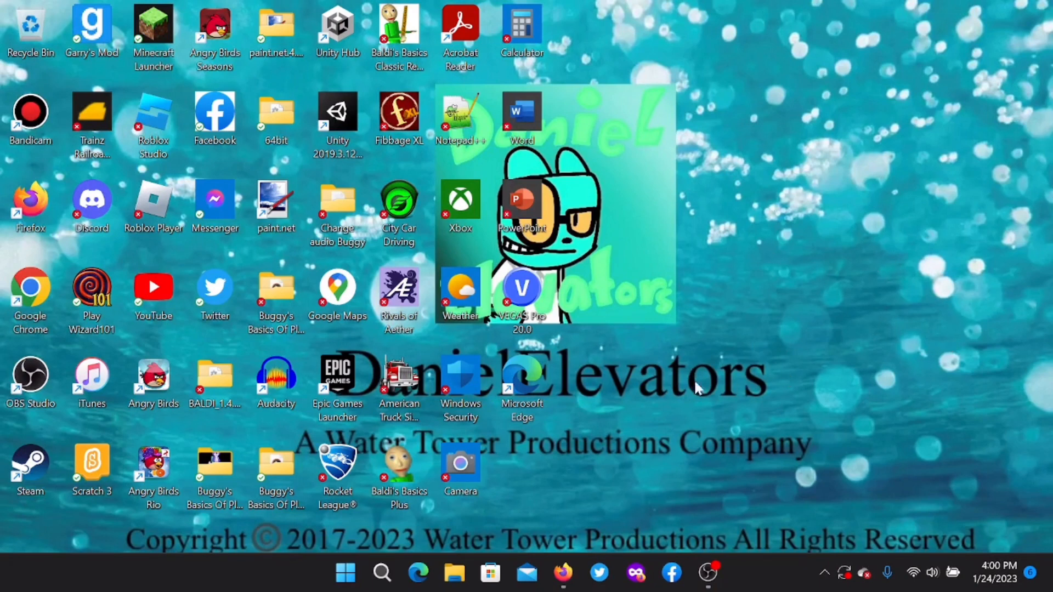
mouse_move(754, 150)
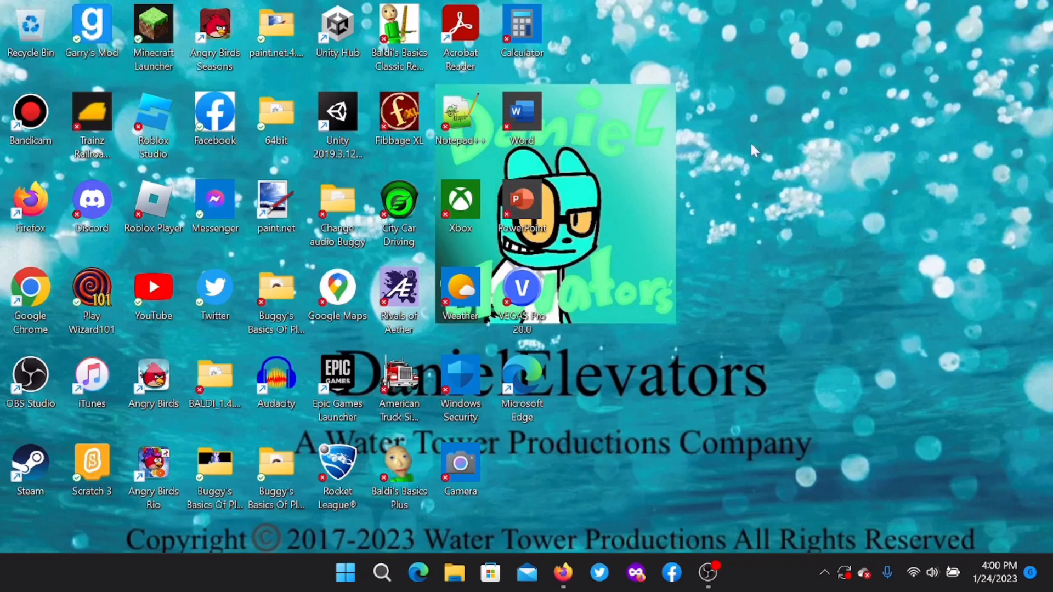
mouse_move(907, 217)
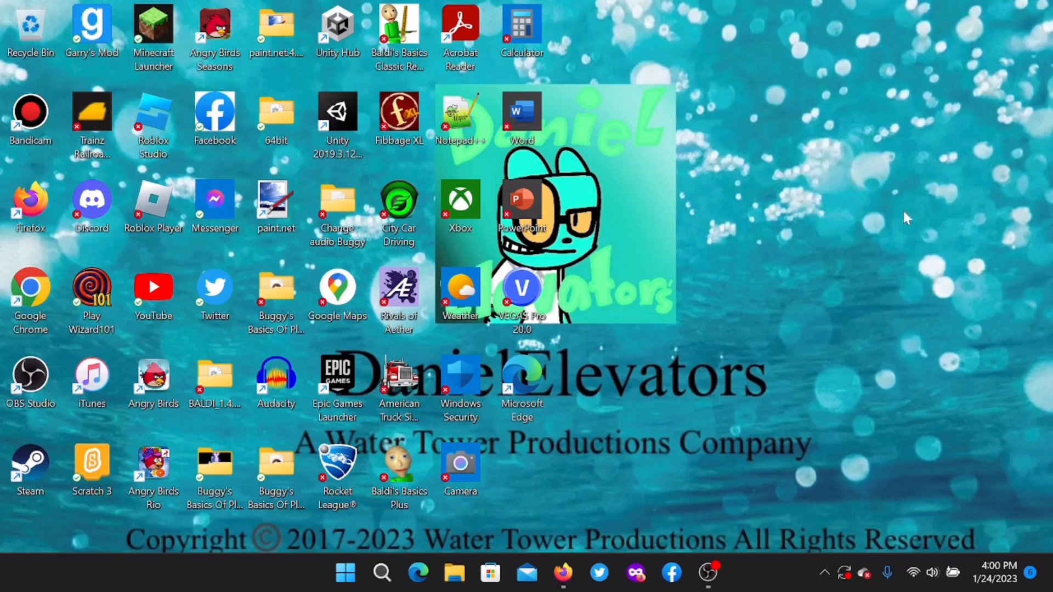
mouse_move(879, 95)
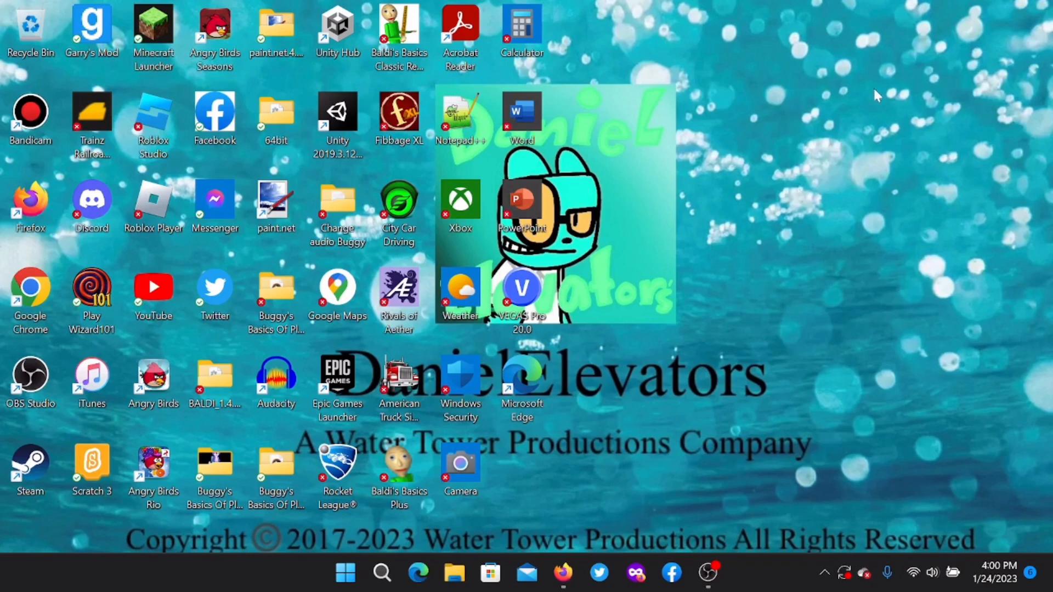
mouse_move(931, 177)
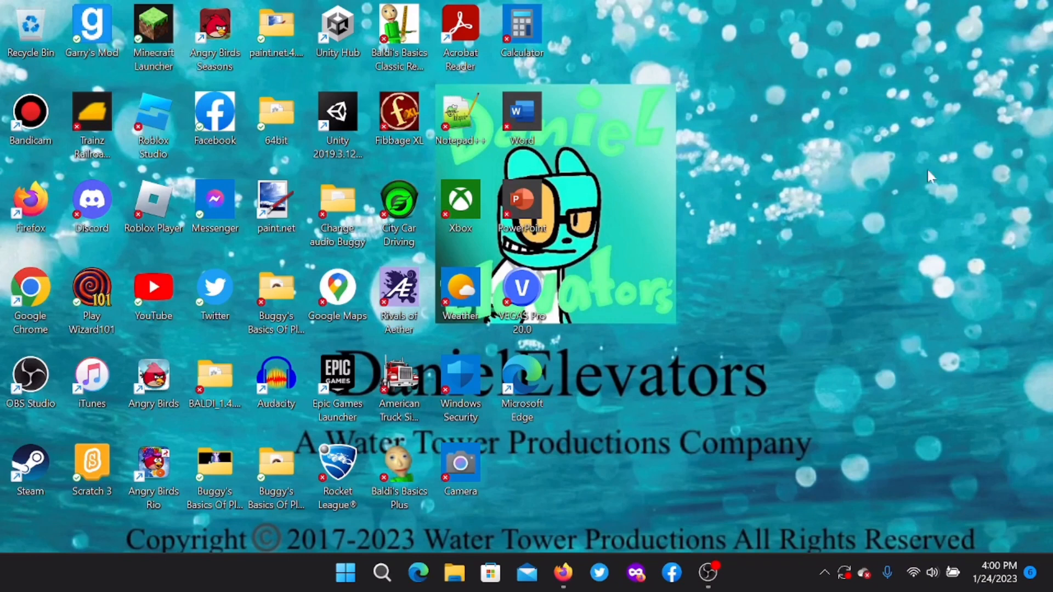
mouse_move(828, 149)
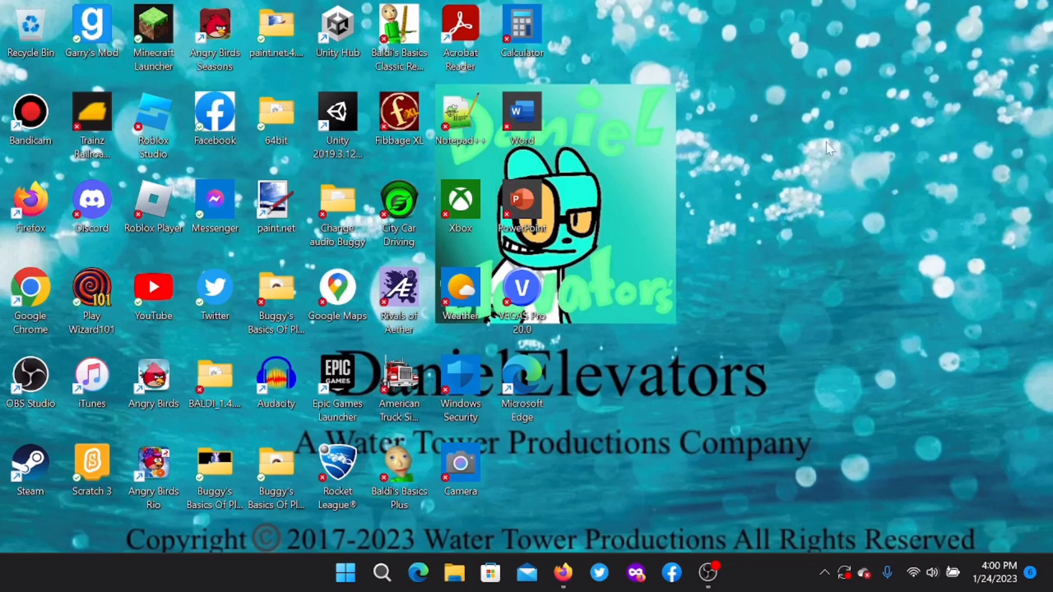
mouse_move(720, 216)
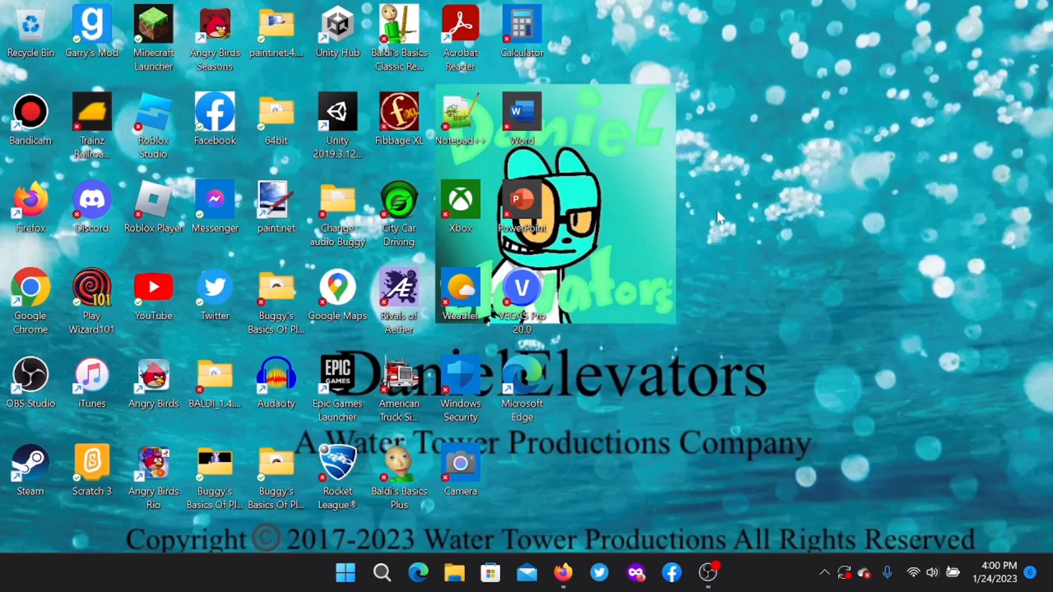
mouse_move(797, 264)
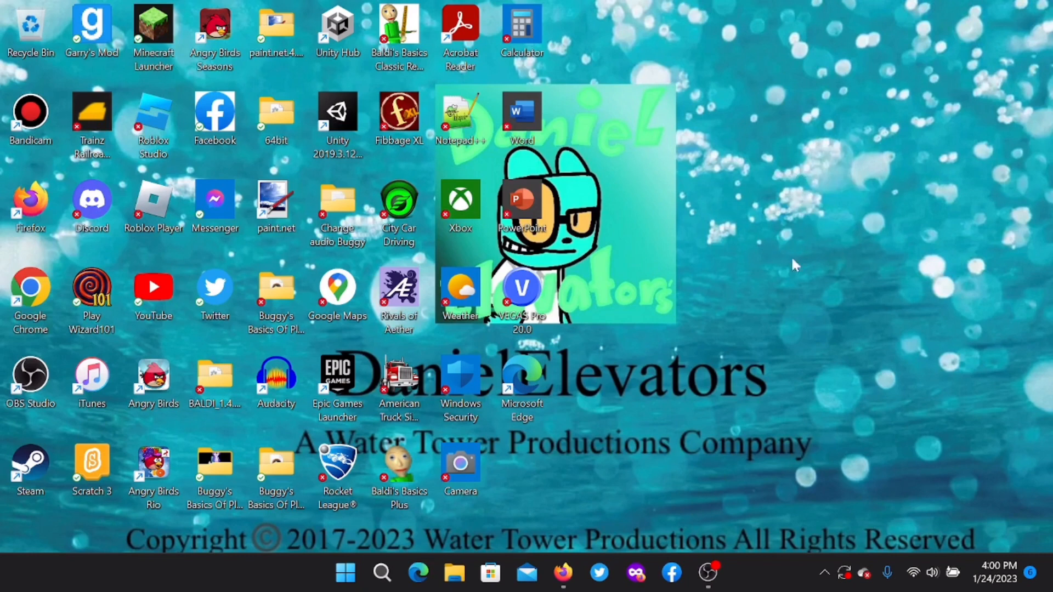
mouse_move(766, 130)
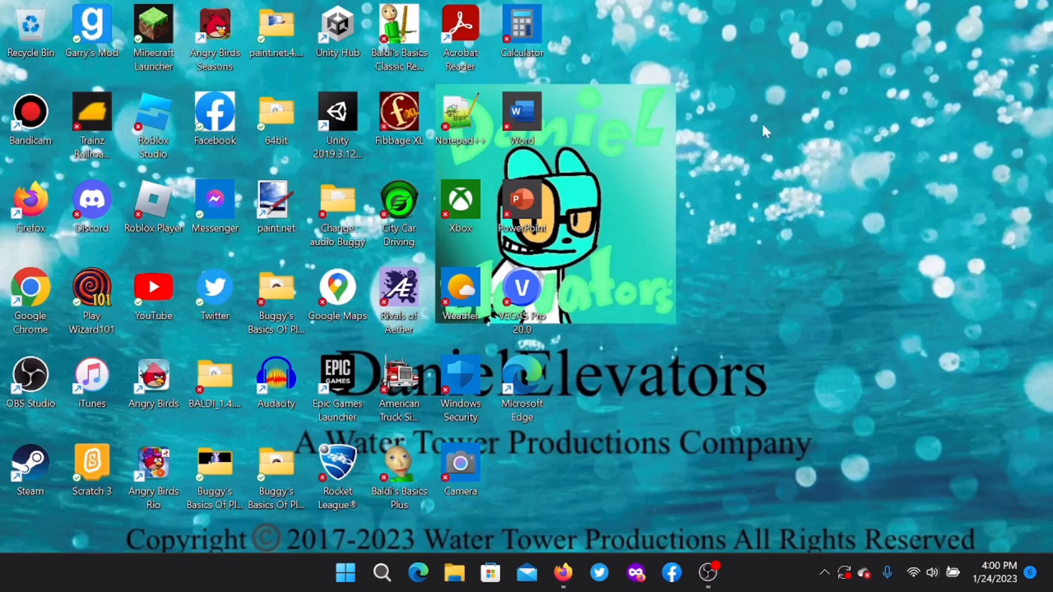
mouse_move(809, 222)
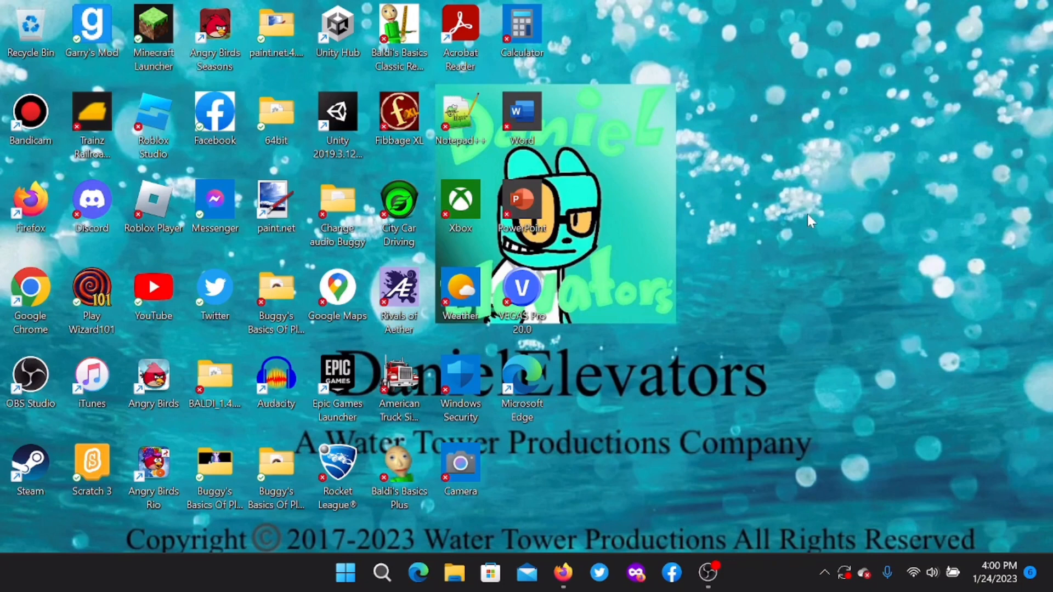
mouse_move(875, 205)
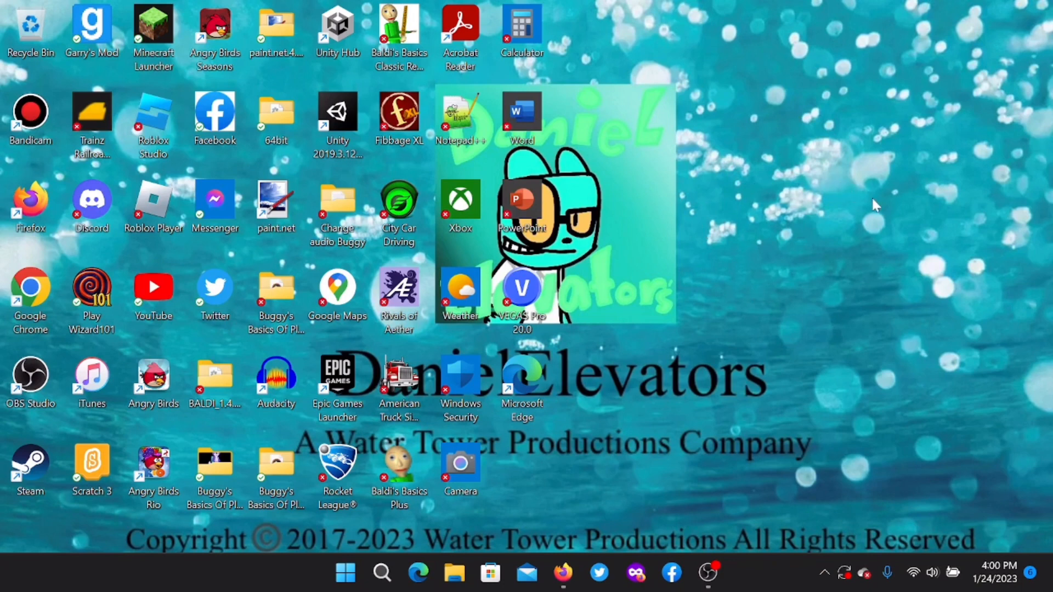
mouse_move(828, 261)
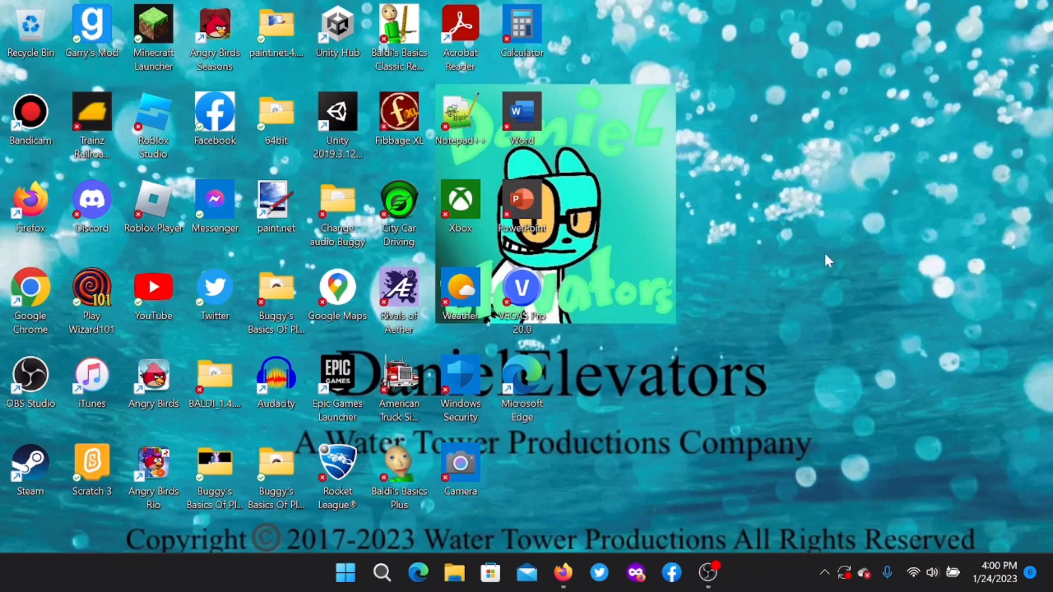
mouse_move(883, 205)
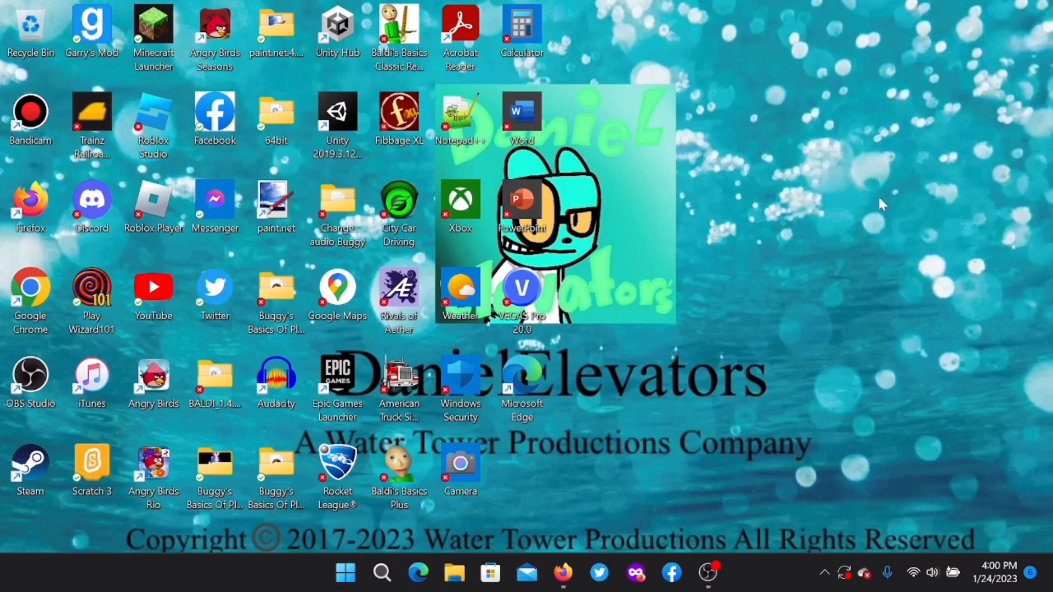
mouse_move(813, 299)
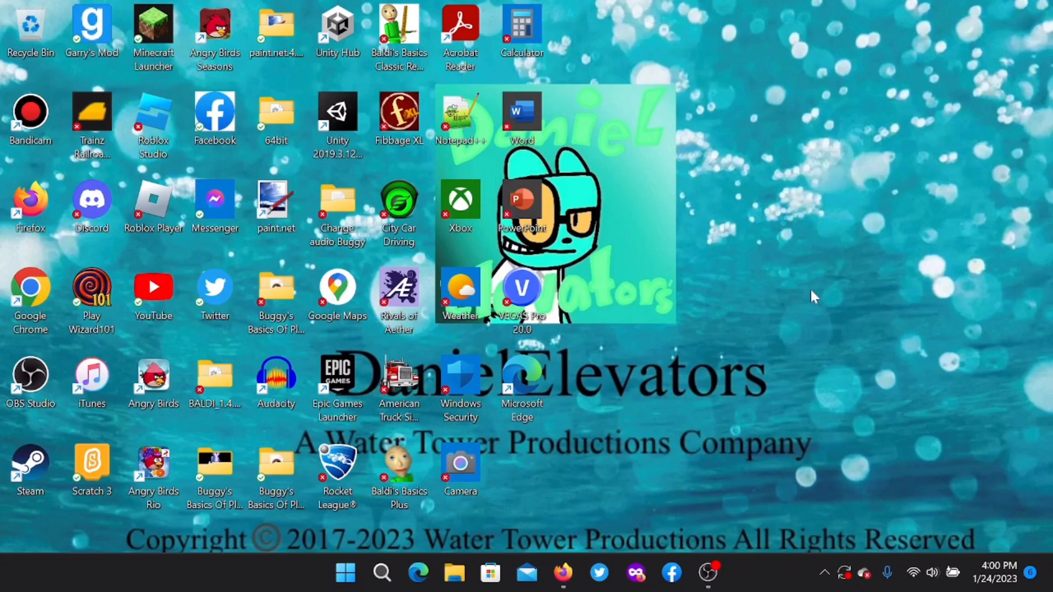
mouse_move(836, 186)
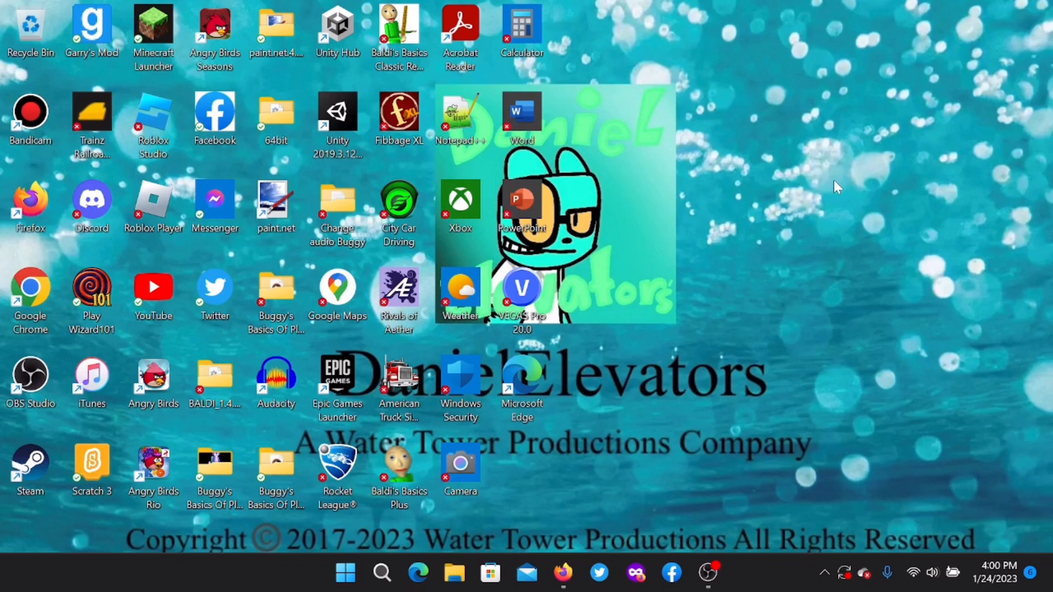
mouse_move(828, 309)
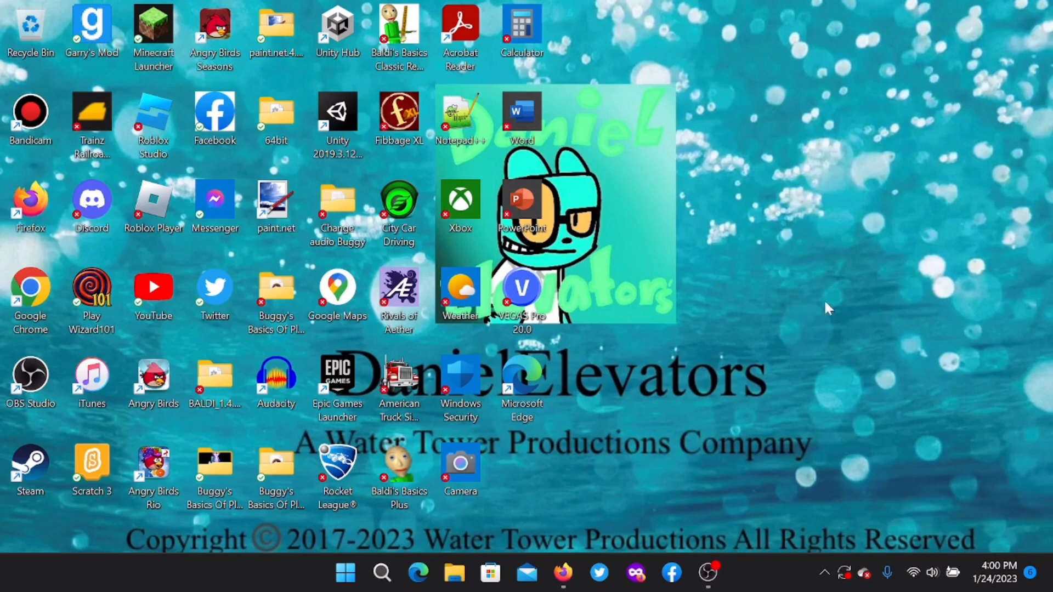
mouse_move(846, 417)
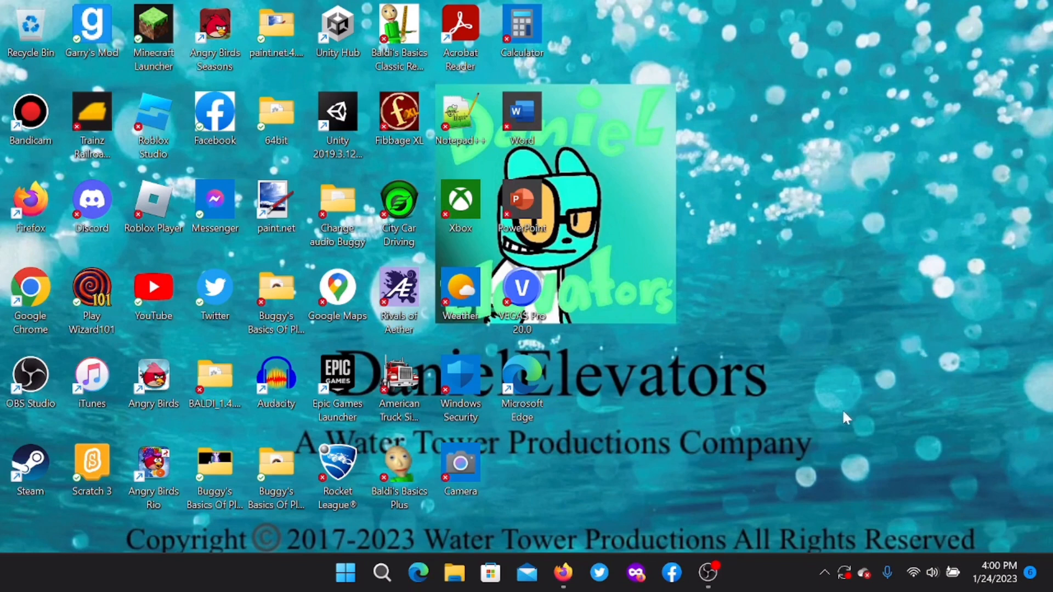
mouse_move(570, 322)
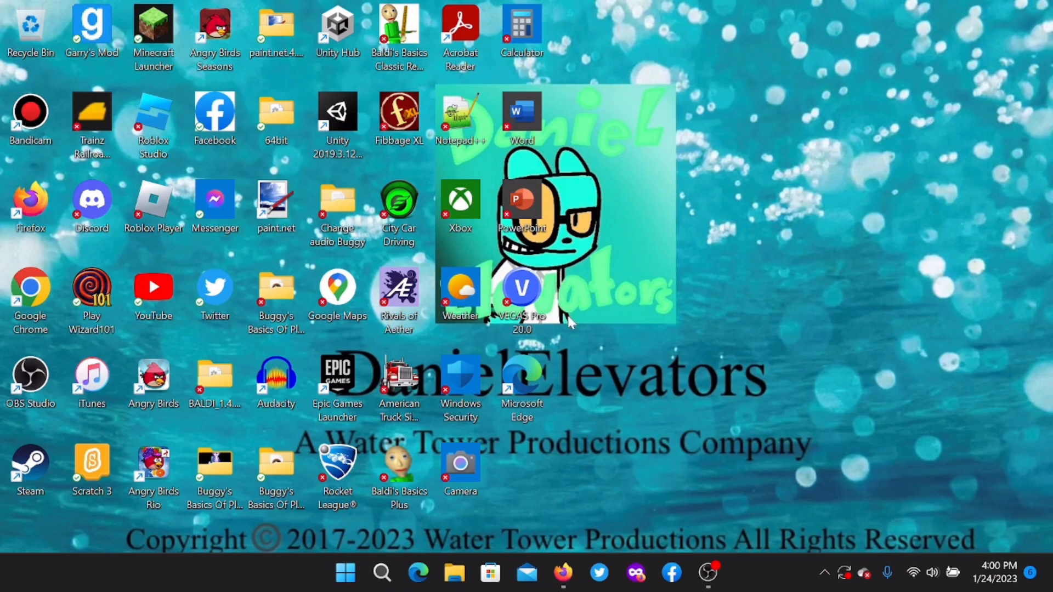
mouse_move(582, 558)
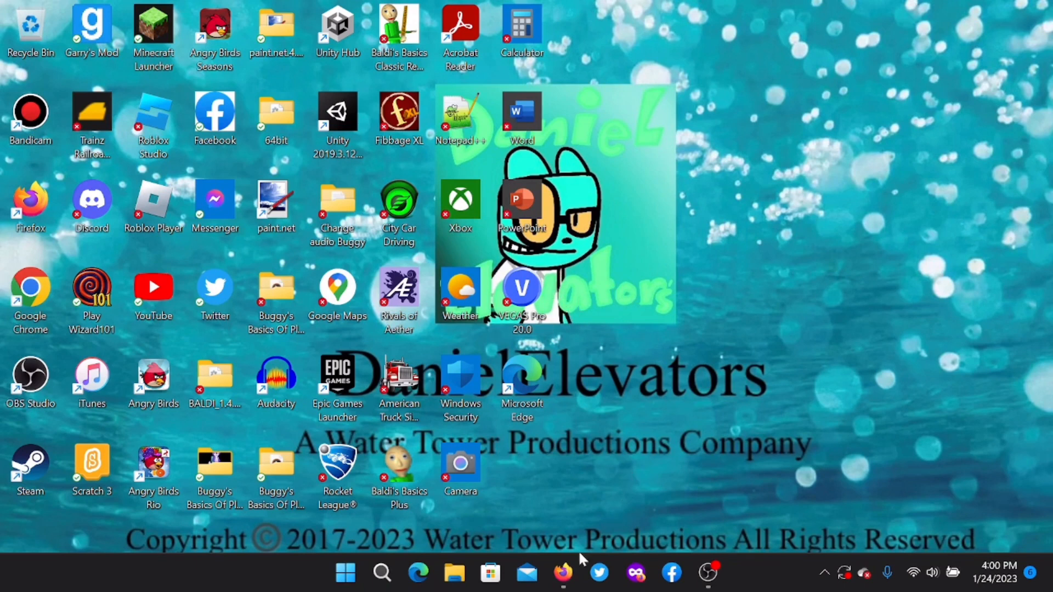
Restore Firefox and switch to the VEGAS Pro product page with its subscription plans
left_click(561, 572)
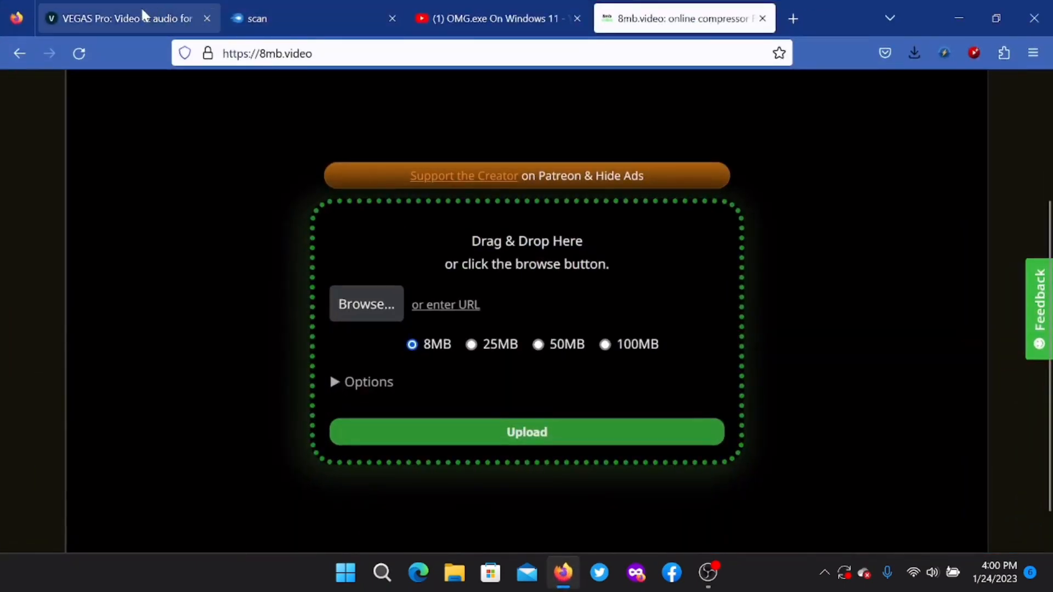
left_click(121, 19)
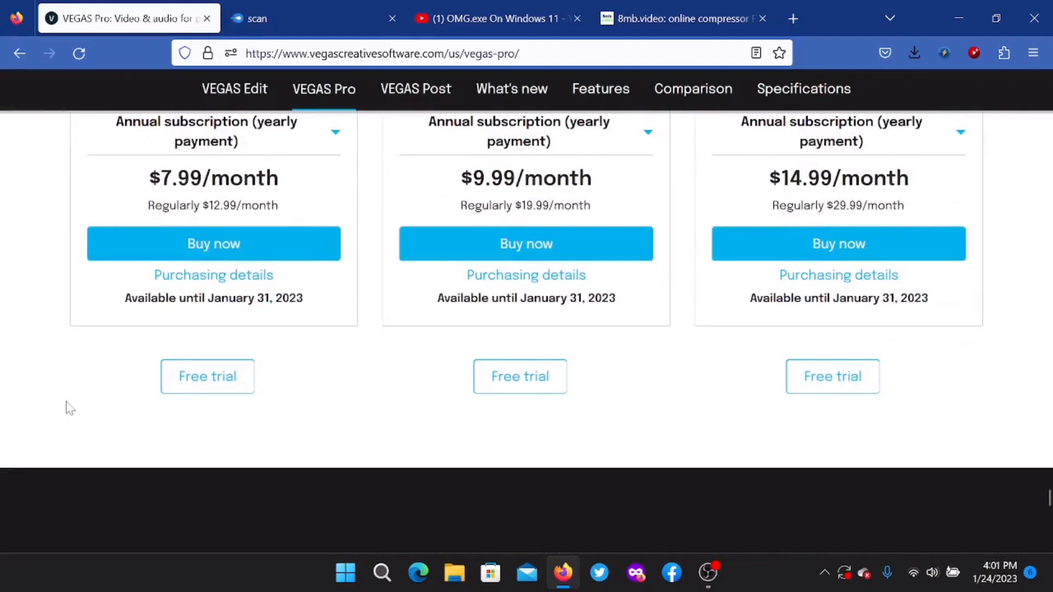
mouse_move(363, 402)
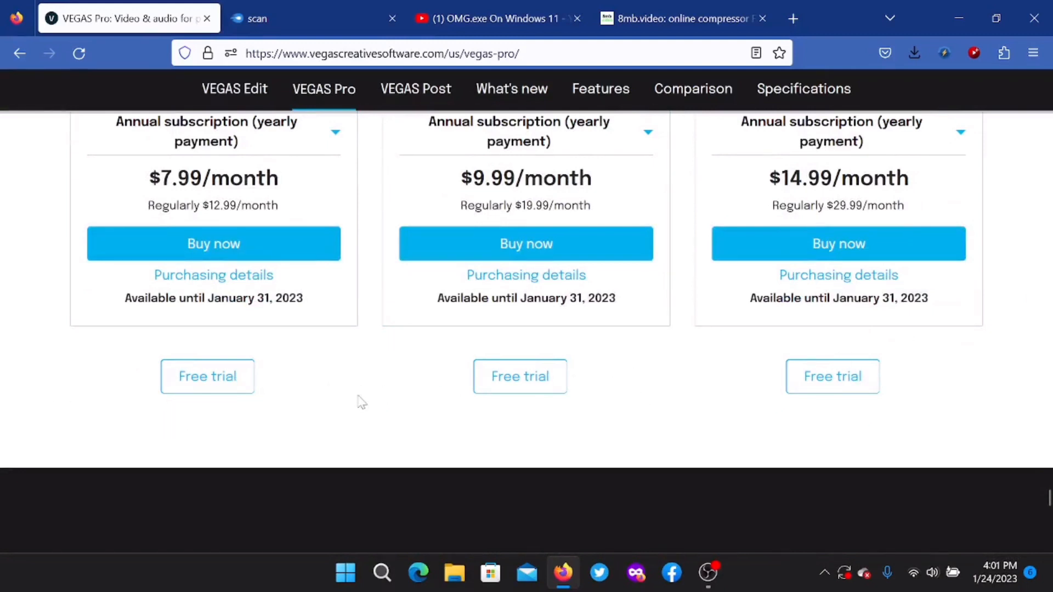
mouse_move(635, 367)
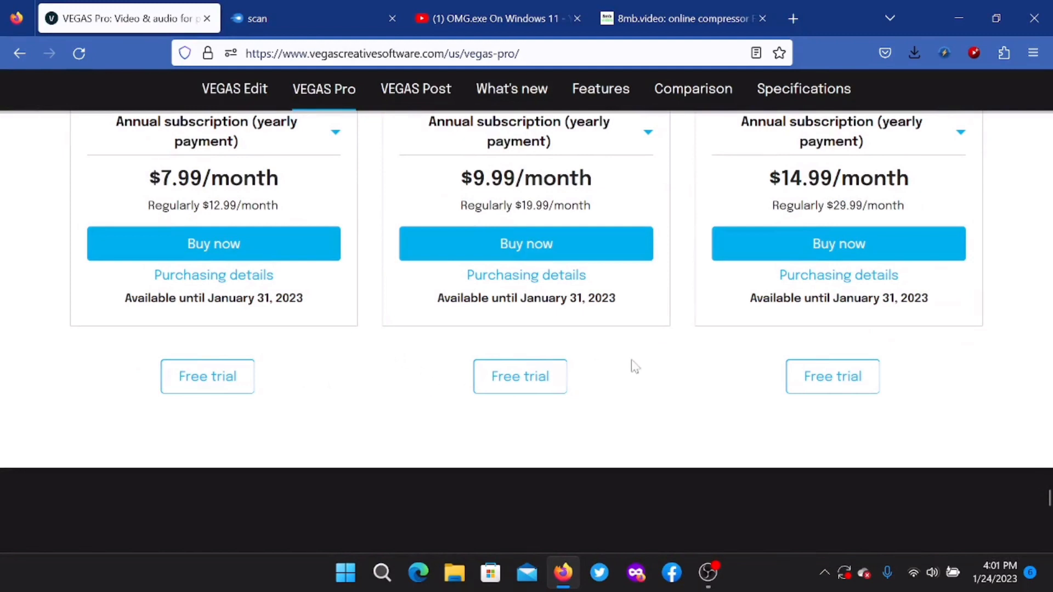
mouse_move(914, 496)
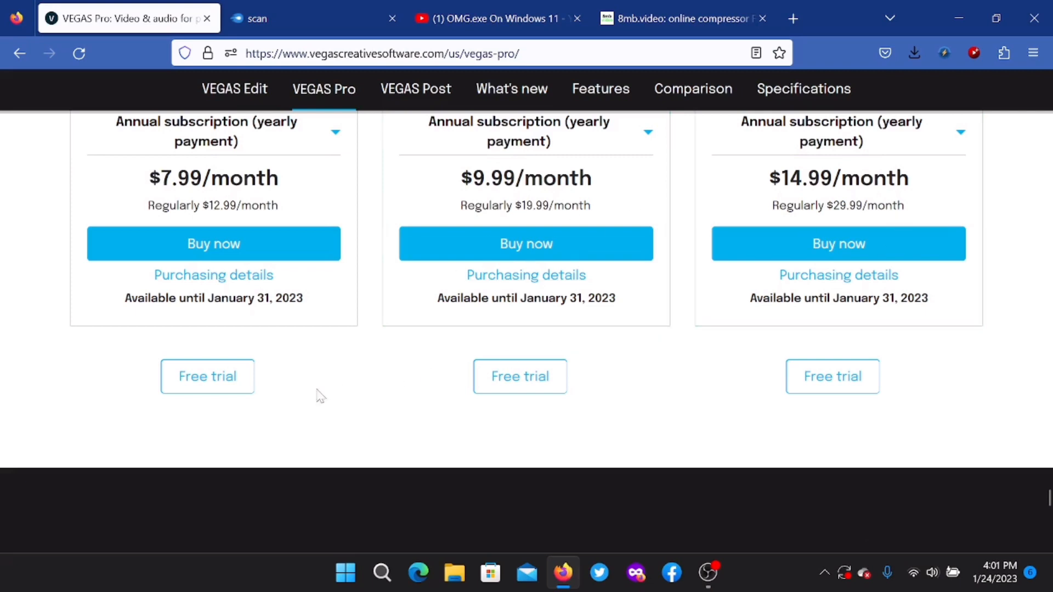
mouse_move(768, 465)
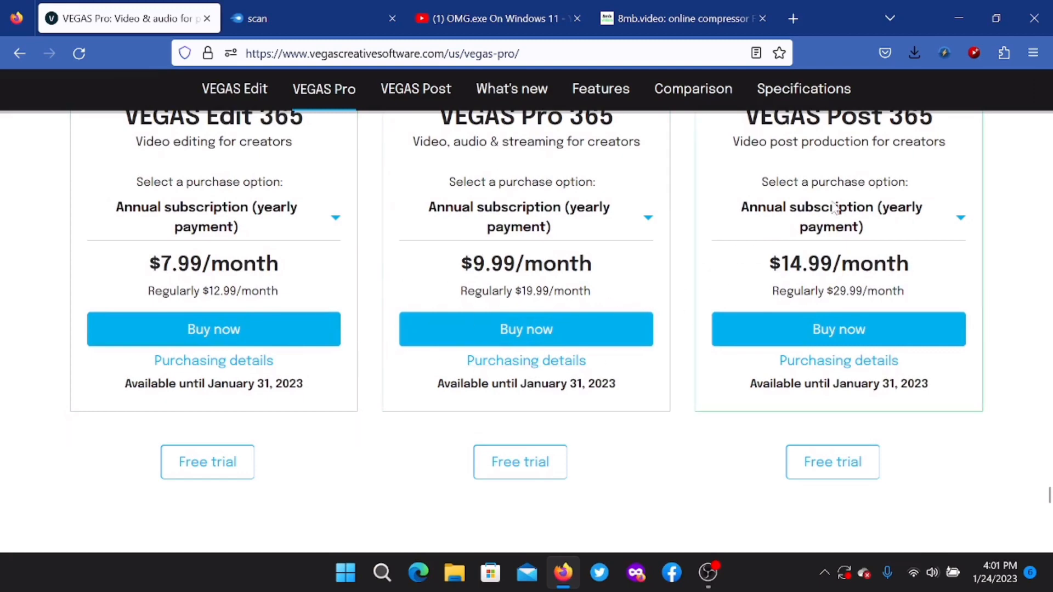
Switch to the MediaFire download page for the 5.54 MB scan.veg file
left_click(282, 18)
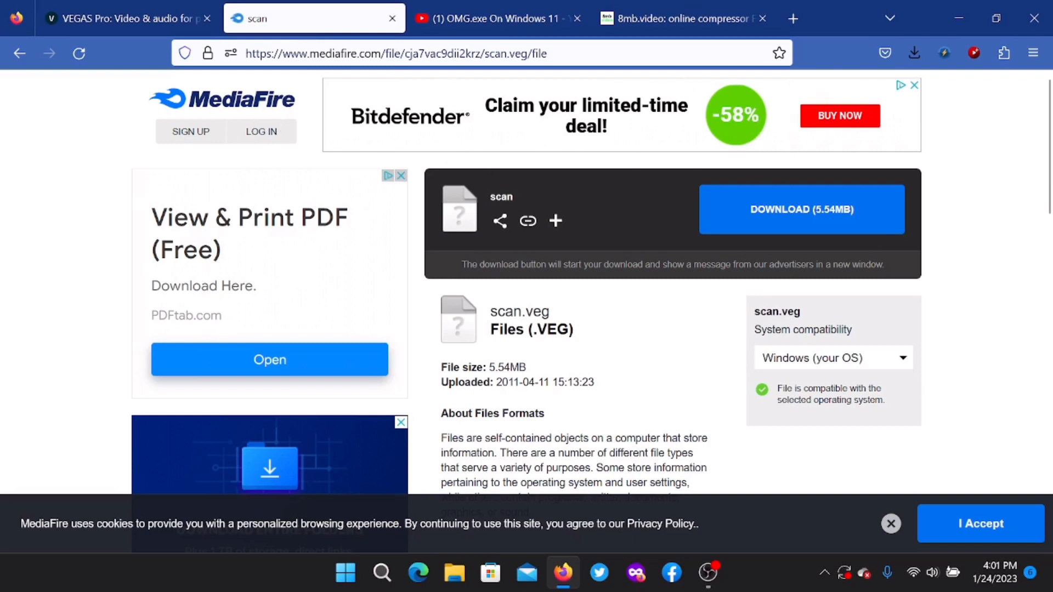
mouse_move(148, 153)
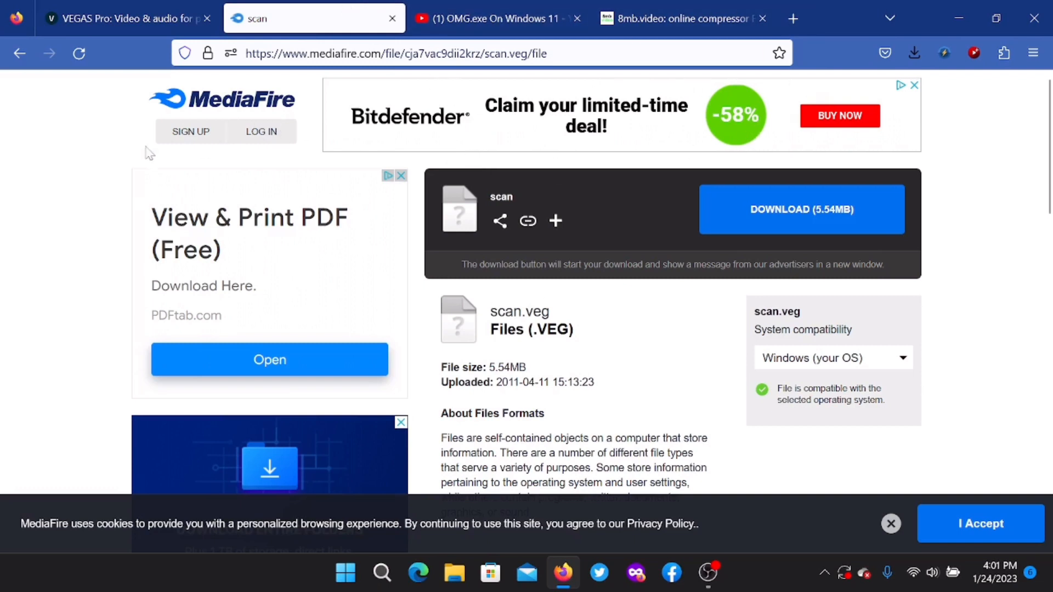
mouse_move(598, 333)
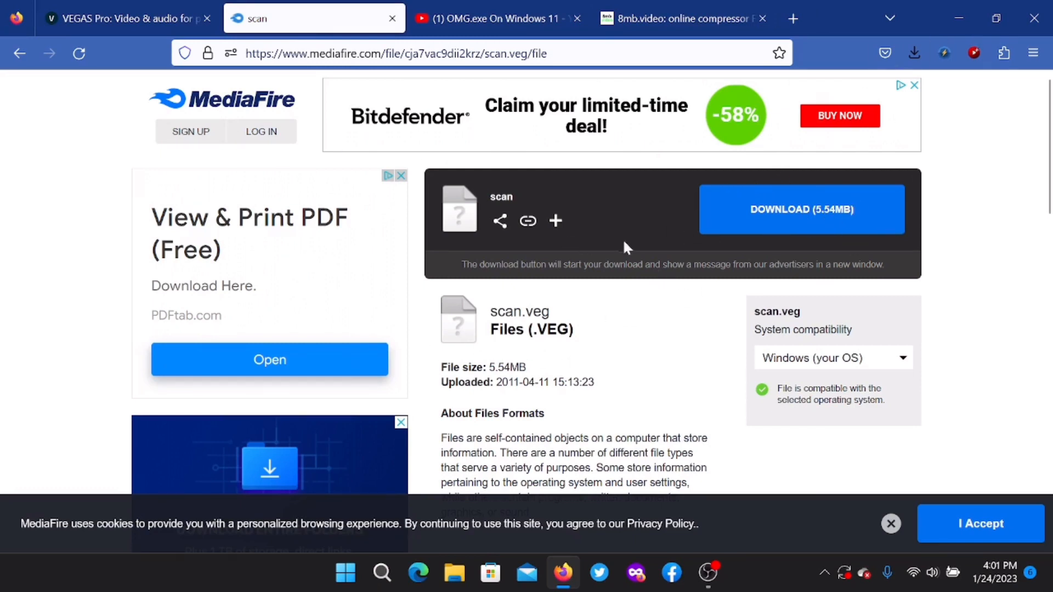
mouse_move(596, 381)
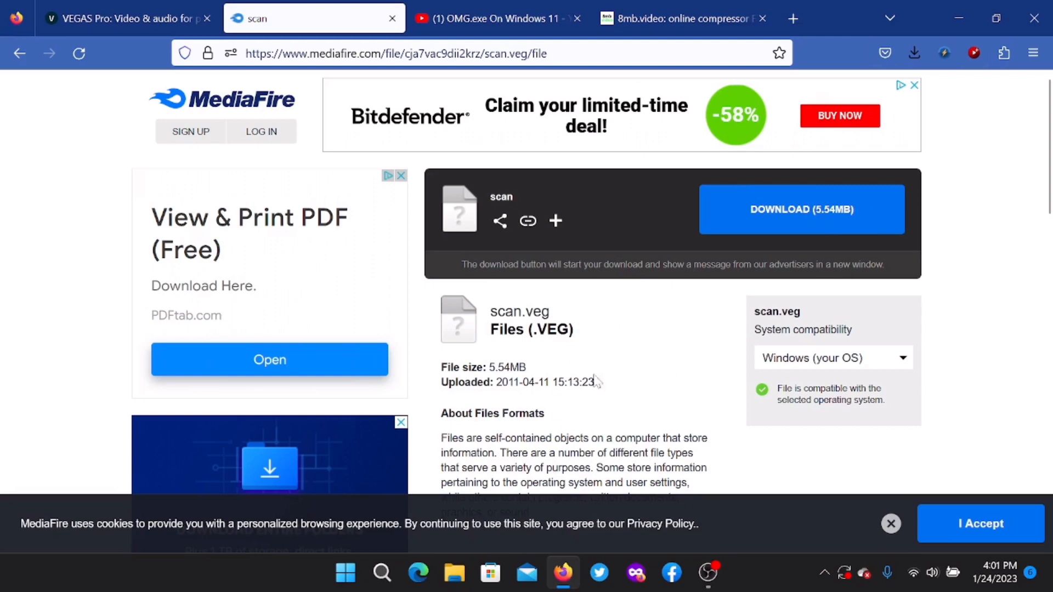
Copy the youtu.be short share link of the OMG.exe On Windows 11 video
left_click(497, 18)
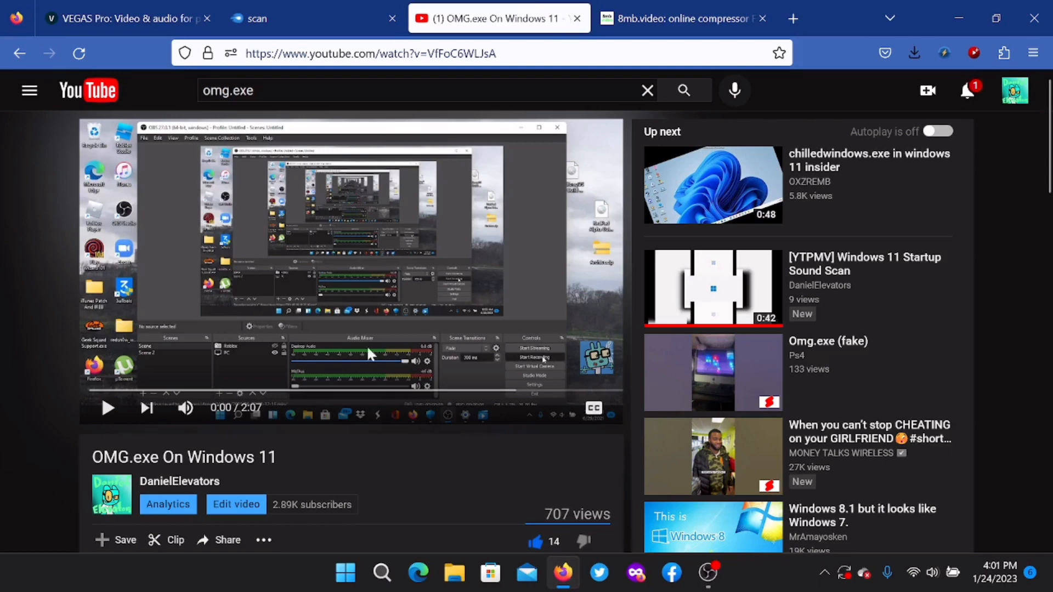
scroll("down", 3)
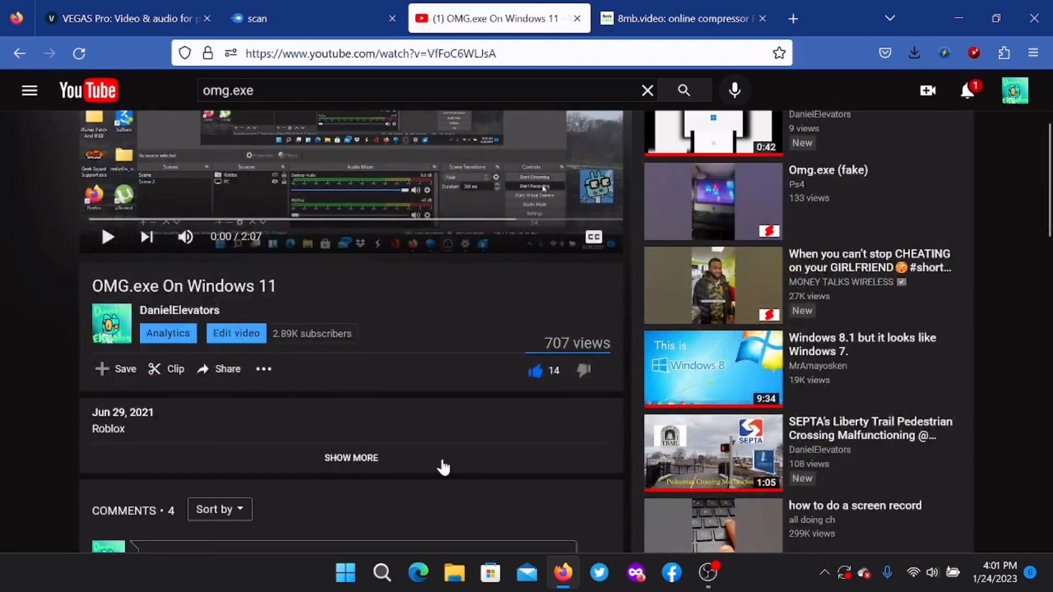
scroll("down", 3)
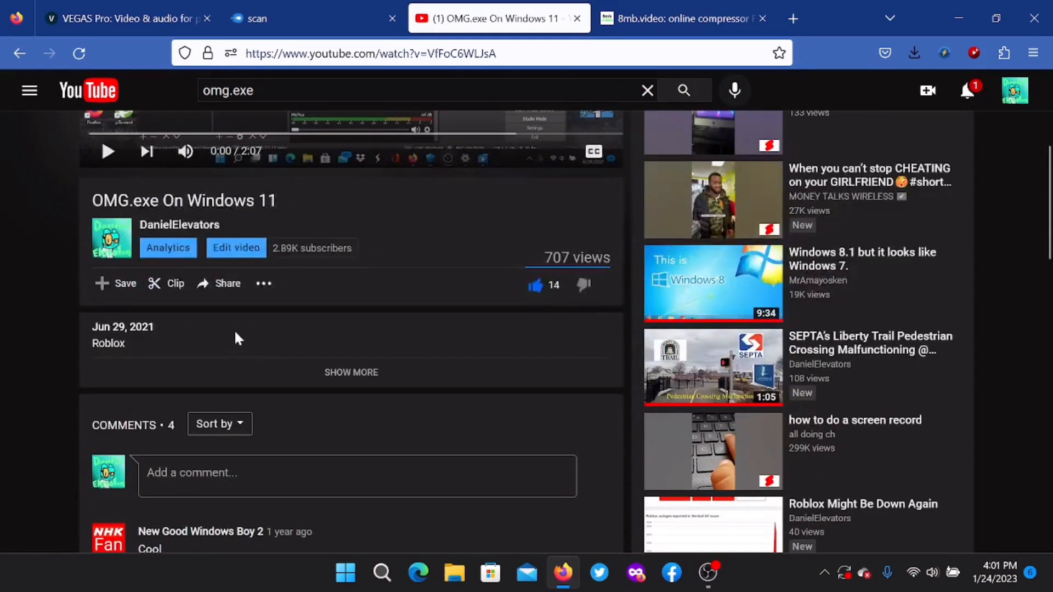
left_click(227, 283)
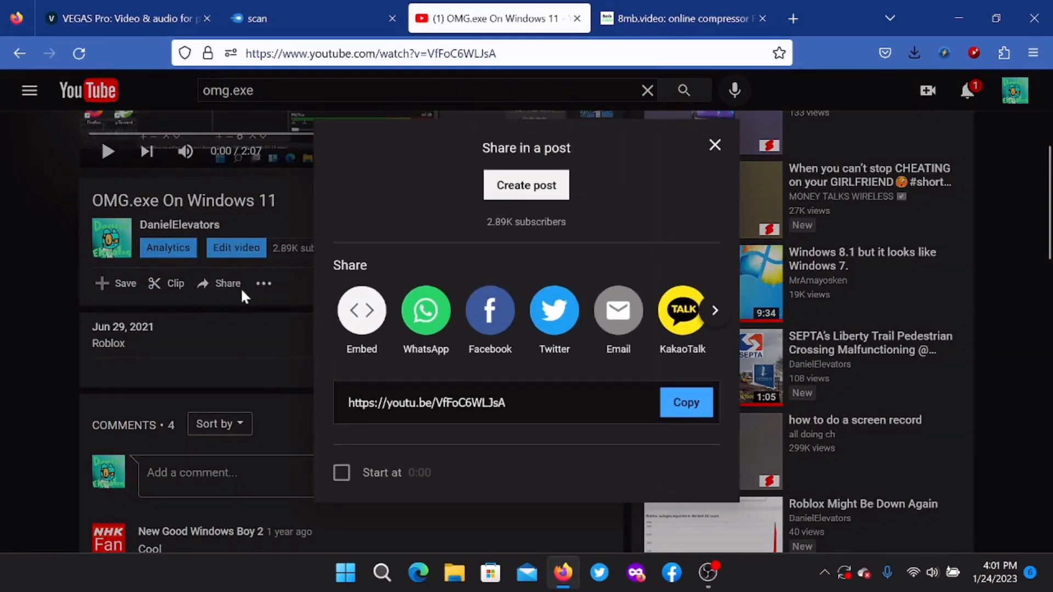
left_click(686, 402)
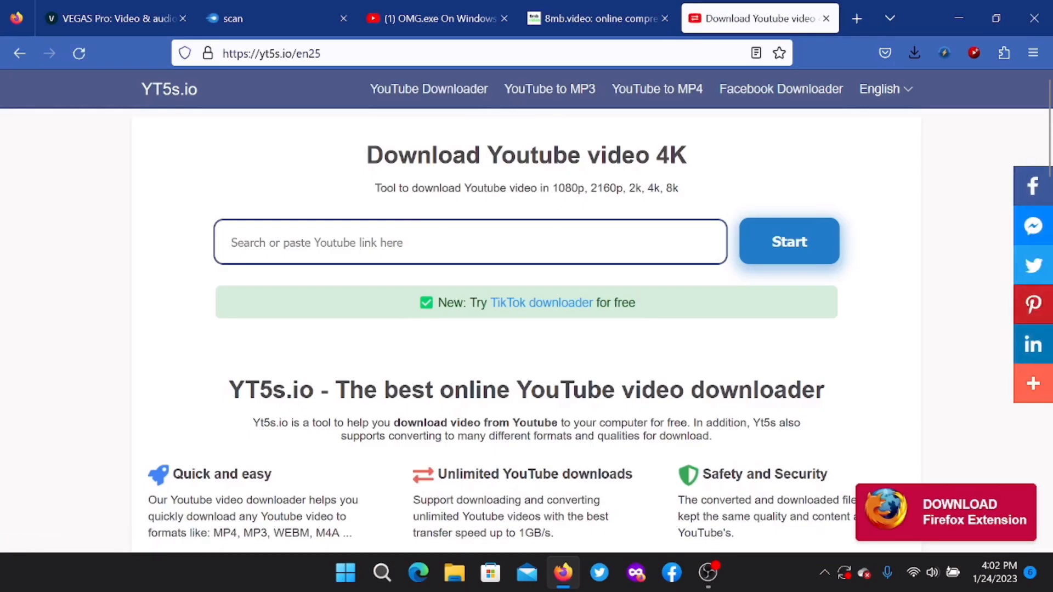
Paste the YouTube link into YT5s.io and download the video as 720p MP4
left_click(788, 241)
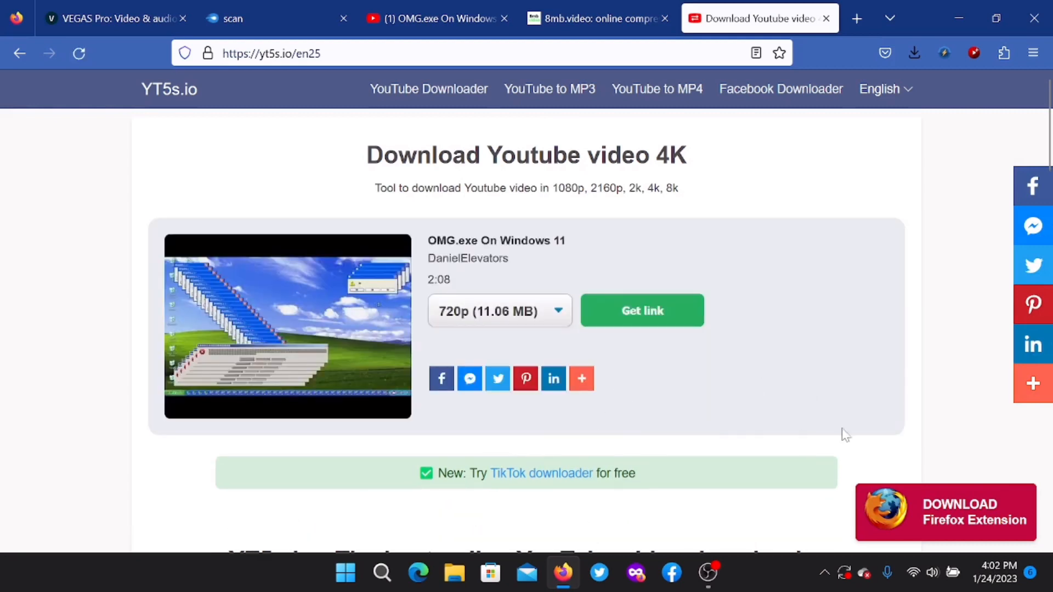
left_click(500, 311)
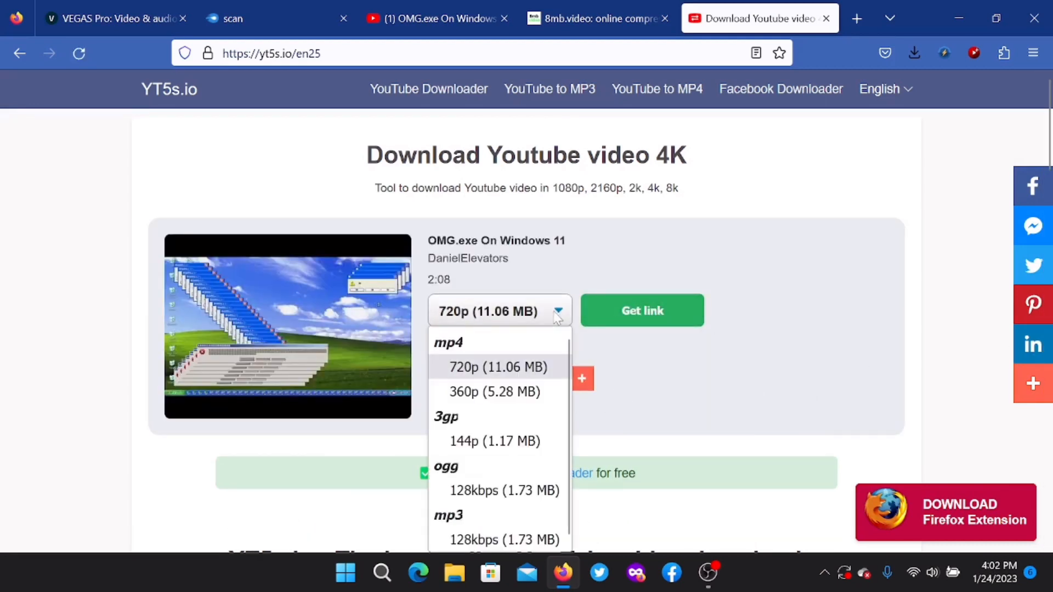
left_click(640, 311)
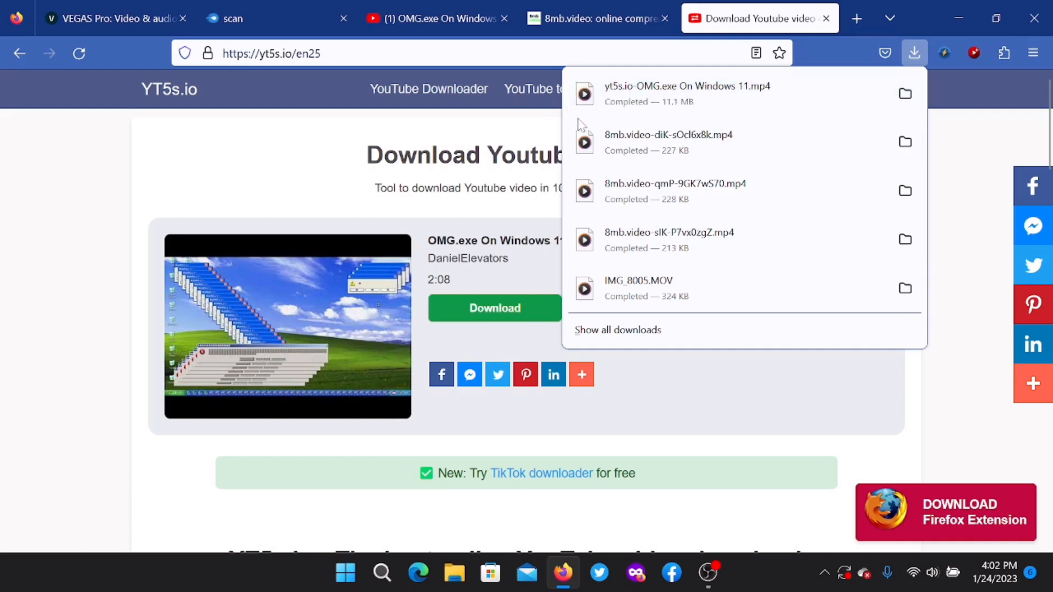
mouse_move(282, 186)
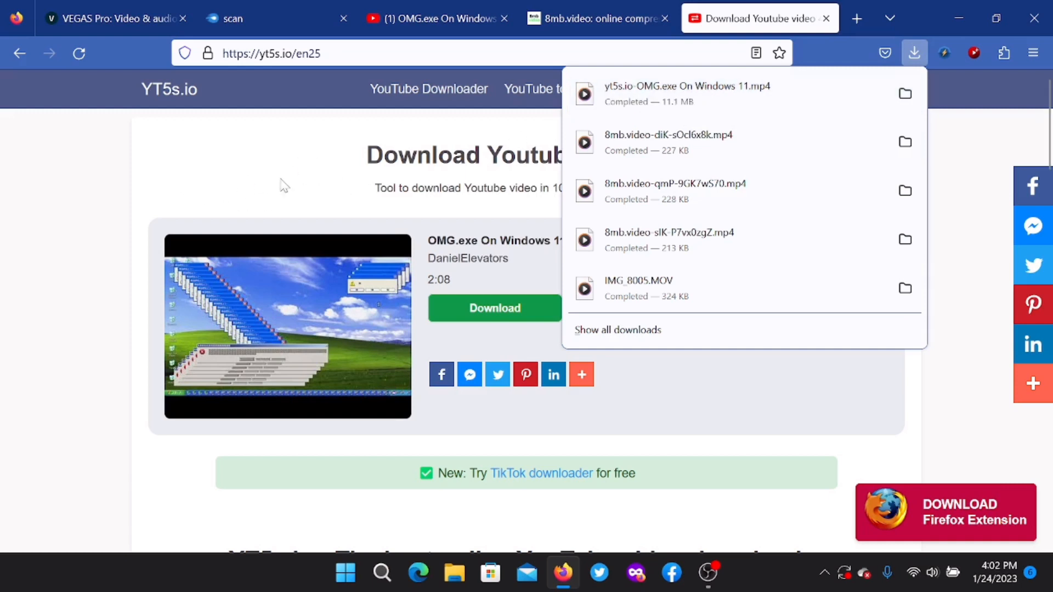
mouse_move(182, 207)
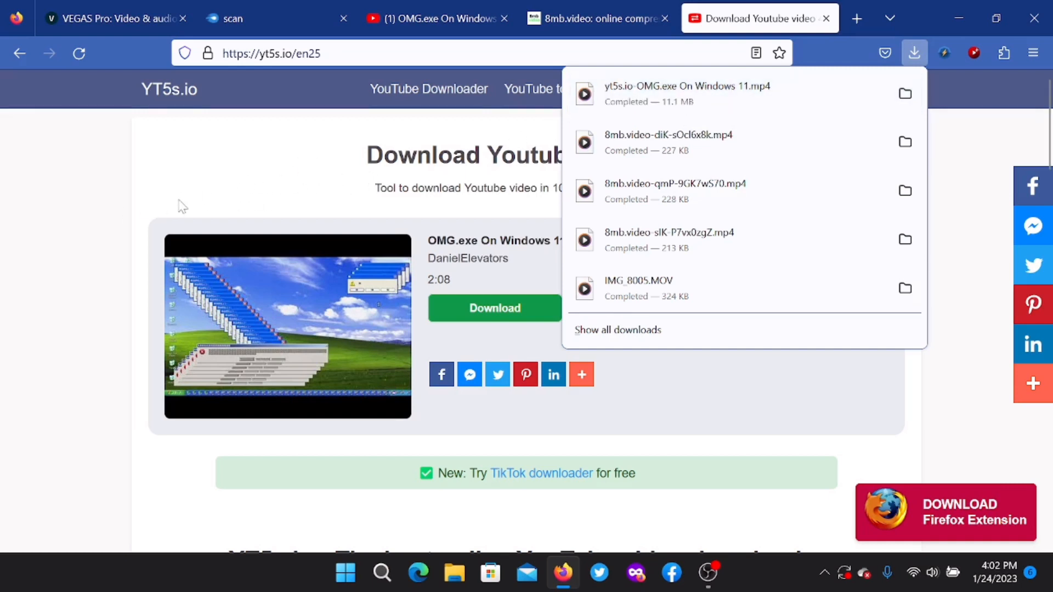
mouse_move(229, 181)
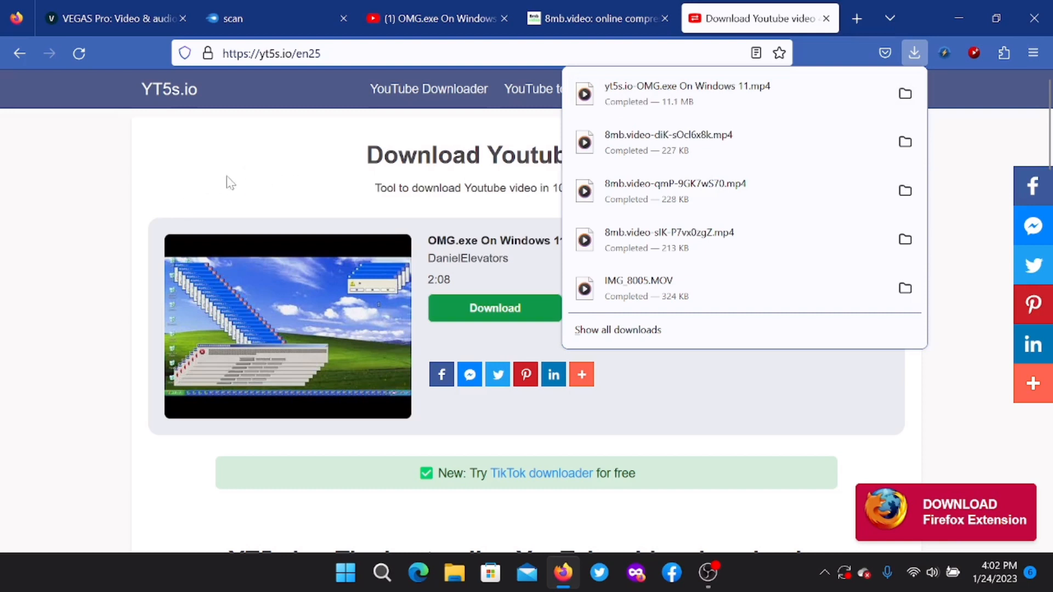
mouse_move(658, 125)
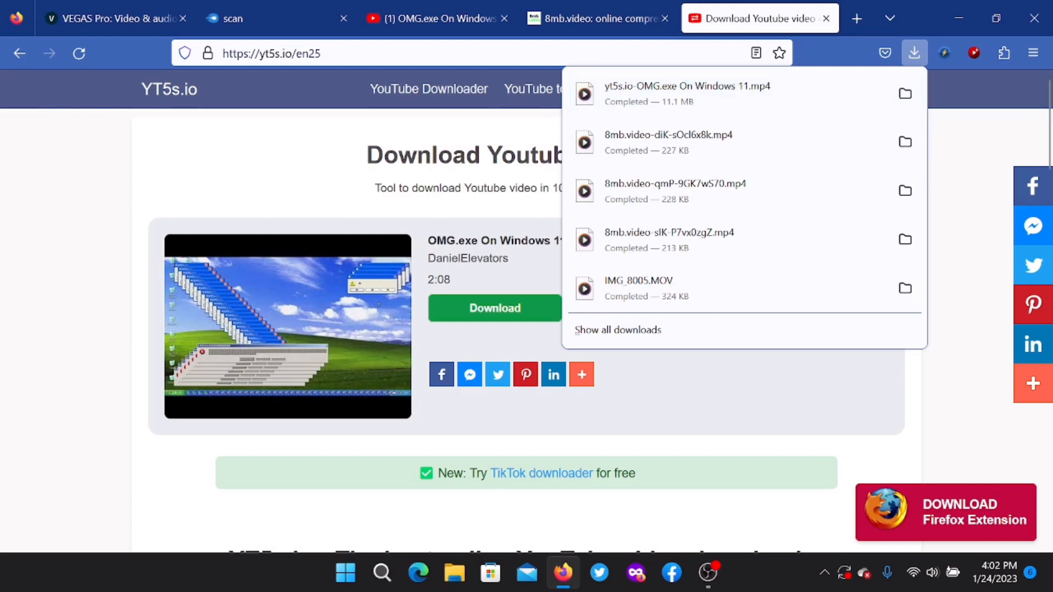
mouse_move(699, 94)
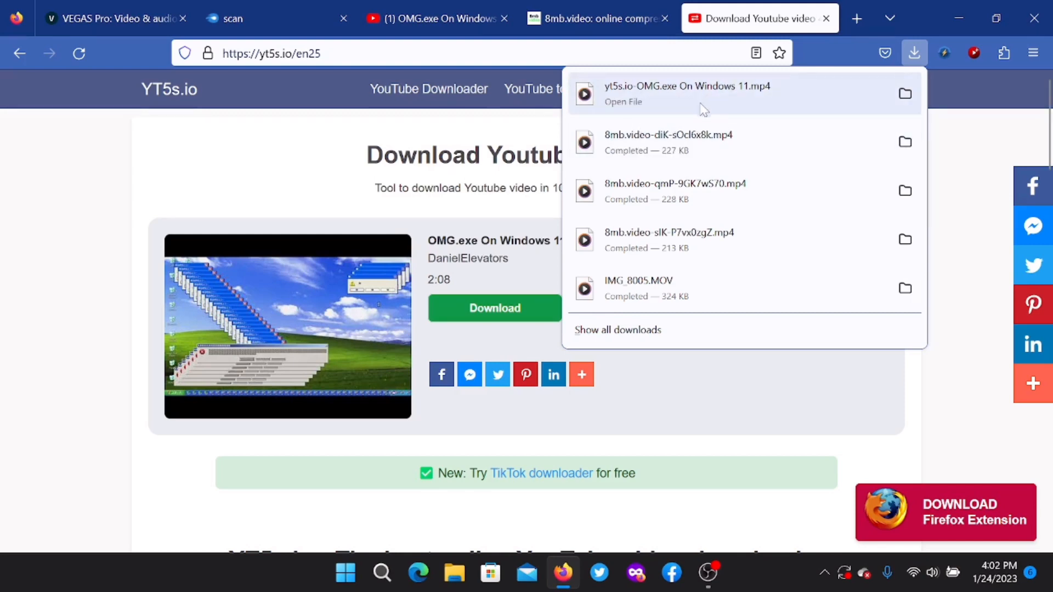
left_click(597, 18)
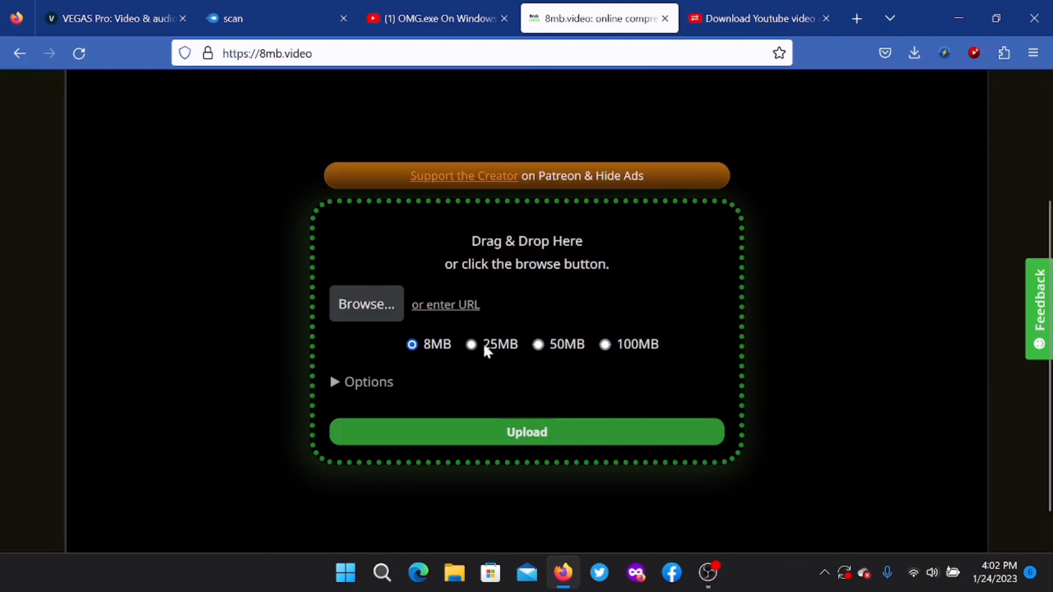
Select yt5s.io-OMG.exe On Windows 11.mp4 from Downloads and start compressing it to 8MB
left_click(366, 304)
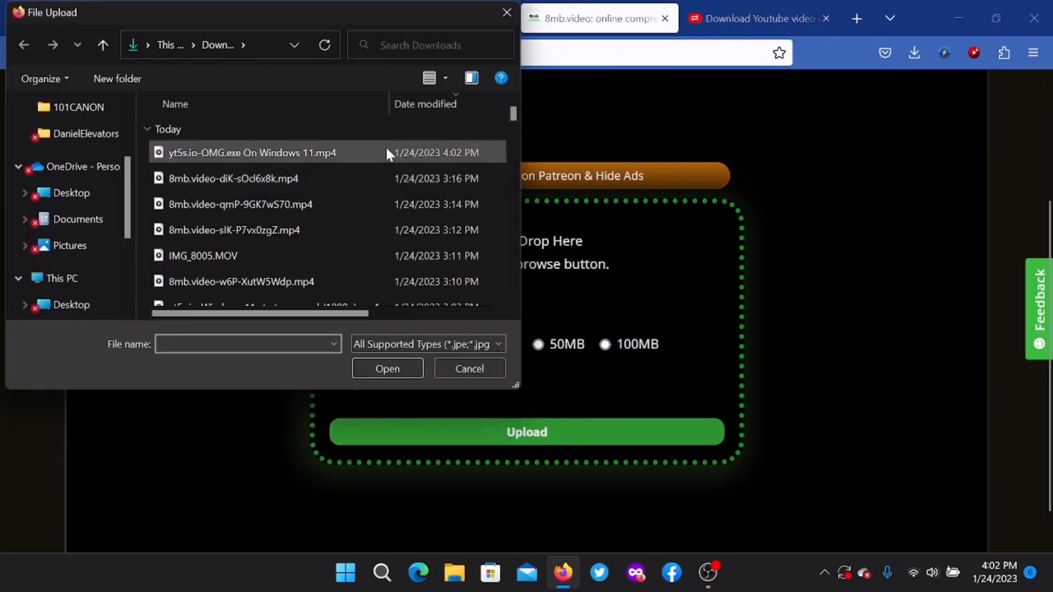
left_click(387, 369)
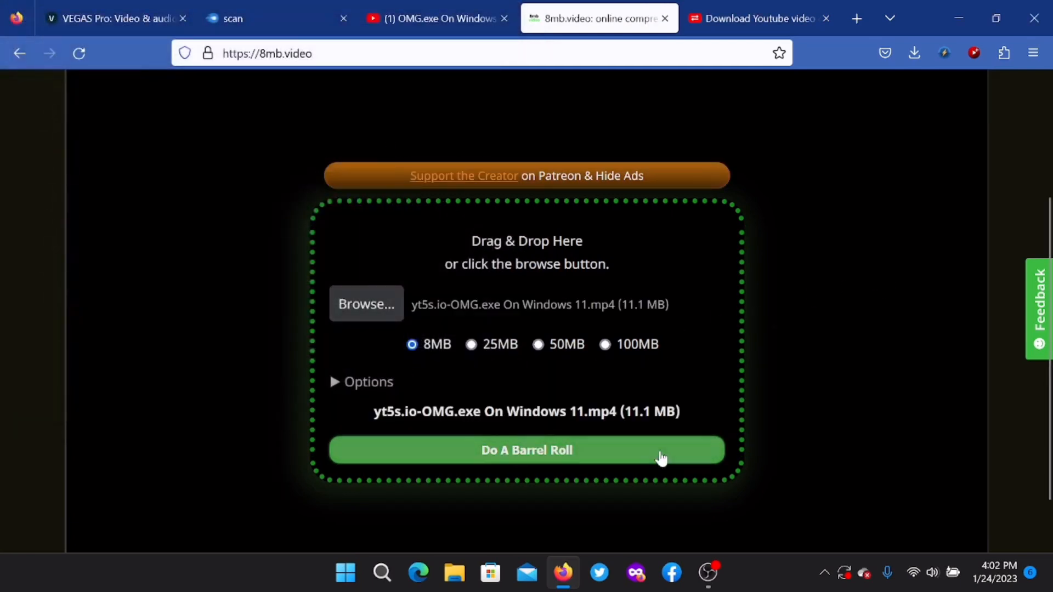
left_click(527, 449)
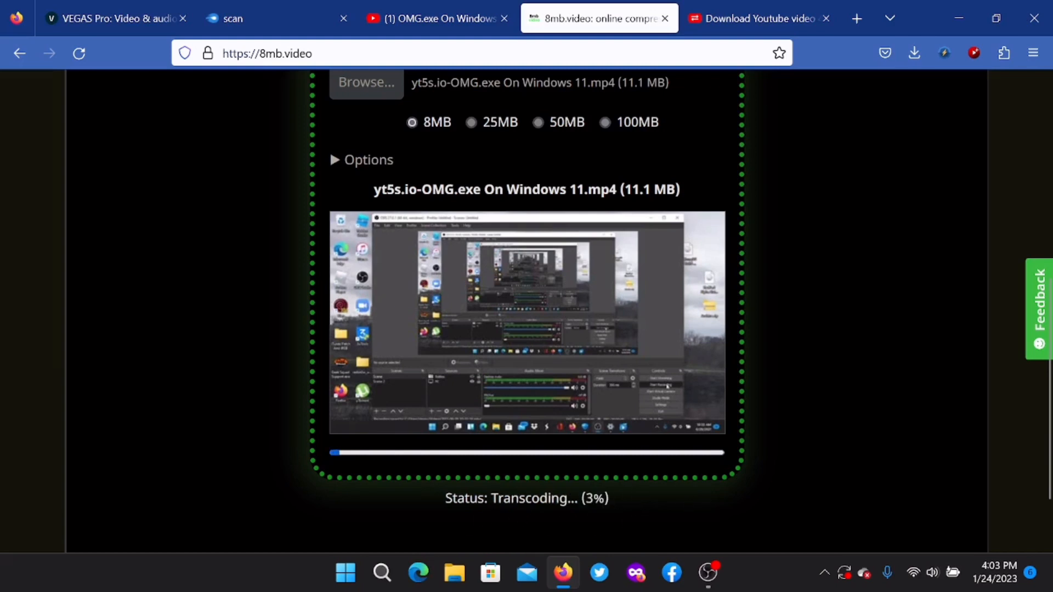
mouse_move(507, 520)
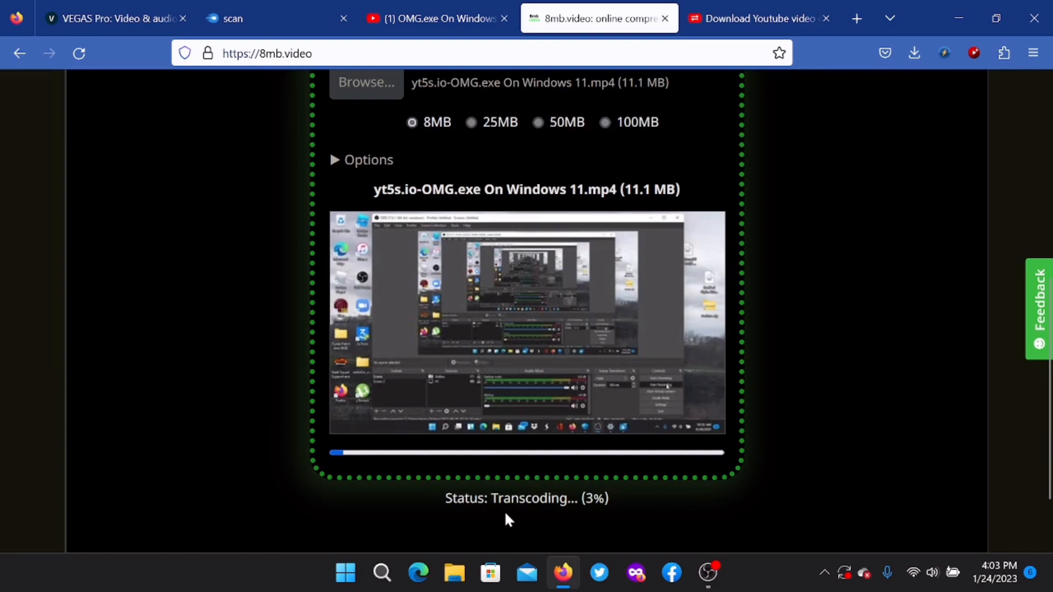
mouse_move(657, 468)
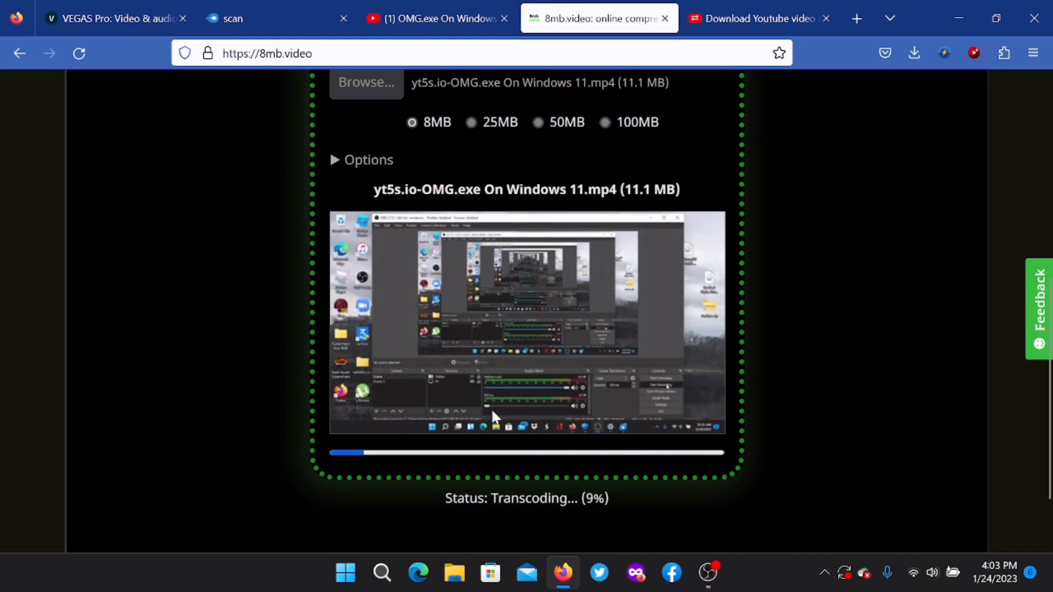
mouse_move(674, 345)
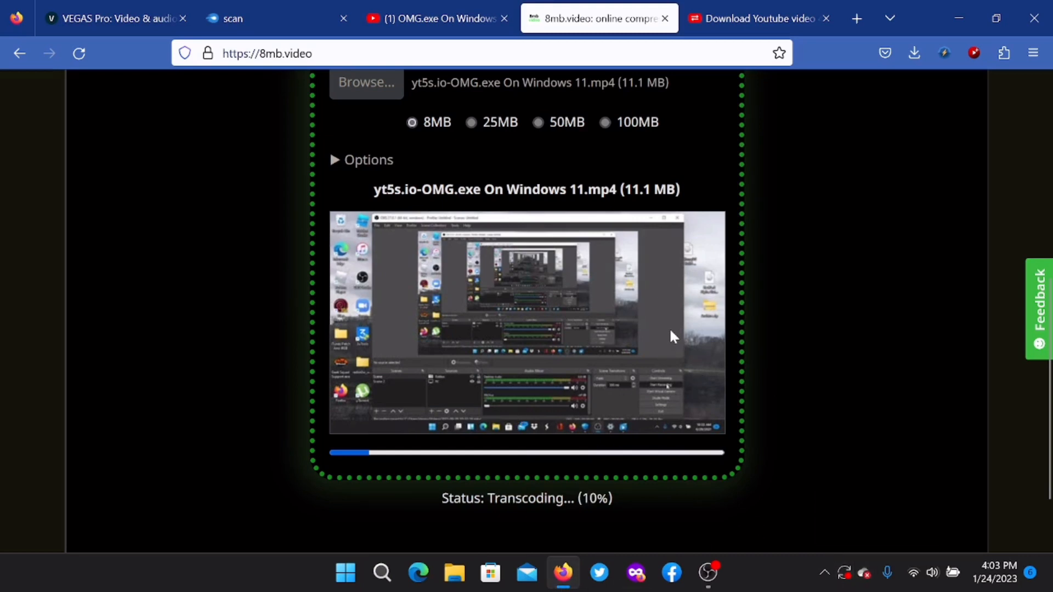
mouse_move(677, 336)
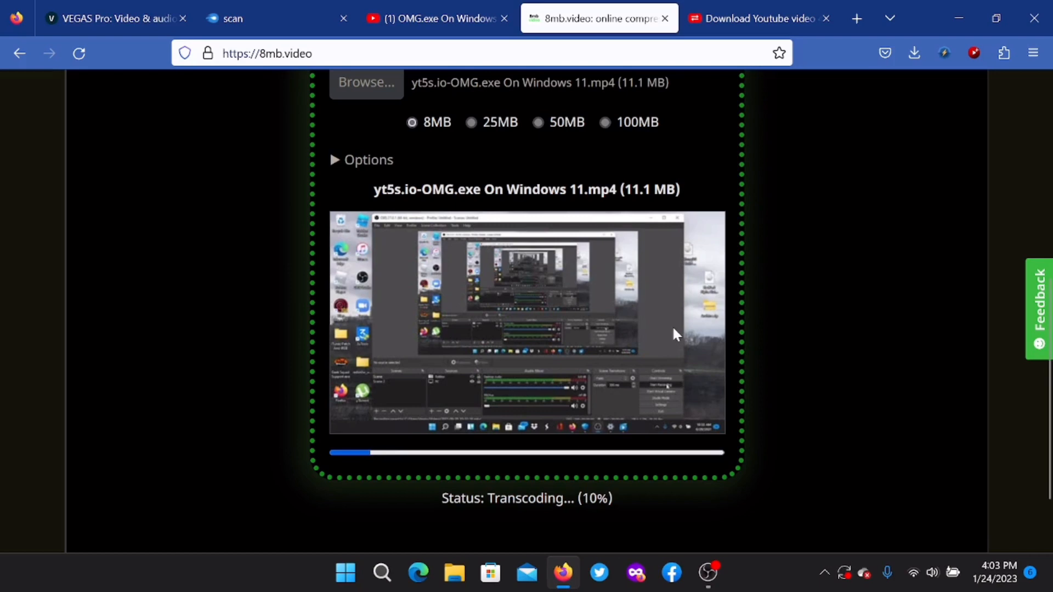
mouse_move(647, 165)
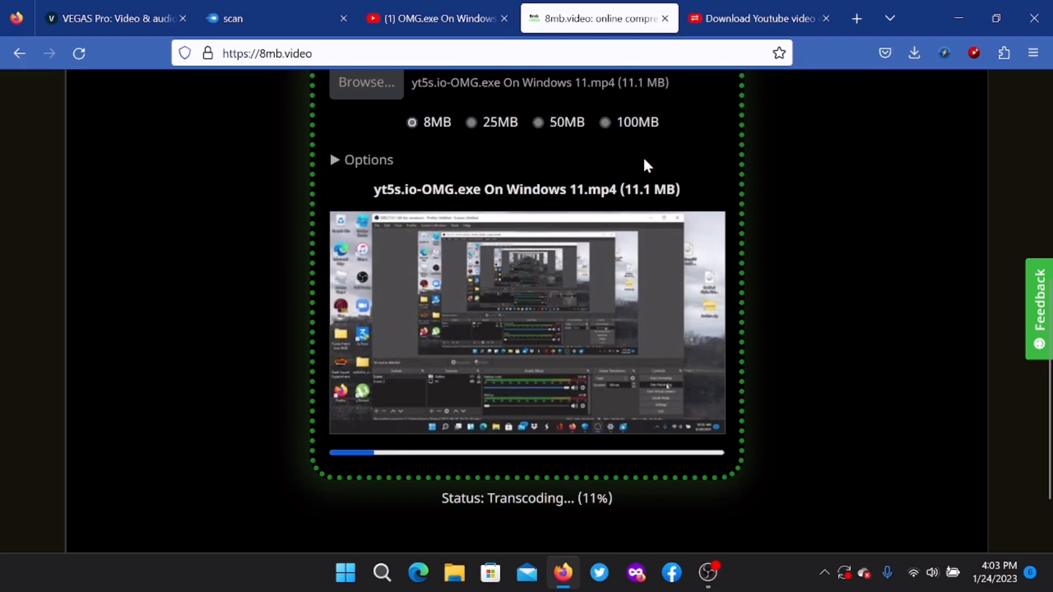
mouse_move(624, 520)
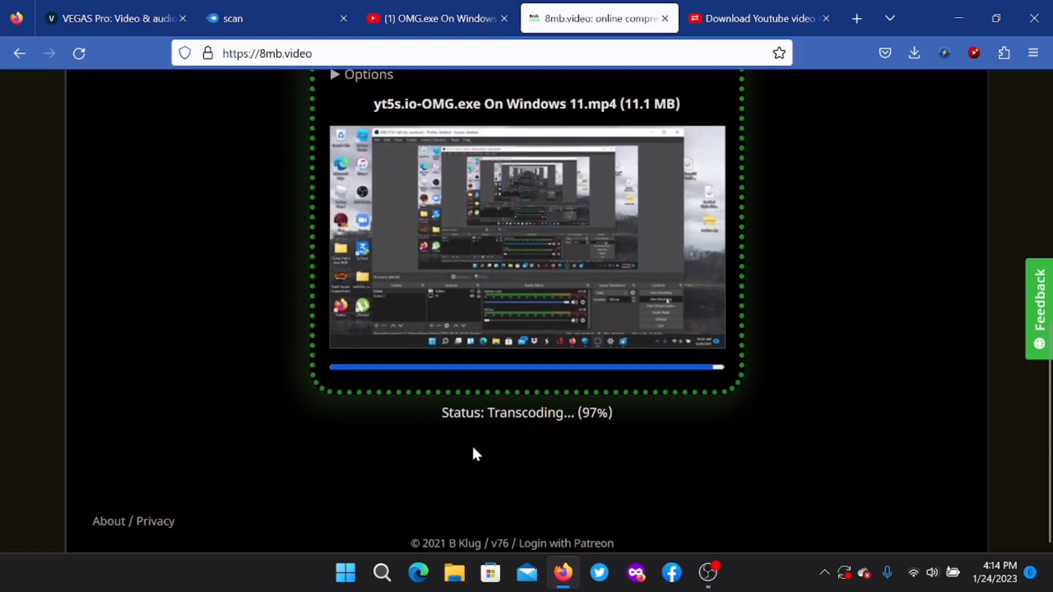
mouse_move(768, 415)
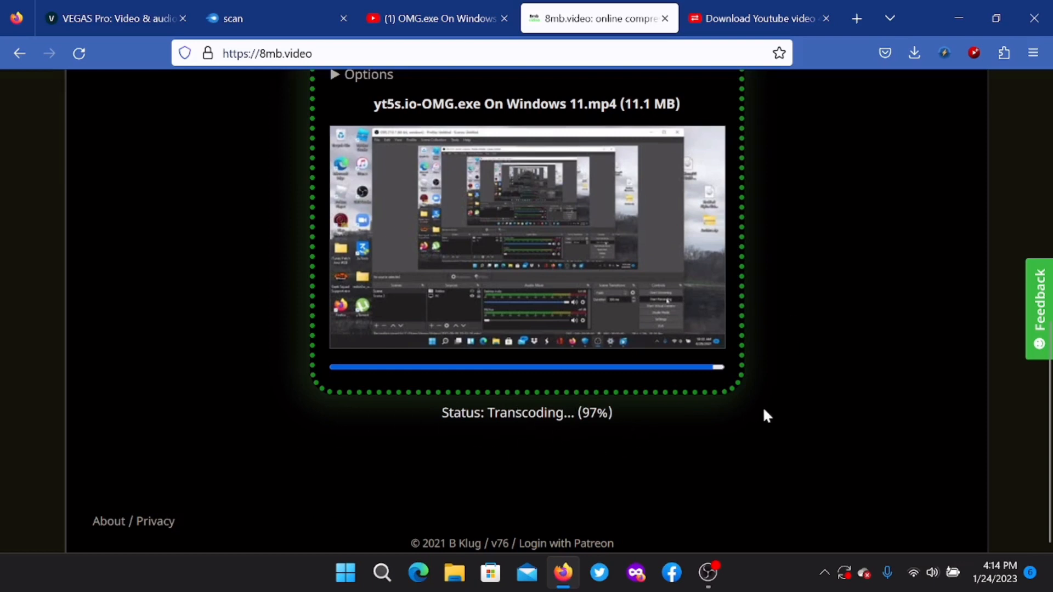
mouse_move(589, 290)
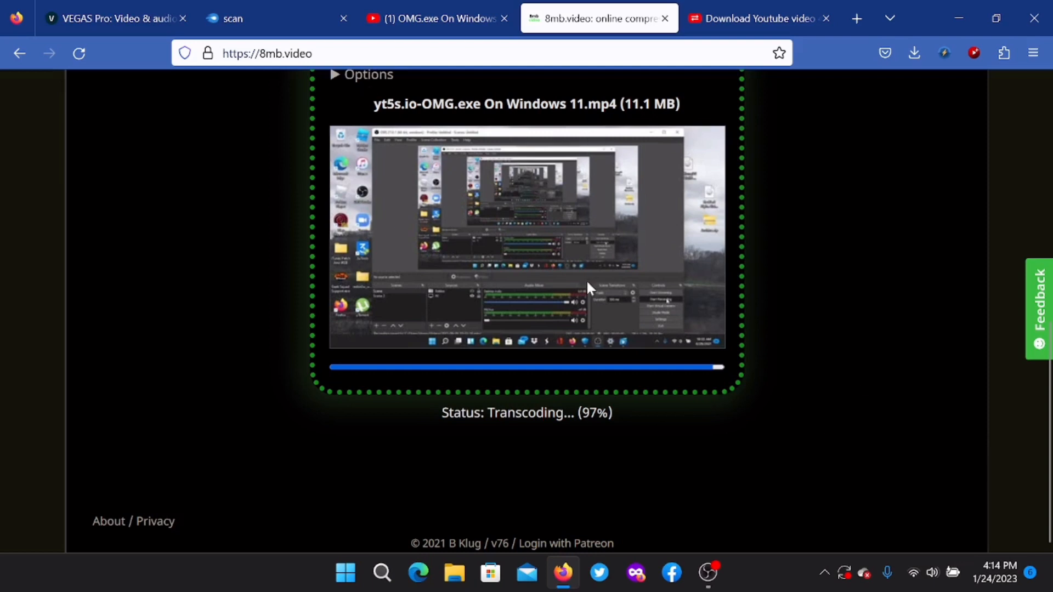
mouse_move(768, 428)
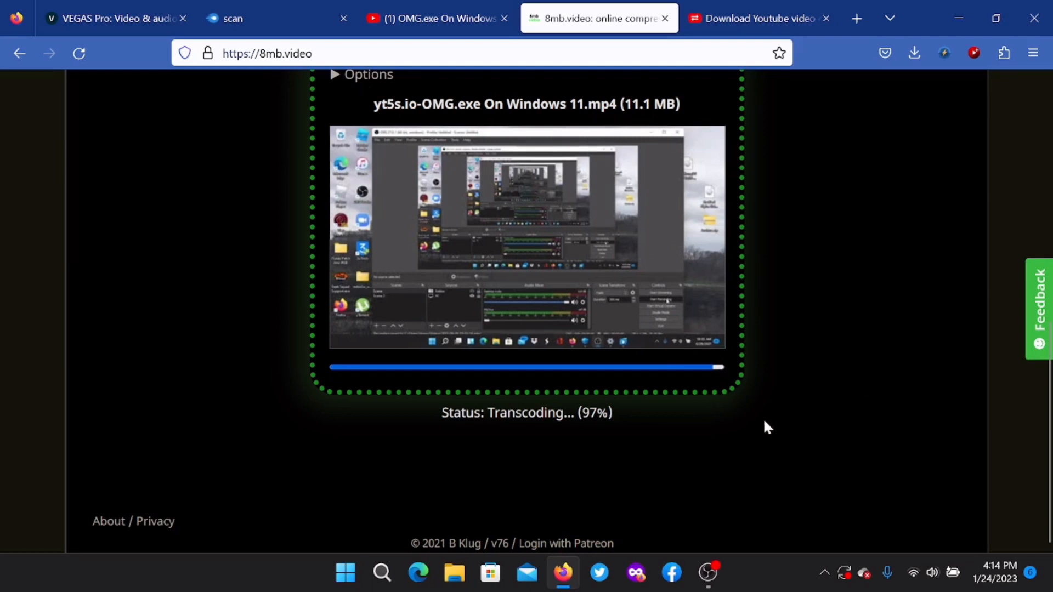
mouse_move(537, 273)
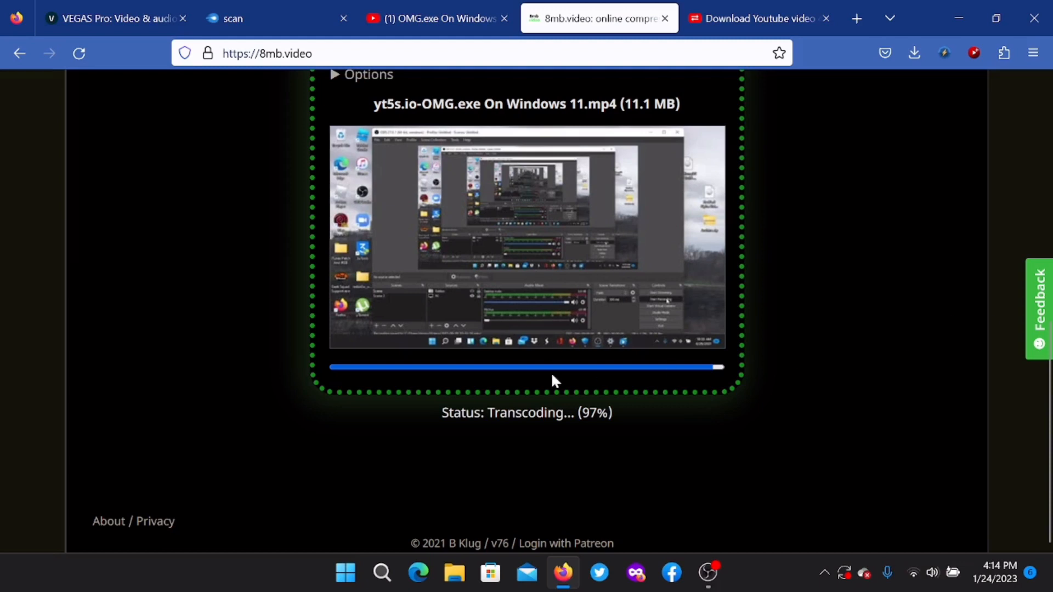
mouse_move(621, 395)
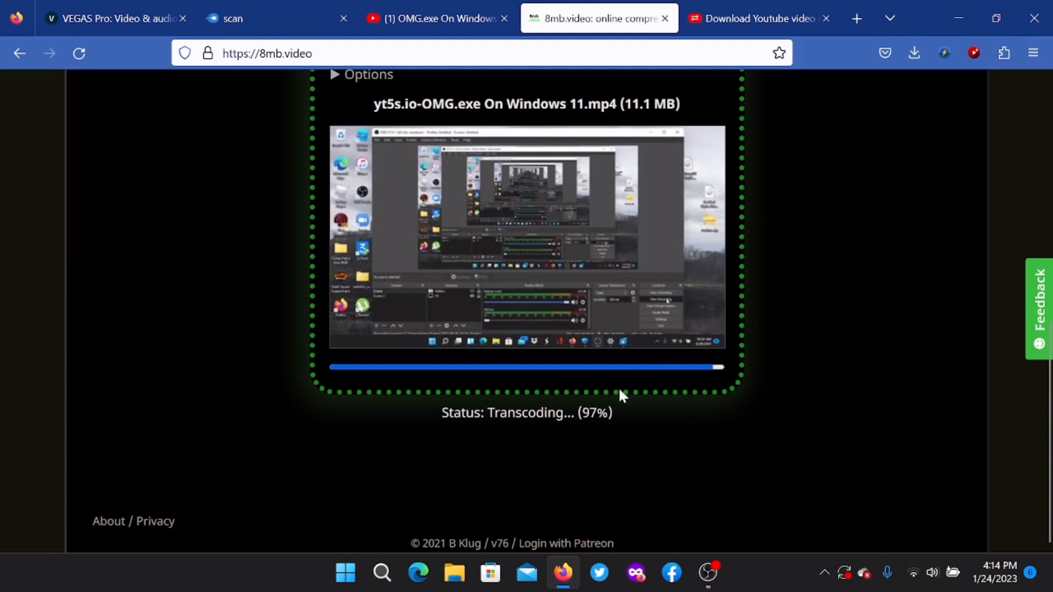
mouse_move(668, 456)
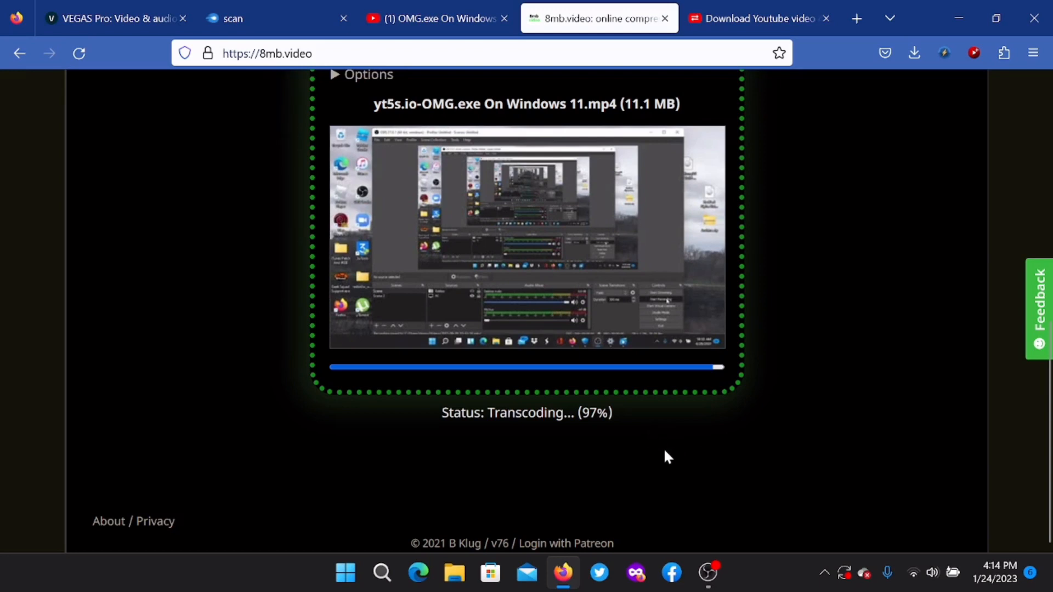
mouse_move(411, 441)
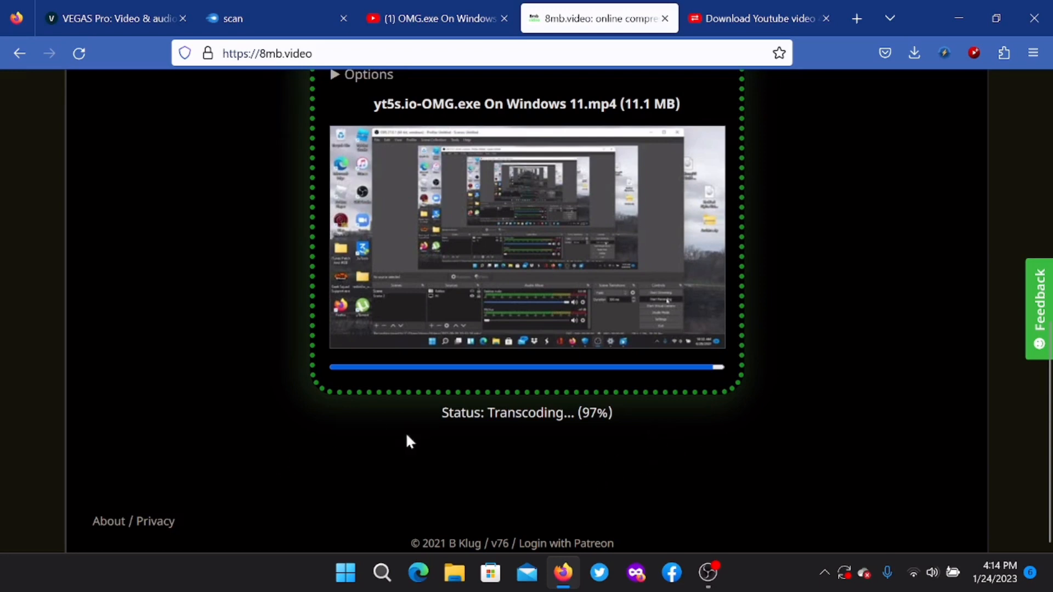
mouse_move(825, 379)
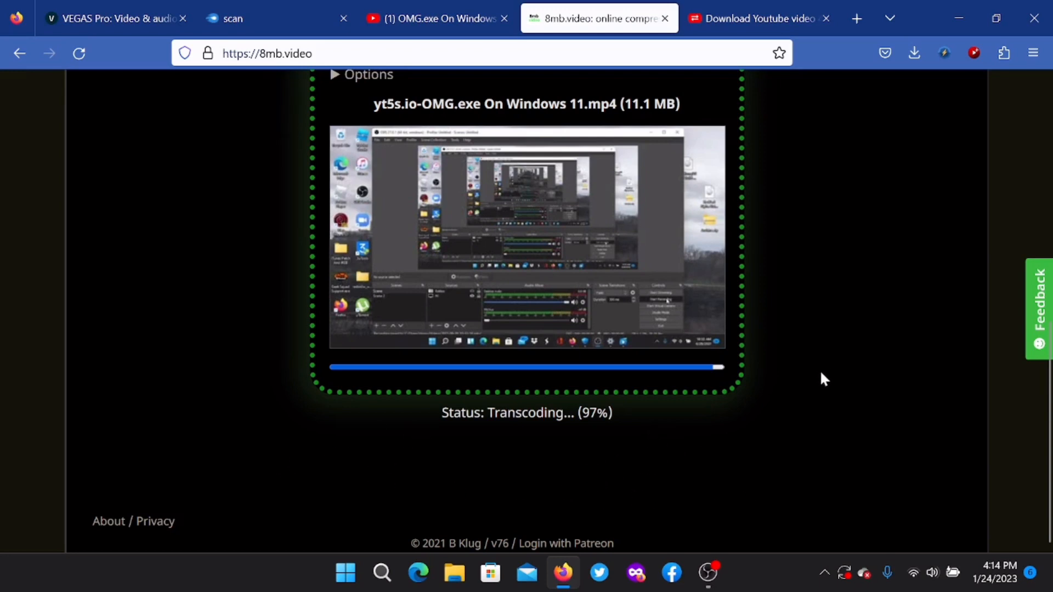
mouse_move(796, 446)
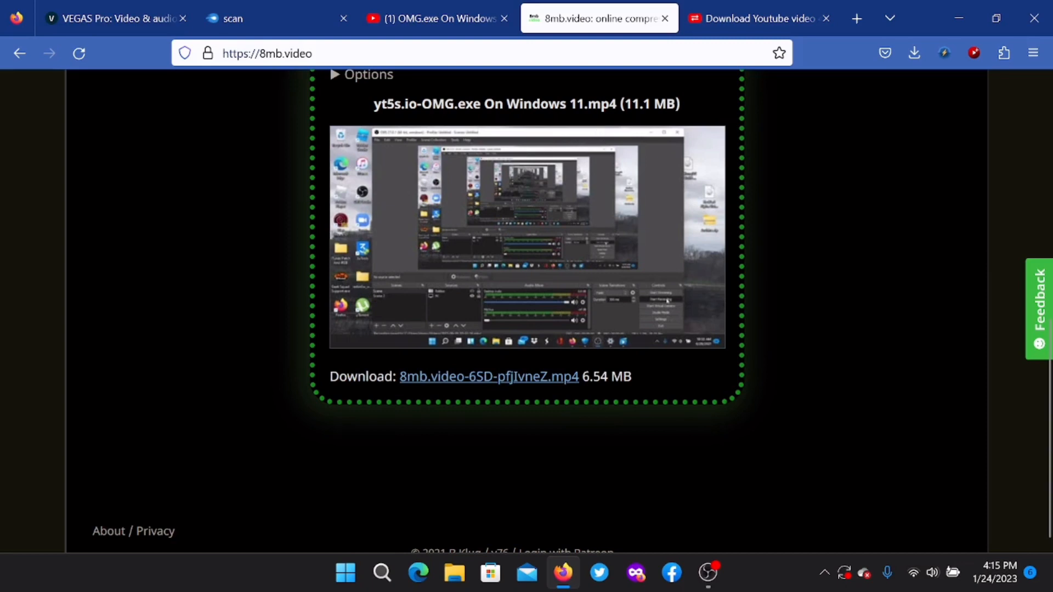
mouse_move(632, 336)
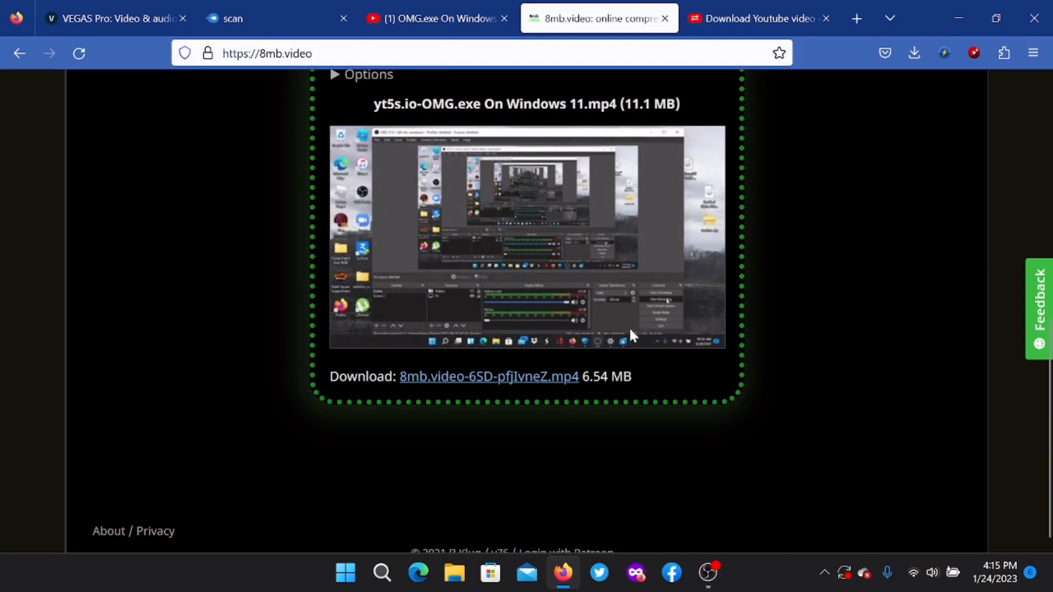
mouse_move(534, 416)
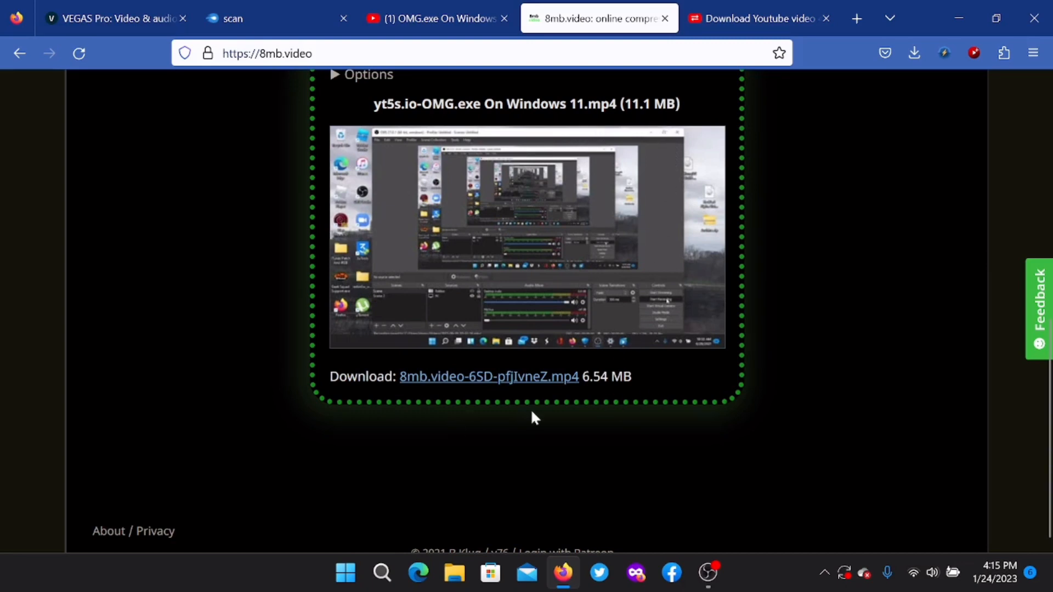
Download the compressed 6.54 MB OMG.exe MP4 and minimize the browser to the desktop
left_click(488, 377)
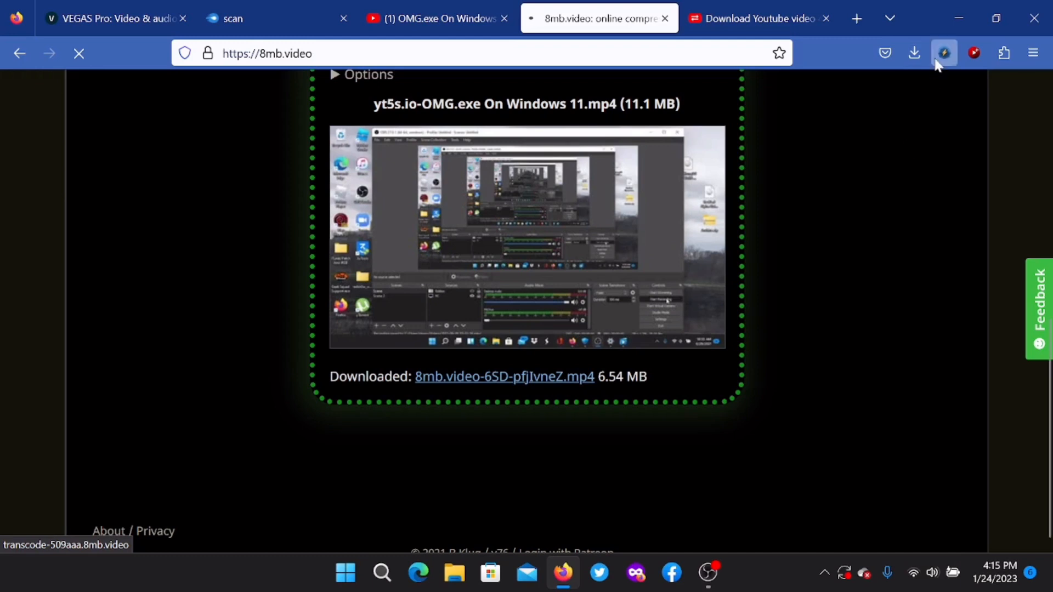
left_click(913, 53)
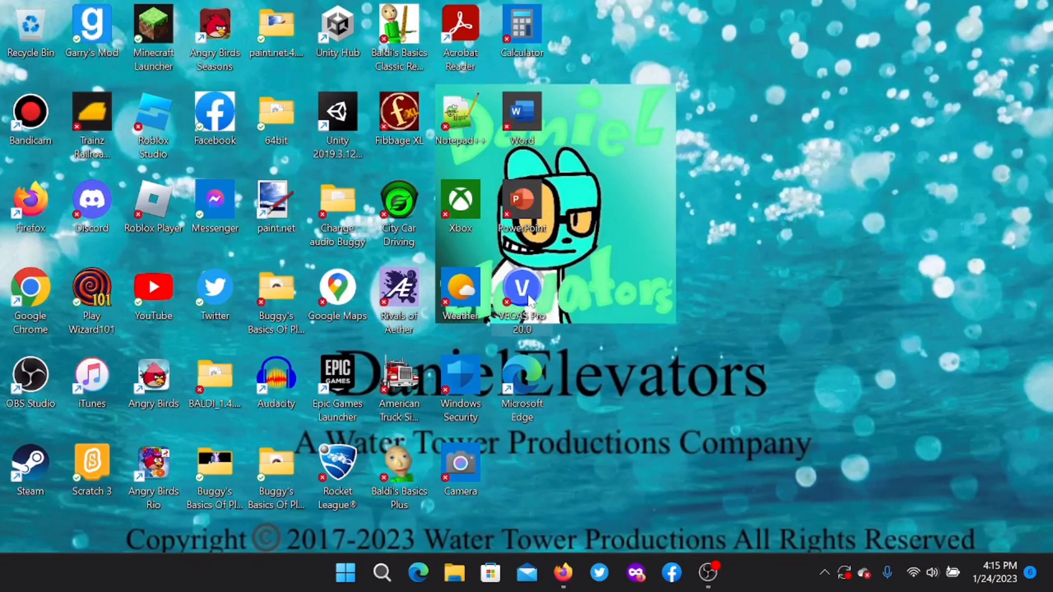
mouse_move(742, 234)
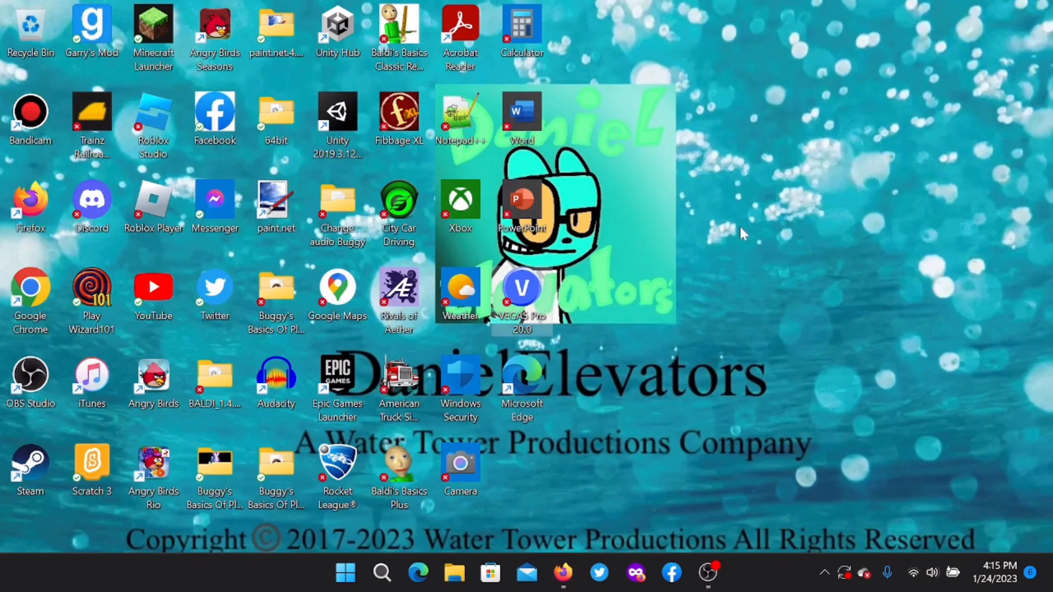
Launch VEGAS Pro 20.0 from the desktop and continue testing it as a trial
double_click(522, 288)
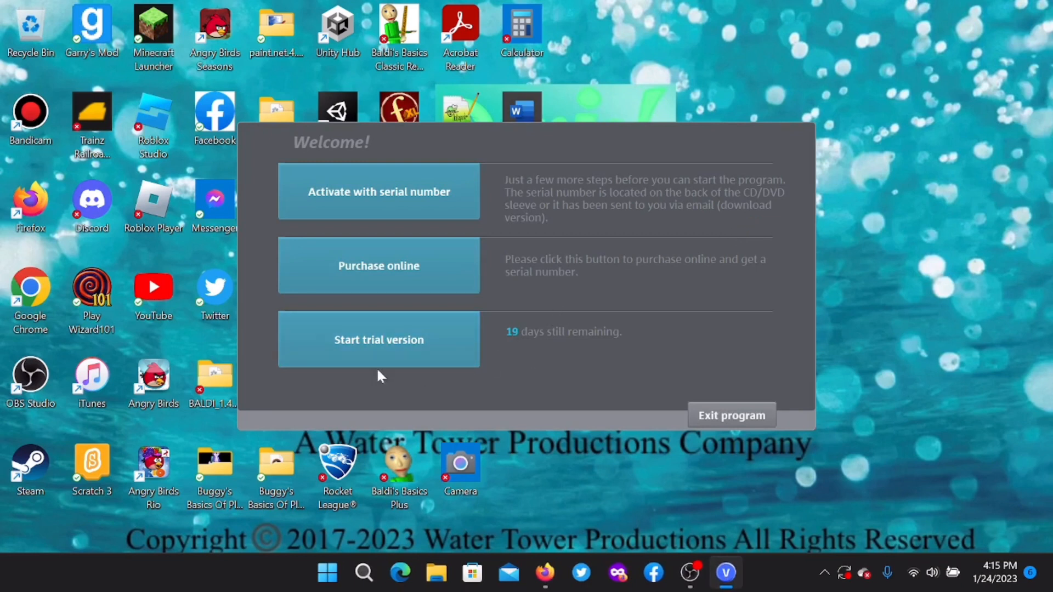
mouse_move(379, 349)
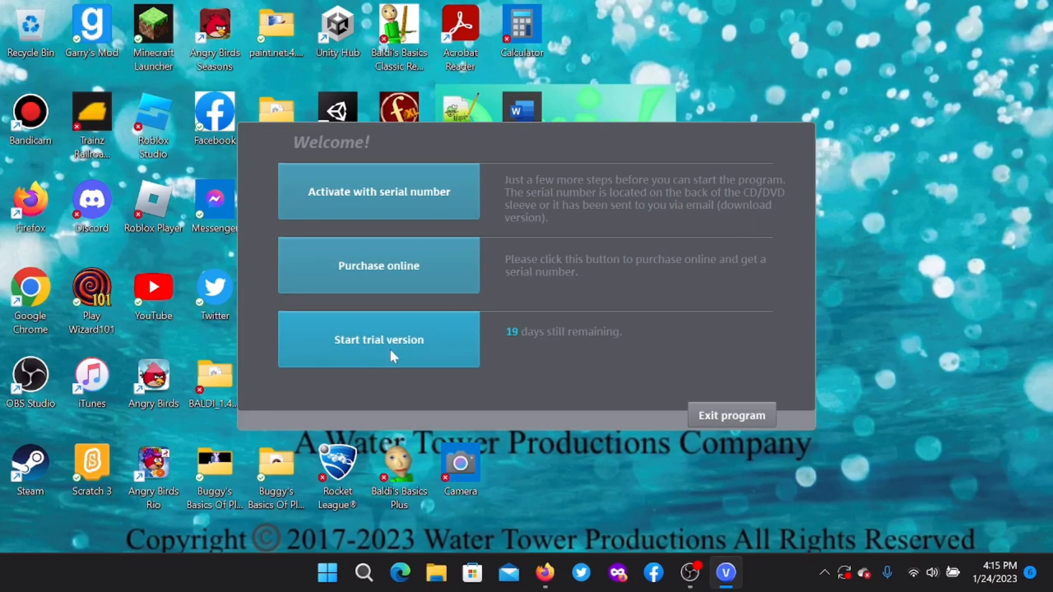
left_click(378, 339)
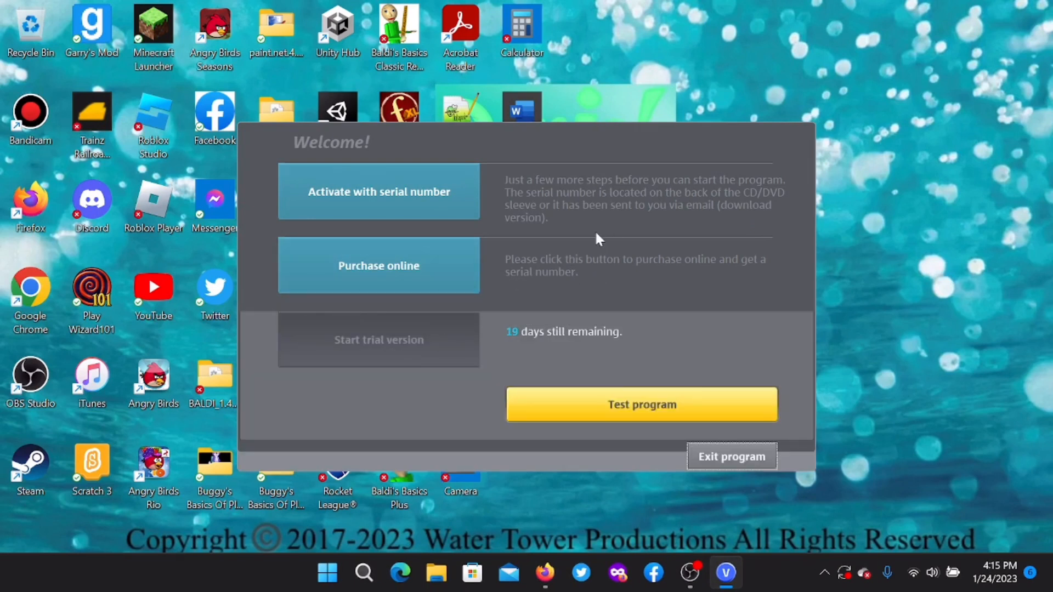
mouse_move(485, 215)
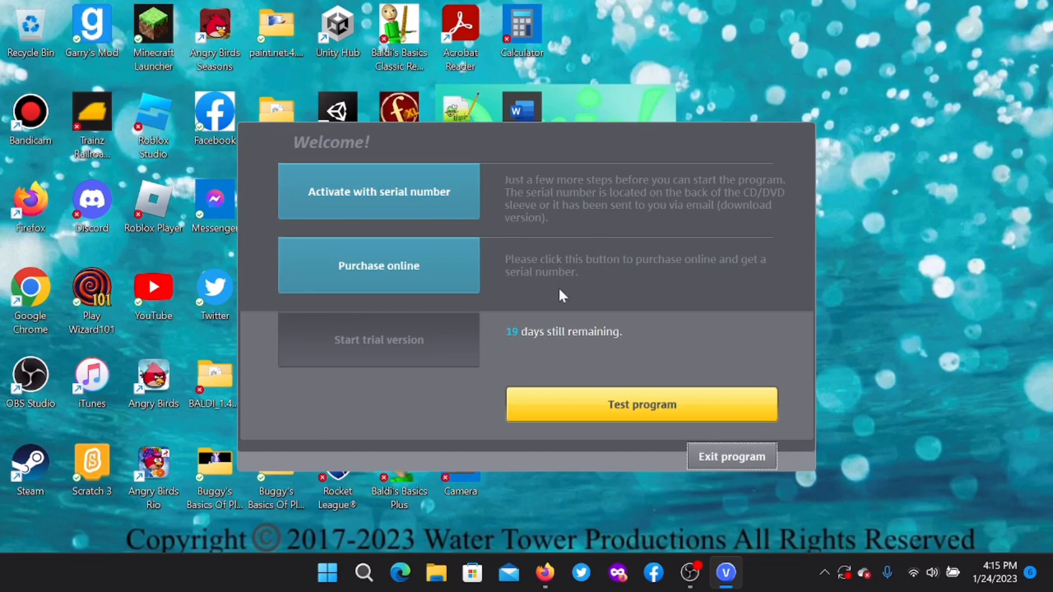
mouse_move(561, 316)
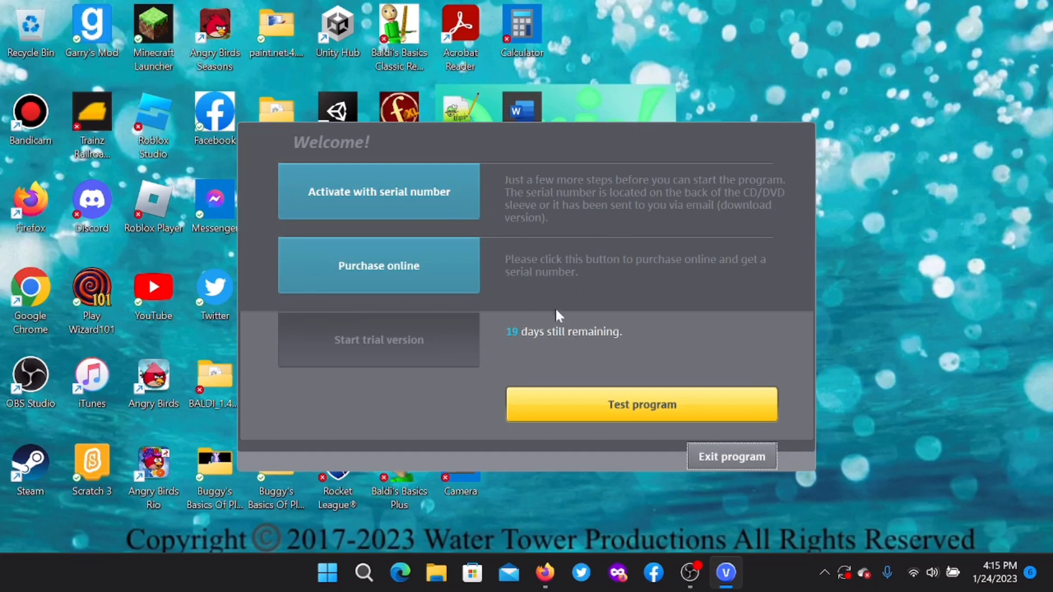
mouse_move(757, 266)
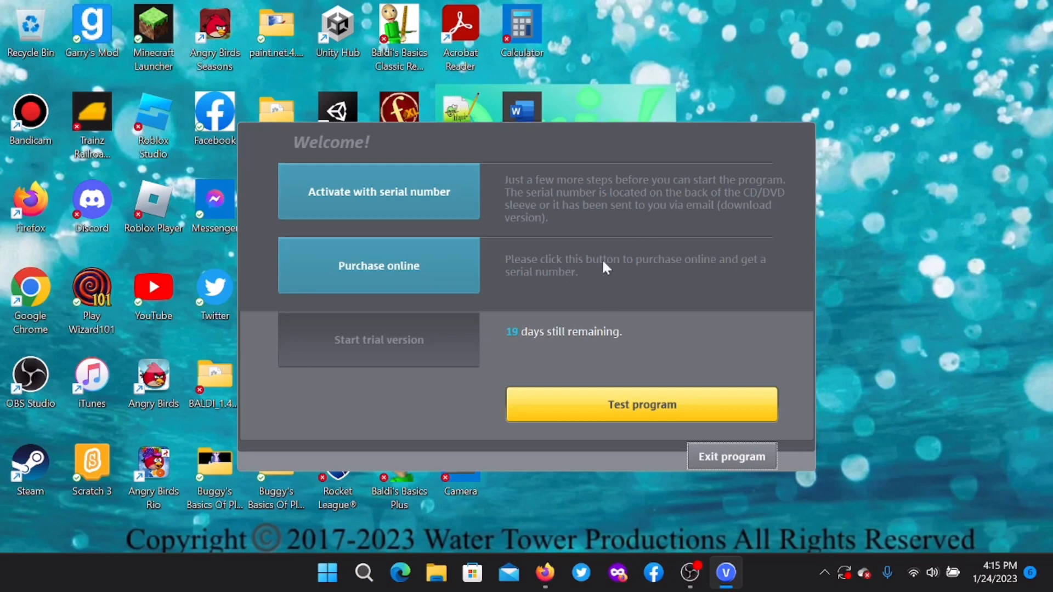
mouse_move(563, 338)
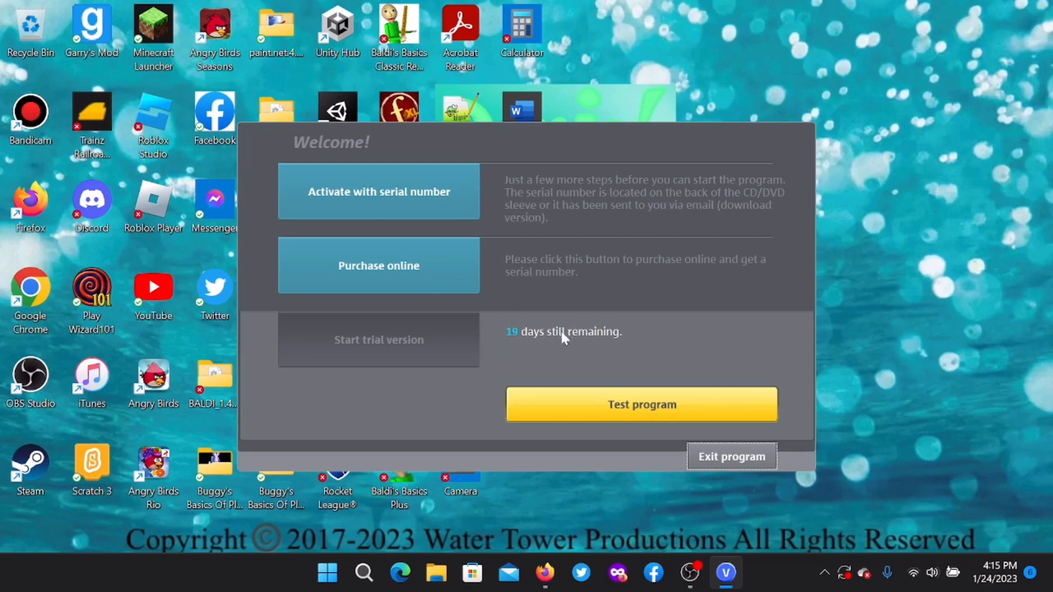
mouse_move(635, 338)
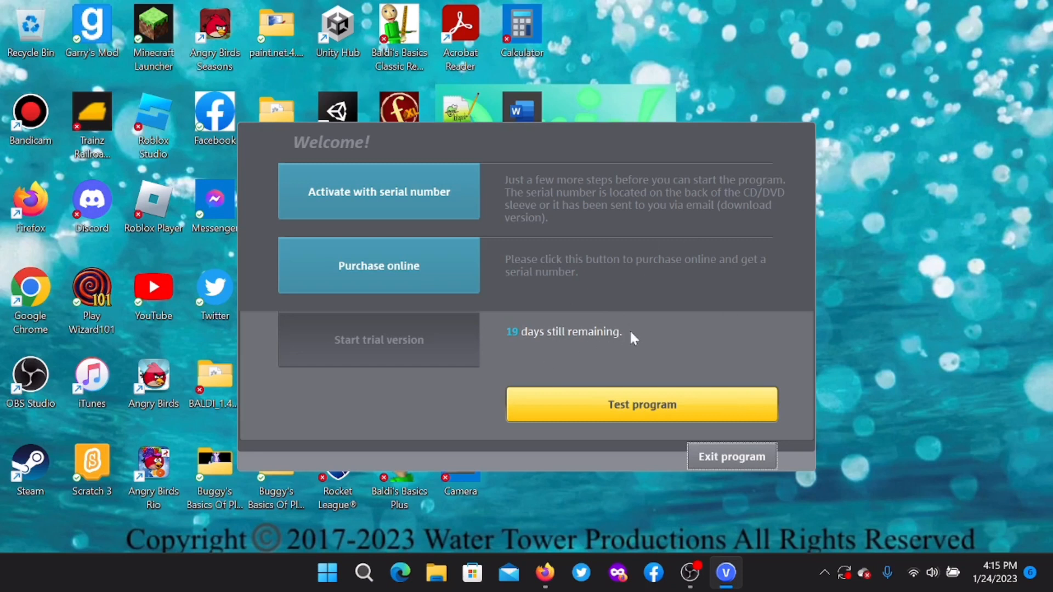
mouse_move(706, 341)
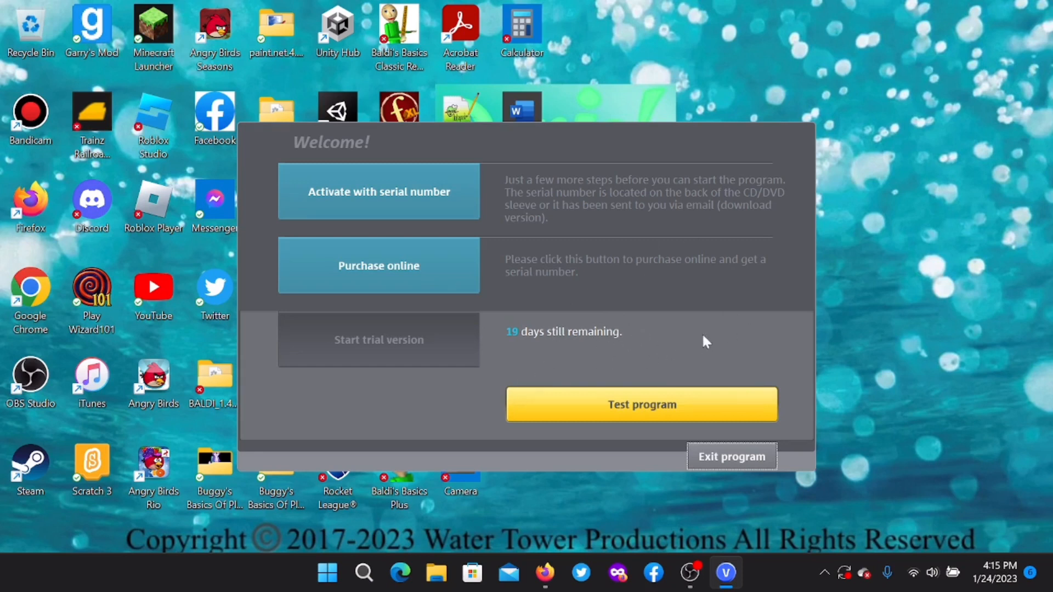
mouse_move(719, 345)
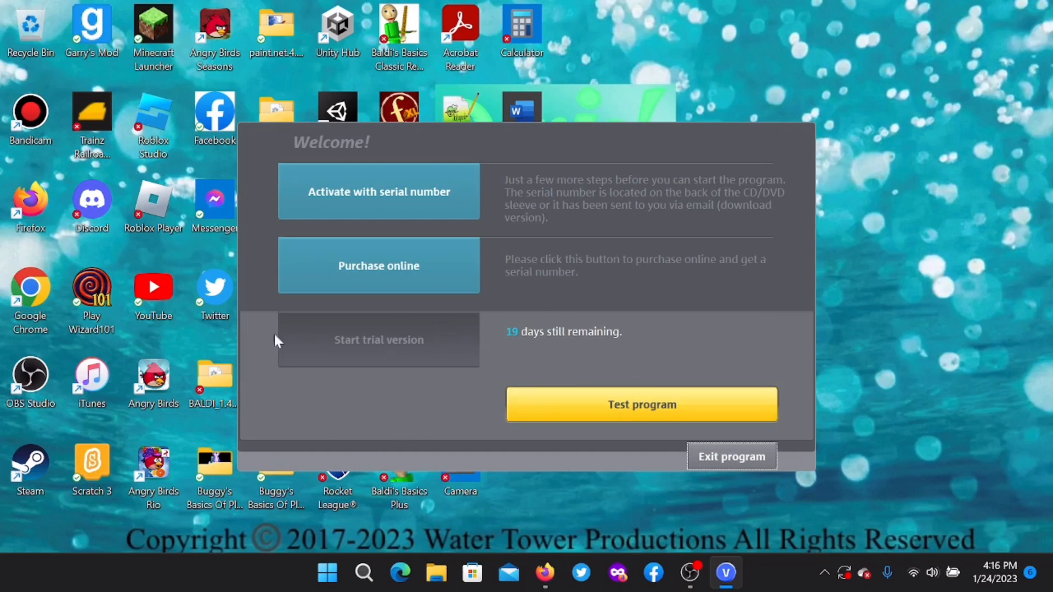
left_click(731, 456)
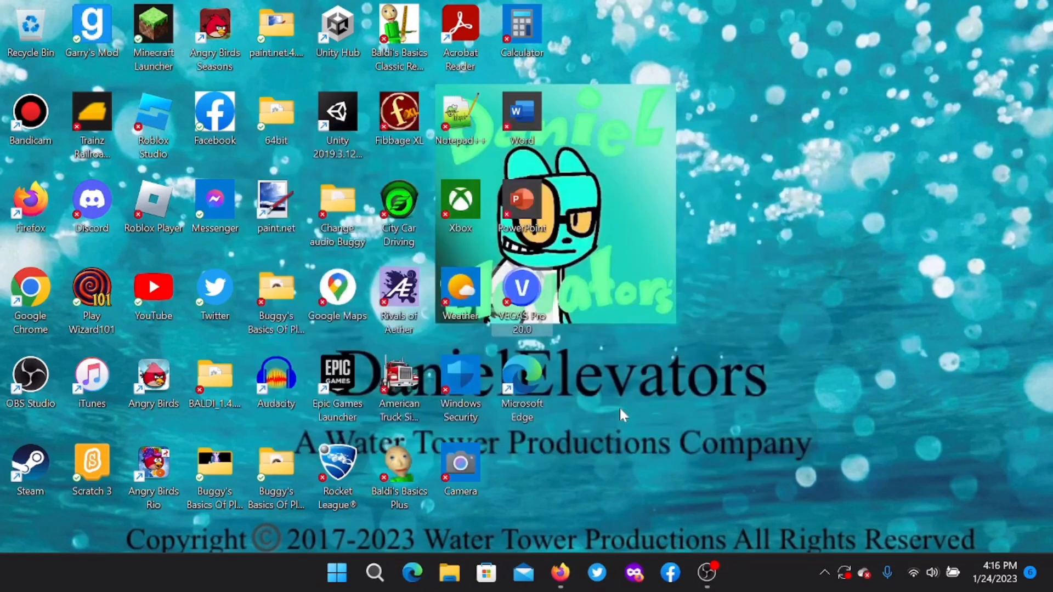
Launch VEGAS Pro 20.0 again from the desktop icon so scan(5).veg loads
double_click(523, 287)
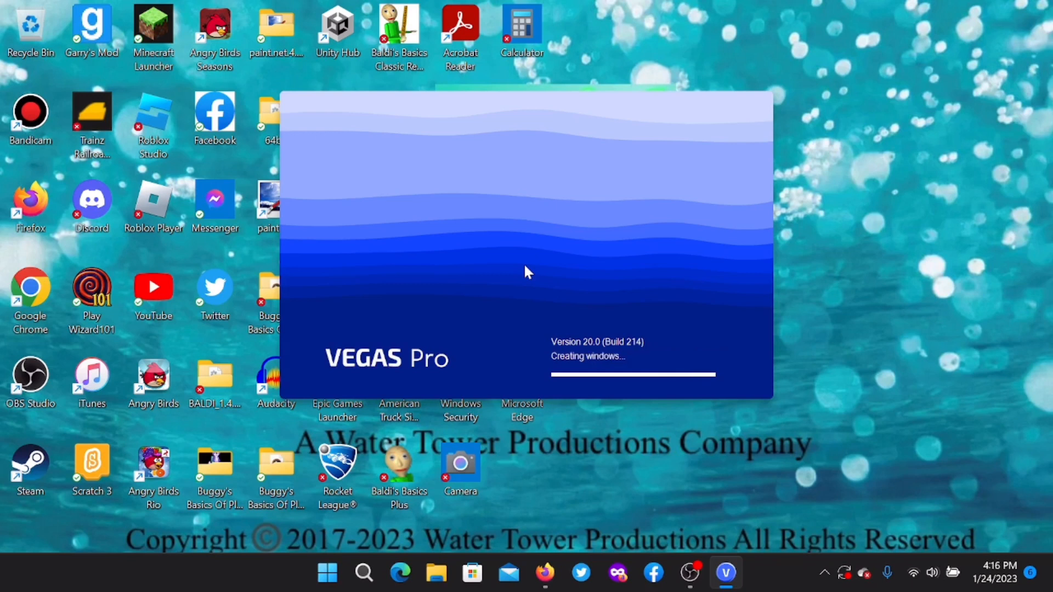
mouse_move(620, 358)
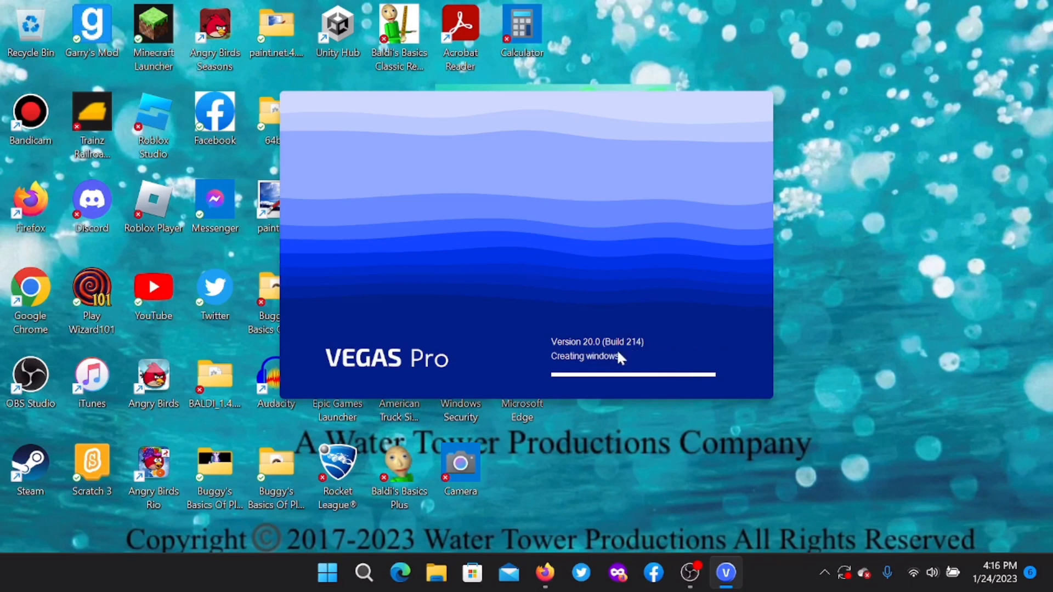
mouse_move(594, 361)
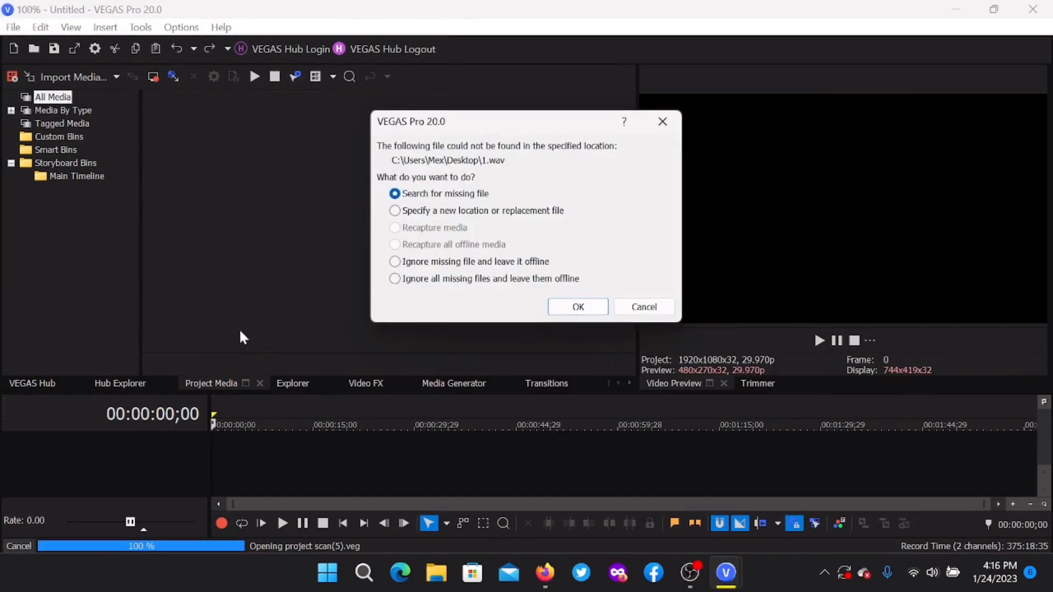
Ignore all missing files leaving them offline, and choose Update later
left_click(395, 278)
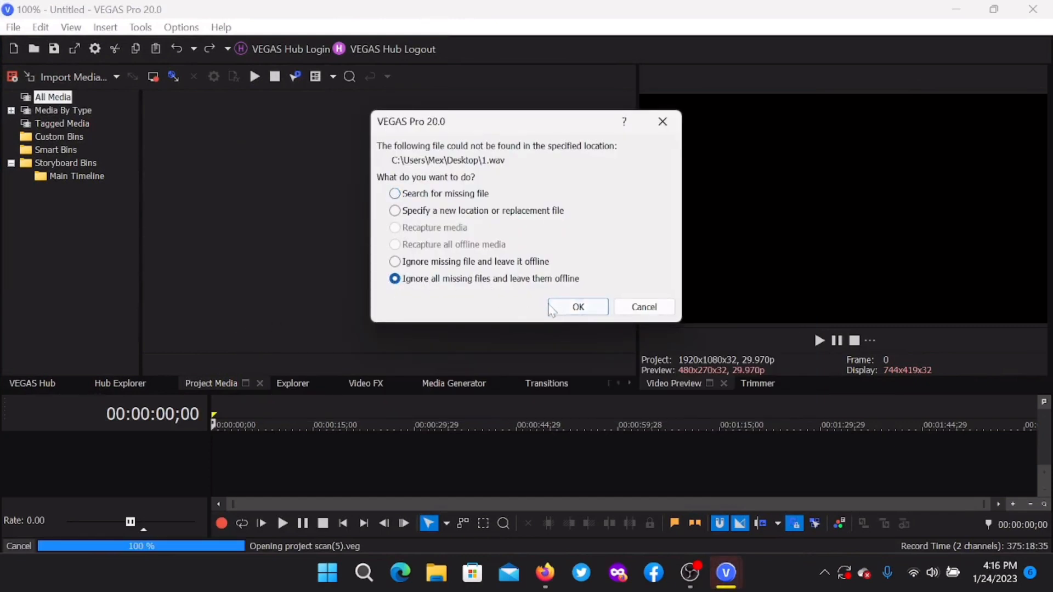
left_click(577, 307)
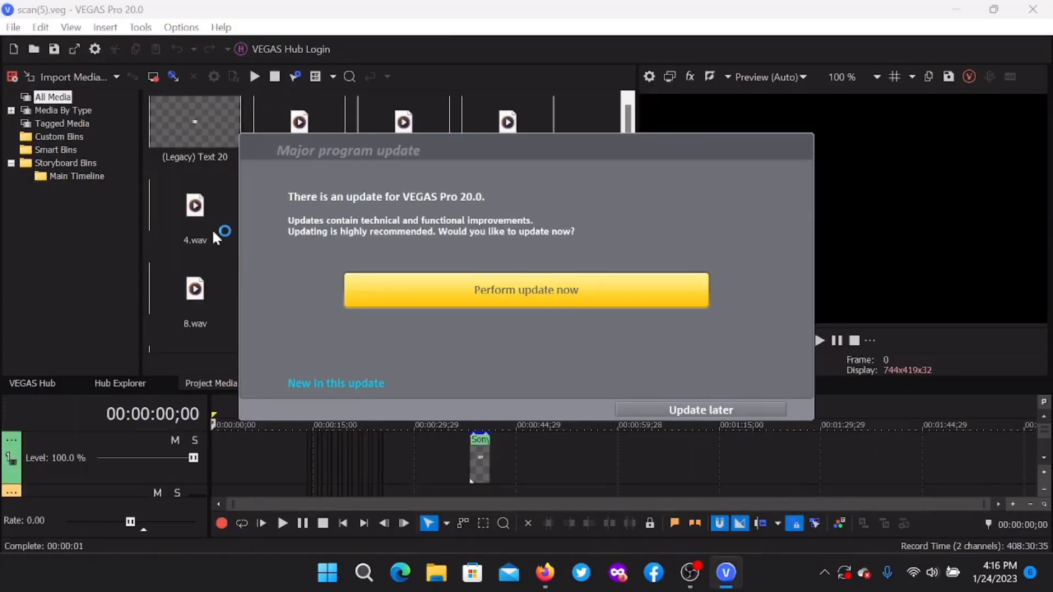
mouse_move(393, 357)
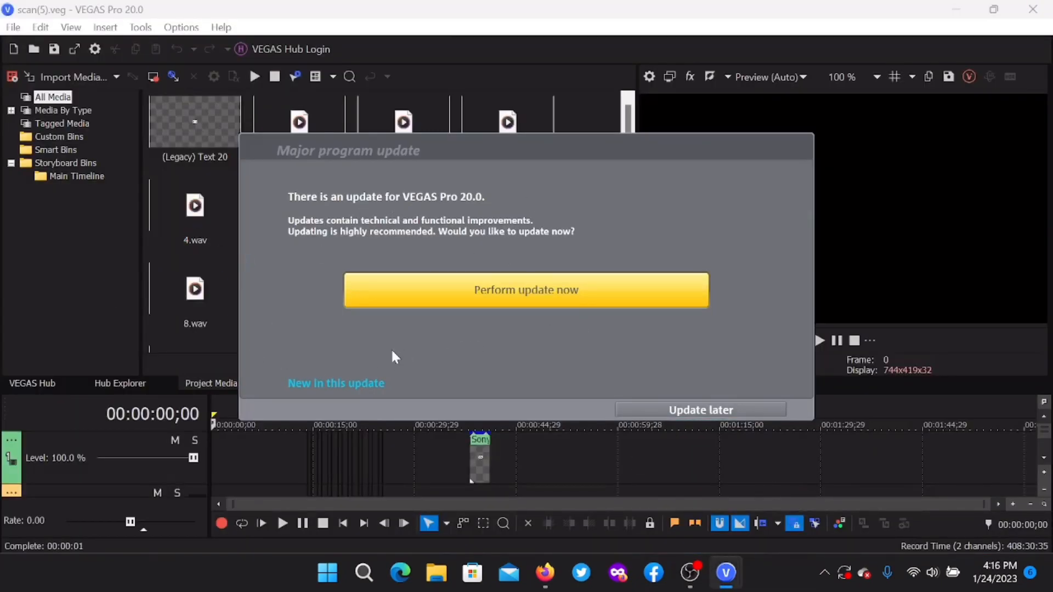
mouse_move(585, 19)
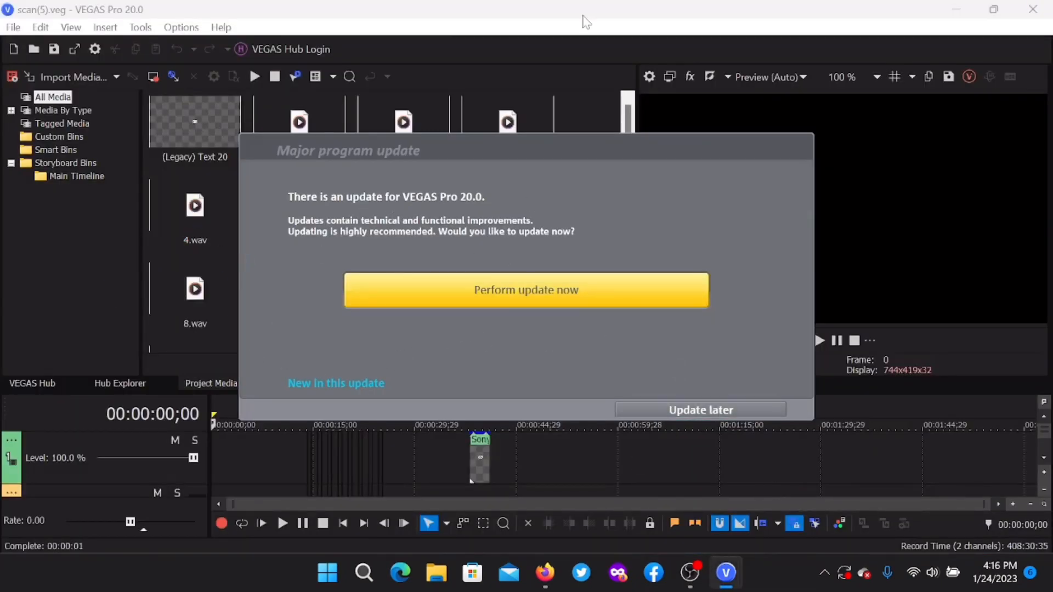
left_click(701, 410)
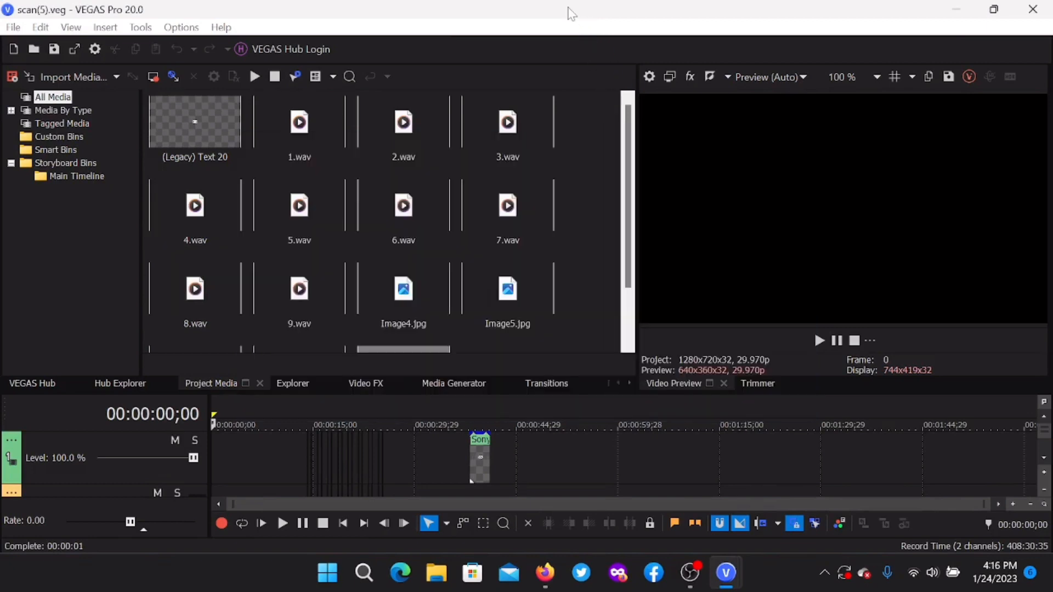
mouse_move(11, 26)
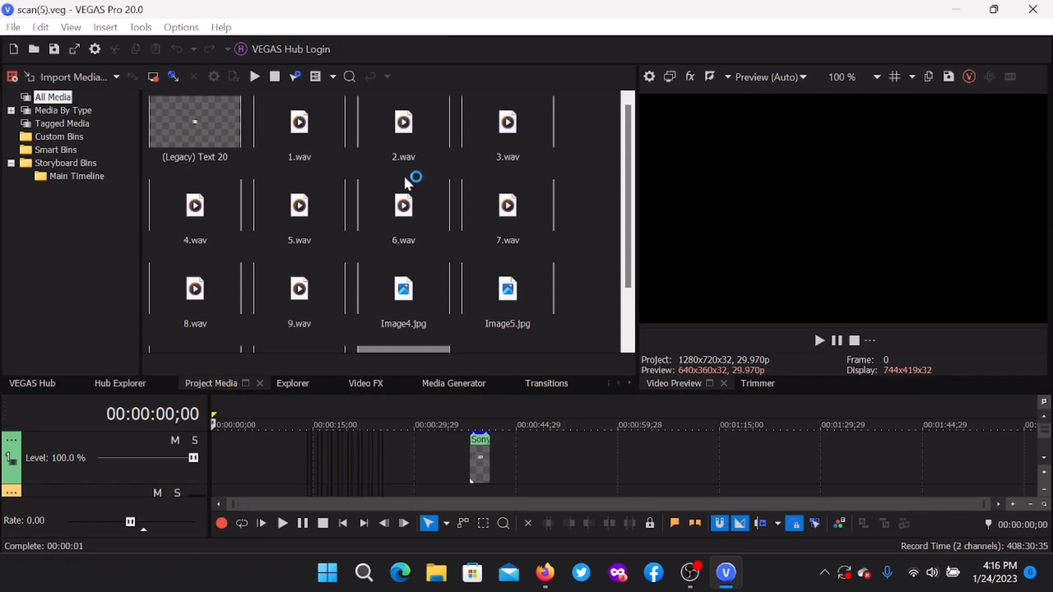
mouse_move(710, 551)
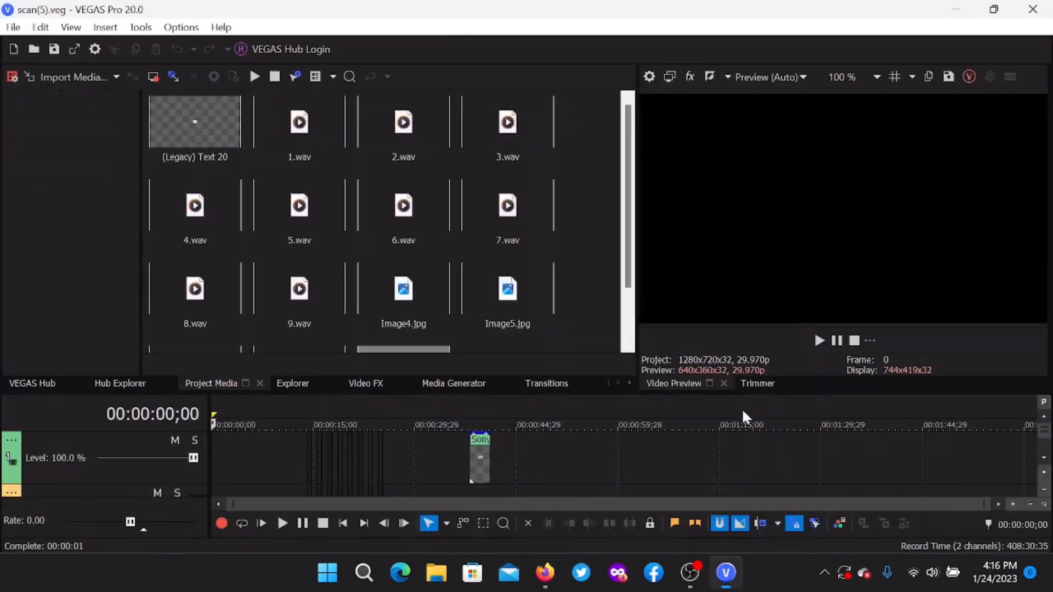
Start a new empty project, then pick scan(5).veg in Downloads through the Open dialog
left_click(12, 26)
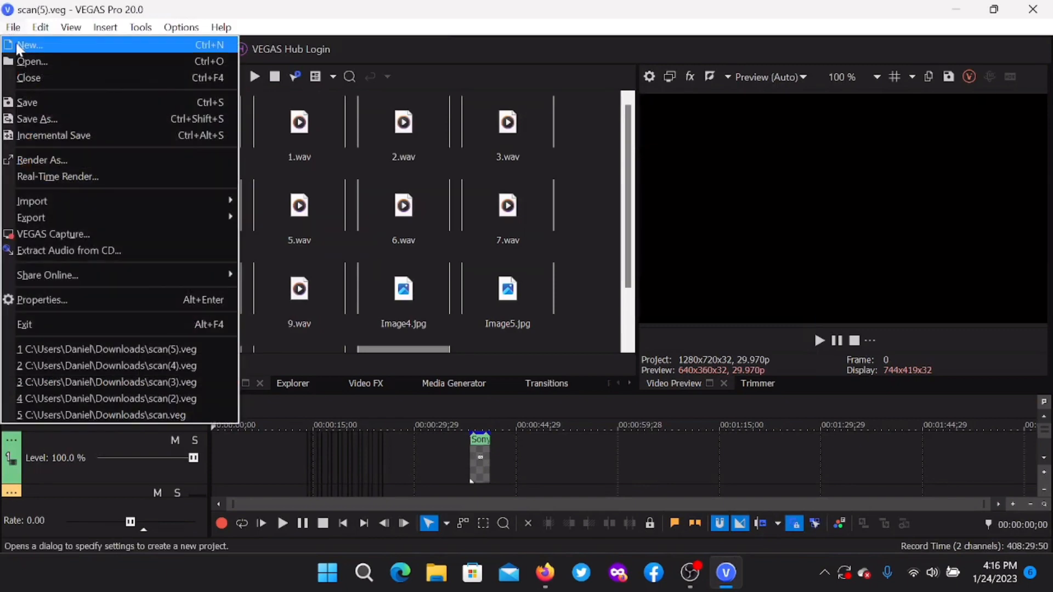
left_click(31, 44)
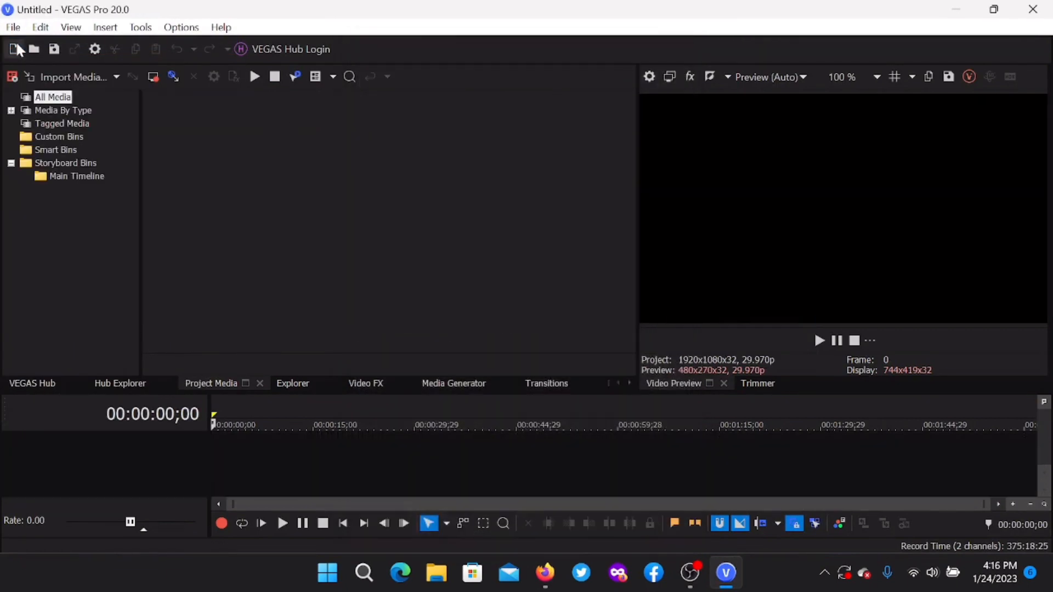
mouse_move(718, 202)
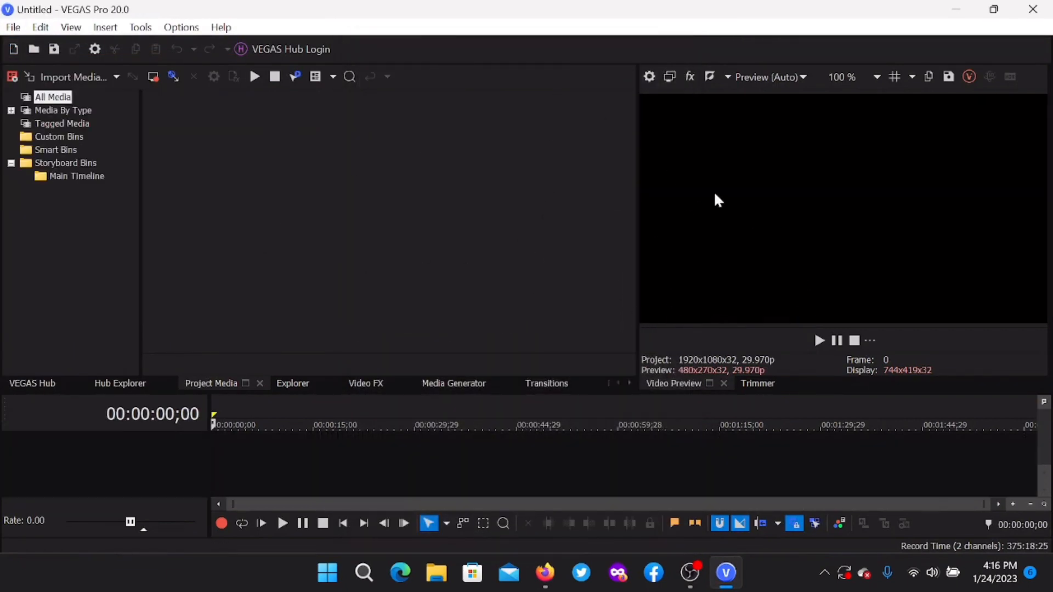
mouse_move(779, 188)
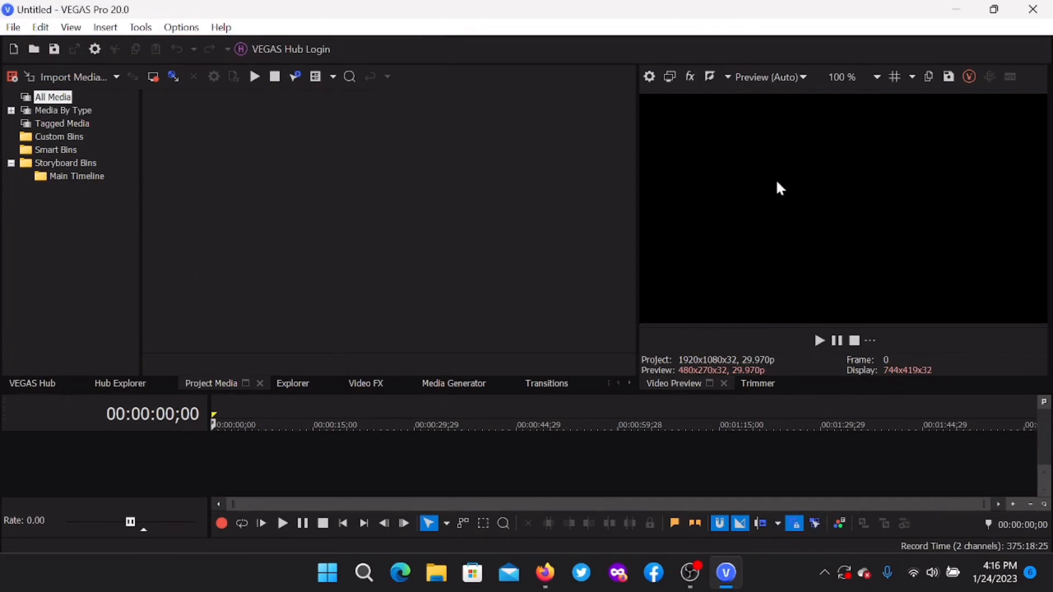
mouse_move(1047, 265)
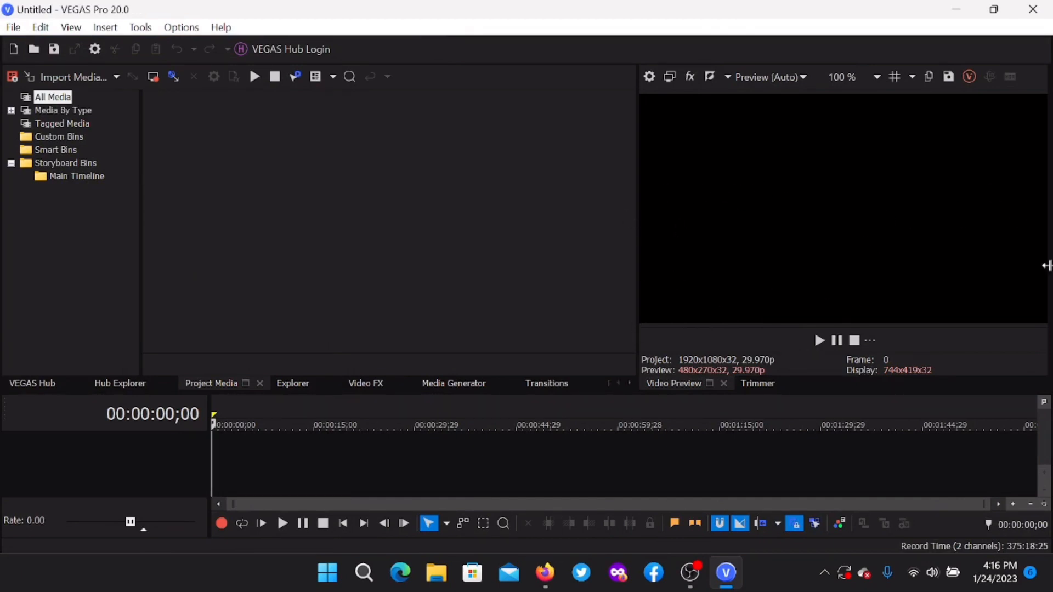
left_click(12, 26)
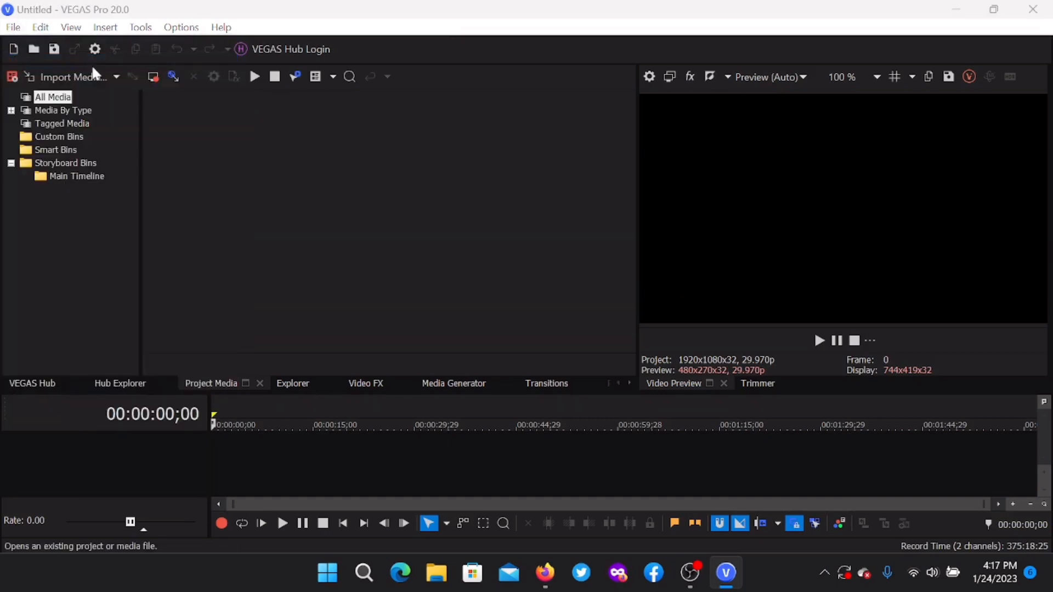
left_click(33, 50)
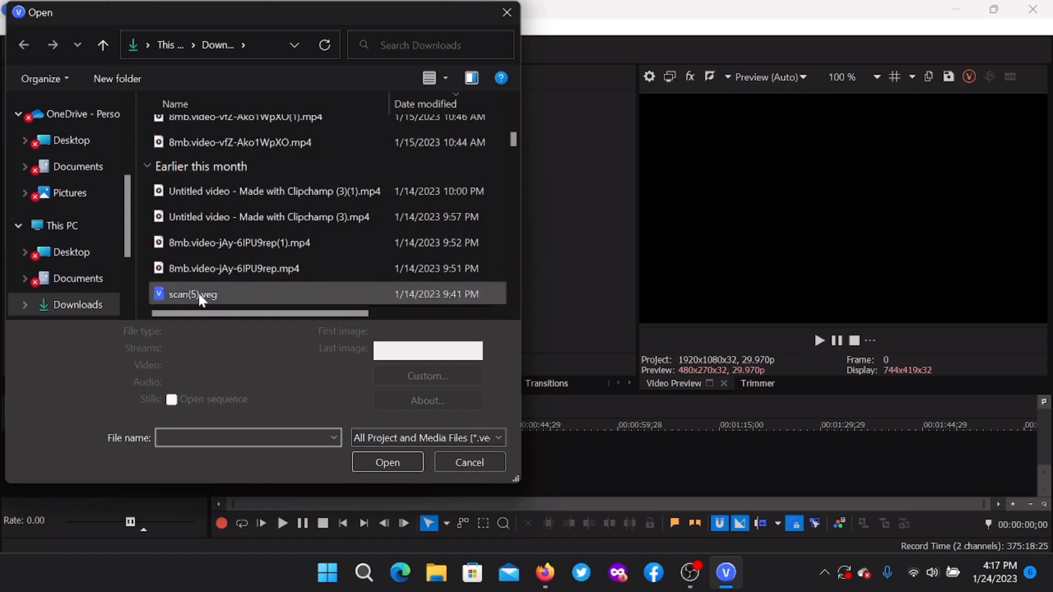
mouse_move(228, 282)
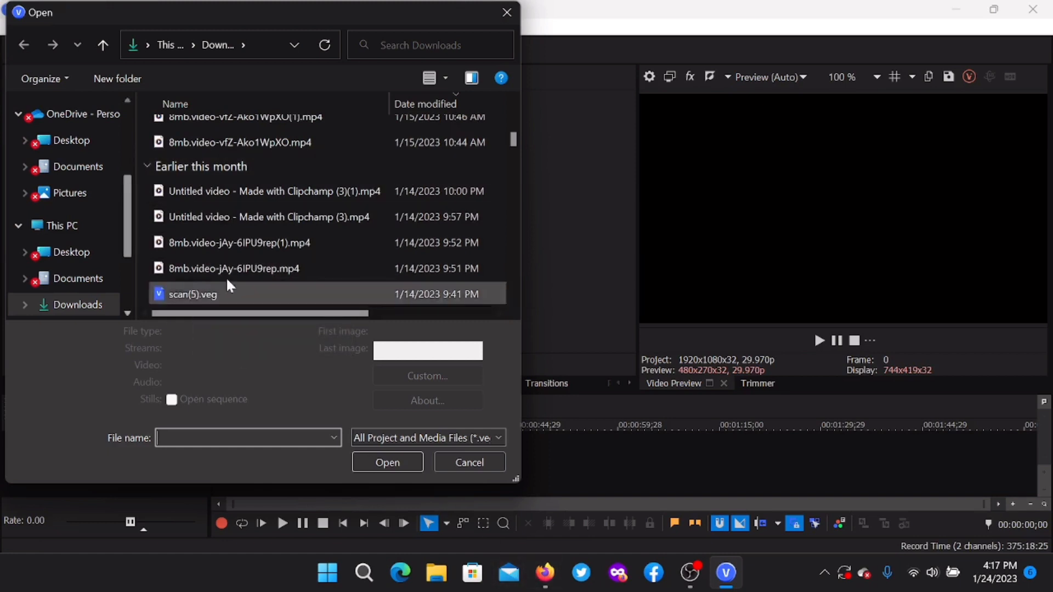
left_click(193, 294)
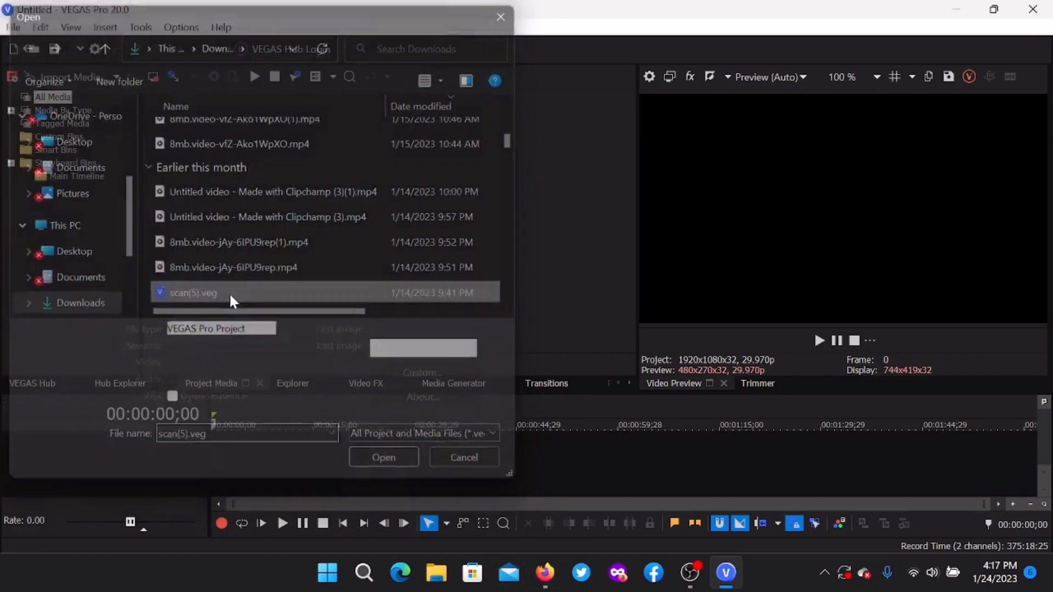
Load scan(5).veg choosing 'Ignore all missing files and leave them offline'
left_click(383, 456)
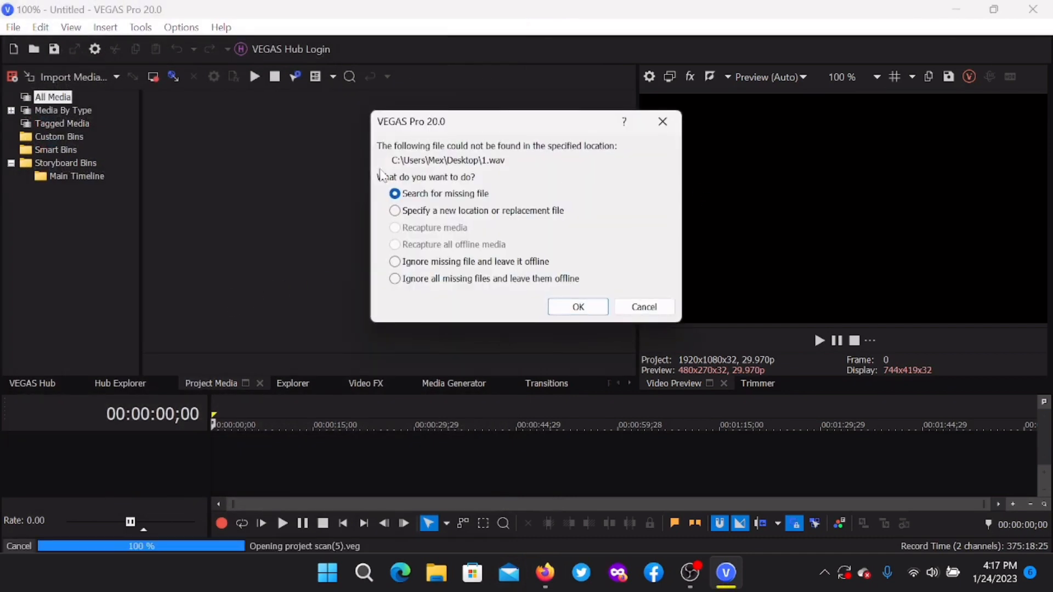
mouse_move(714, 231)
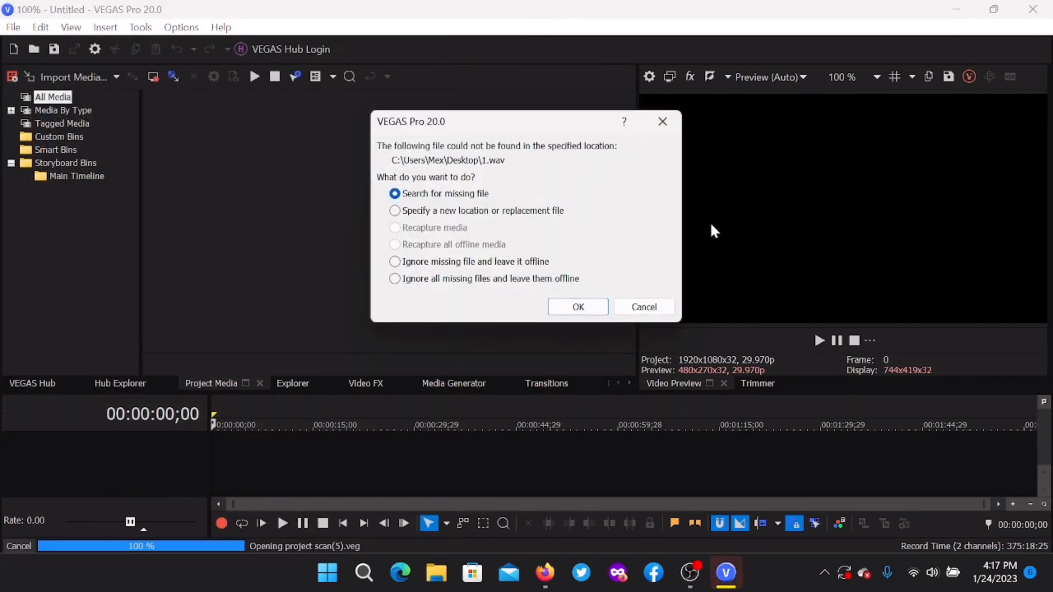
left_click(395, 279)
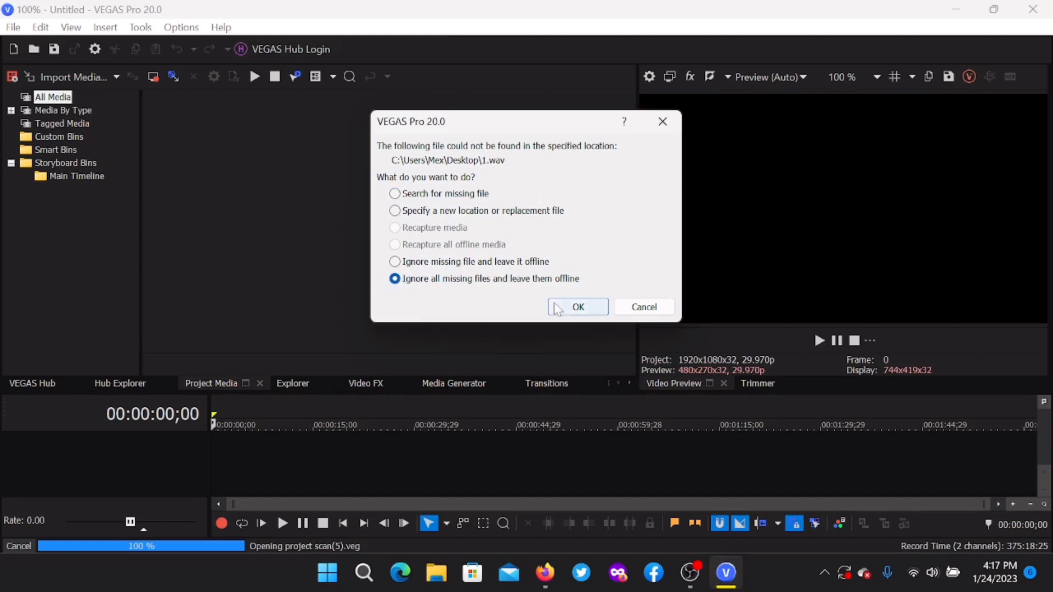
left_click(576, 308)
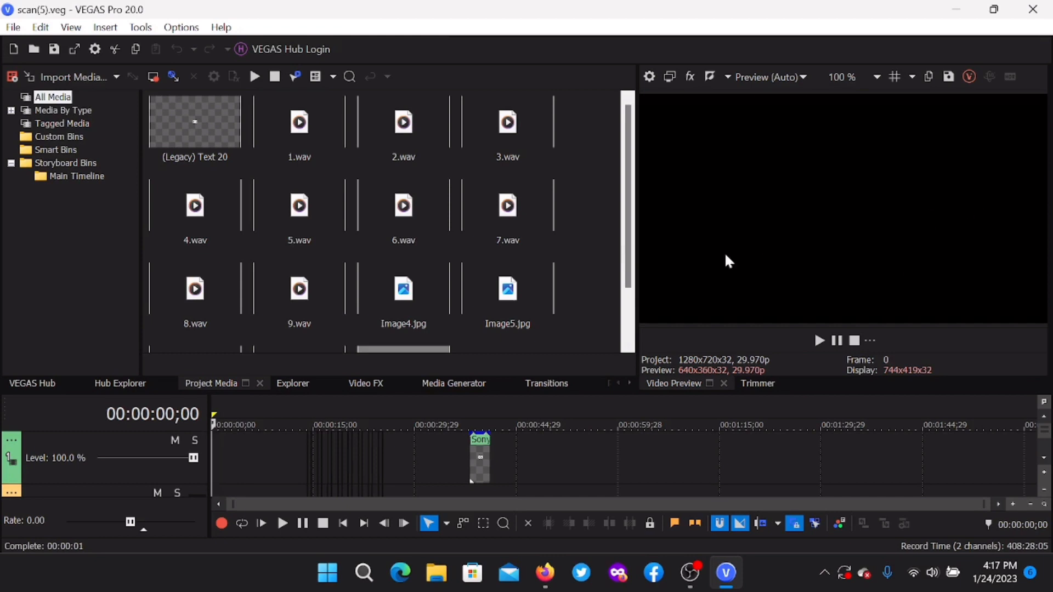
Replace The Room.avi in Project Media with the downloaded 8mb.video-6SD-pfjlvmeZ.mp4
scroll("down", 3)
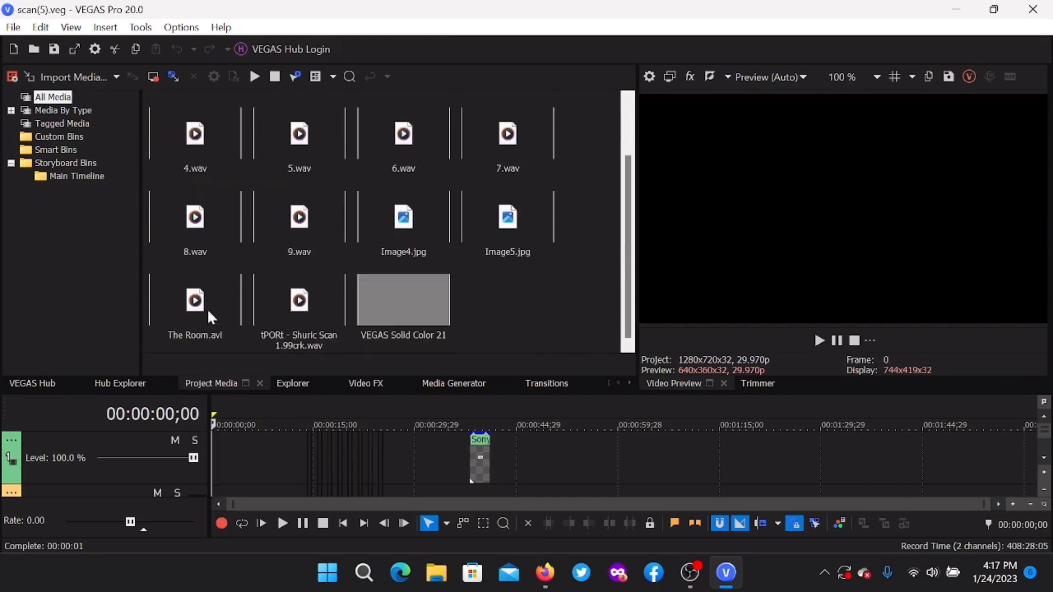
mouse_move(261, 295)
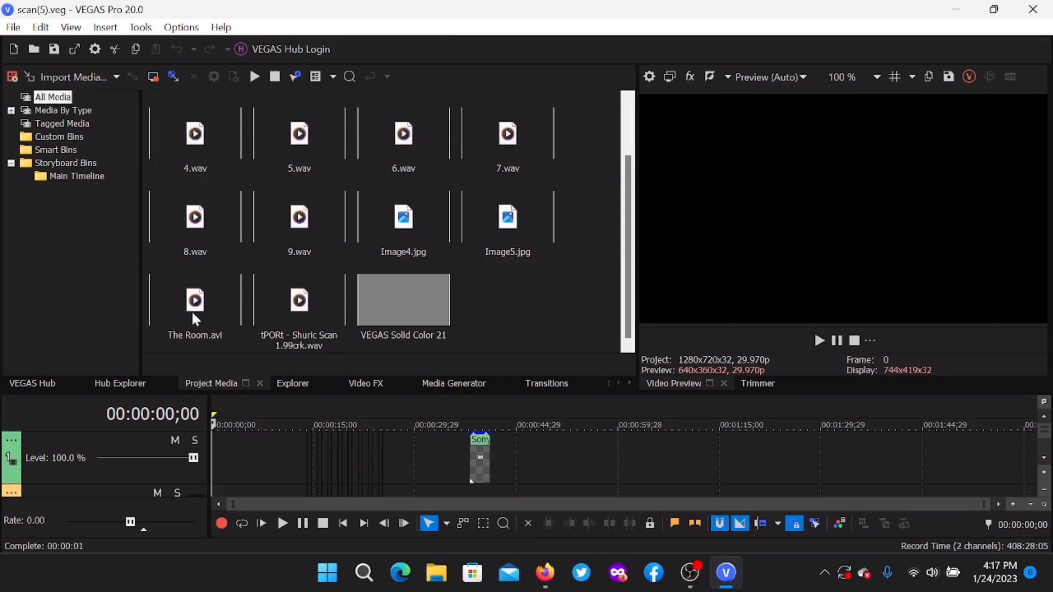
mouse_move(195, 303)
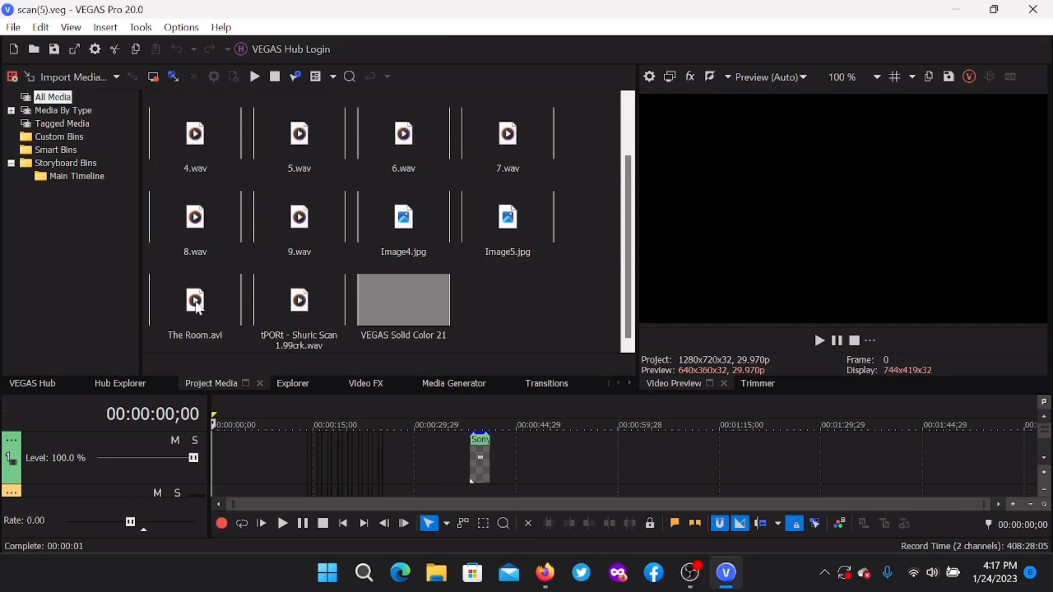
right_click(196, 300)
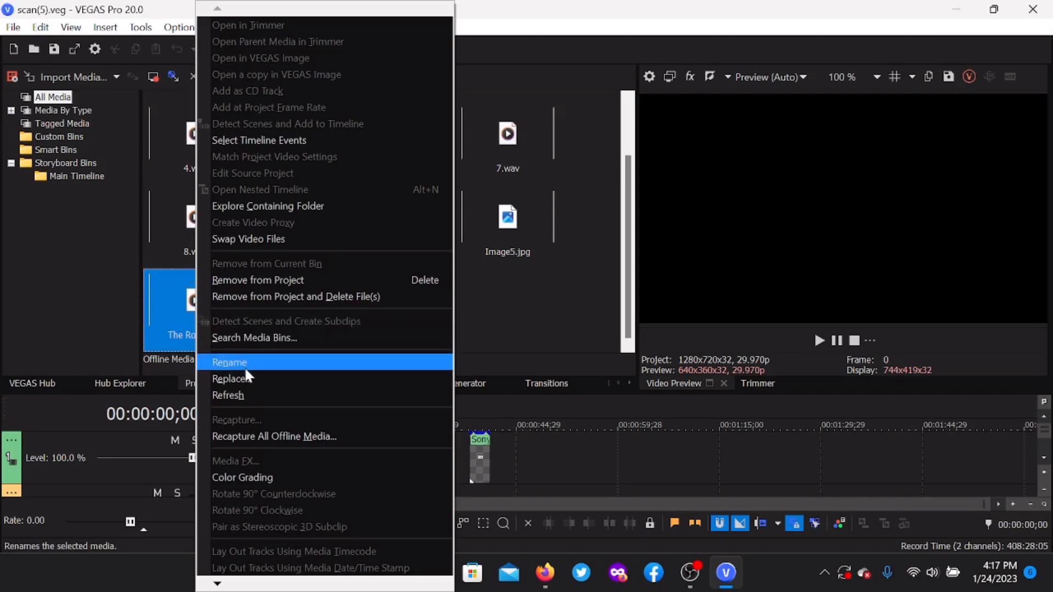
left_click(229, 378)
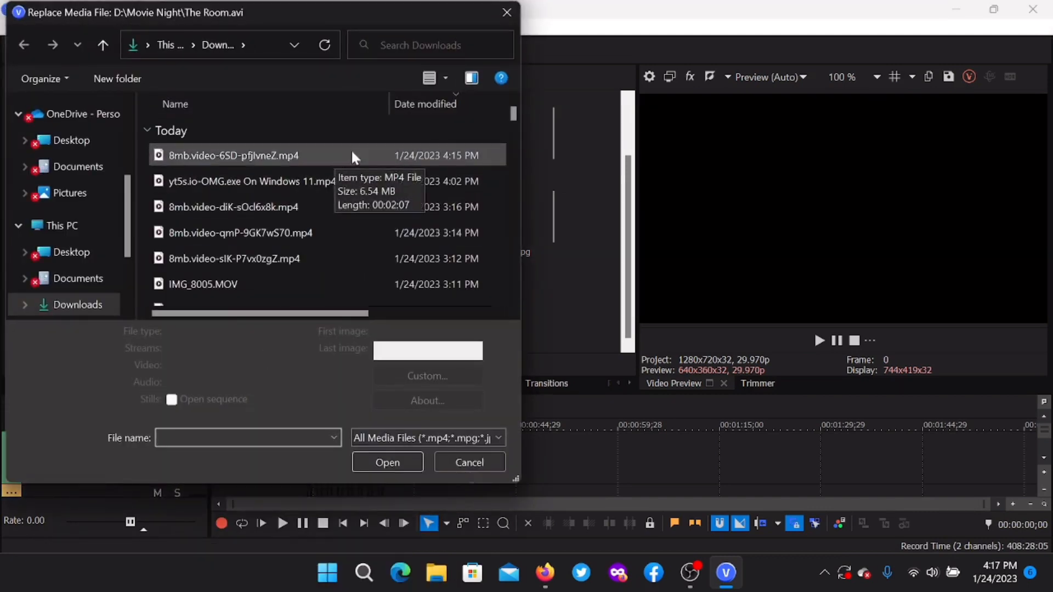
mouse_move(326, 159)
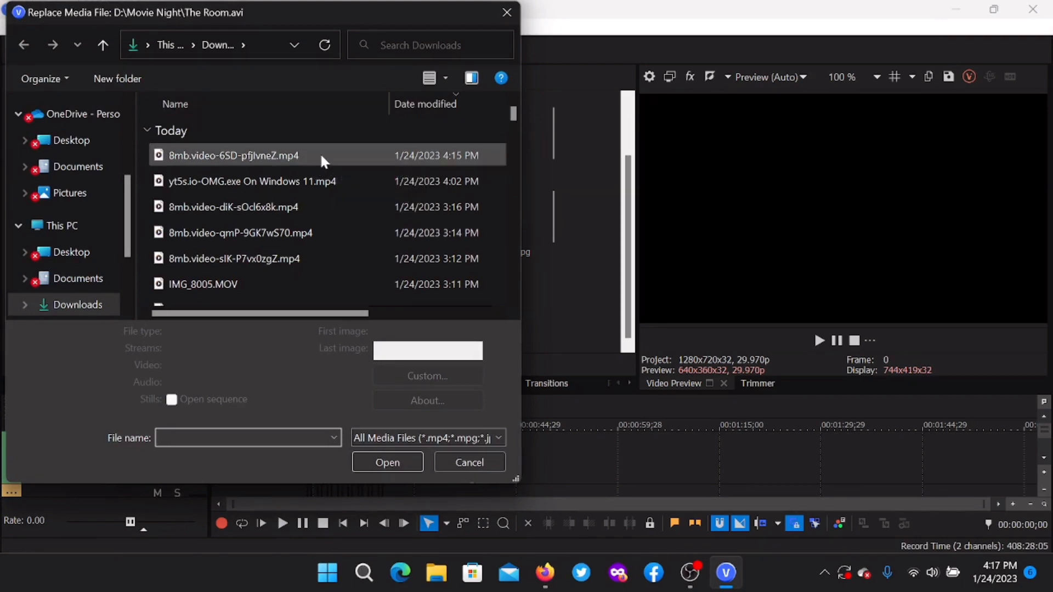
left_click(469, 462)
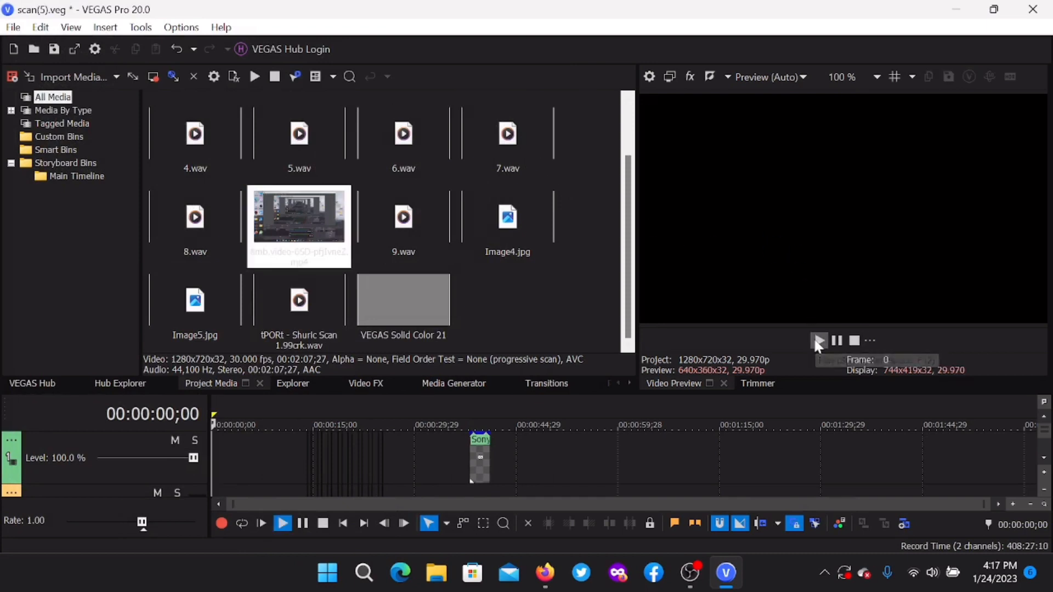
left_click(818, 340)
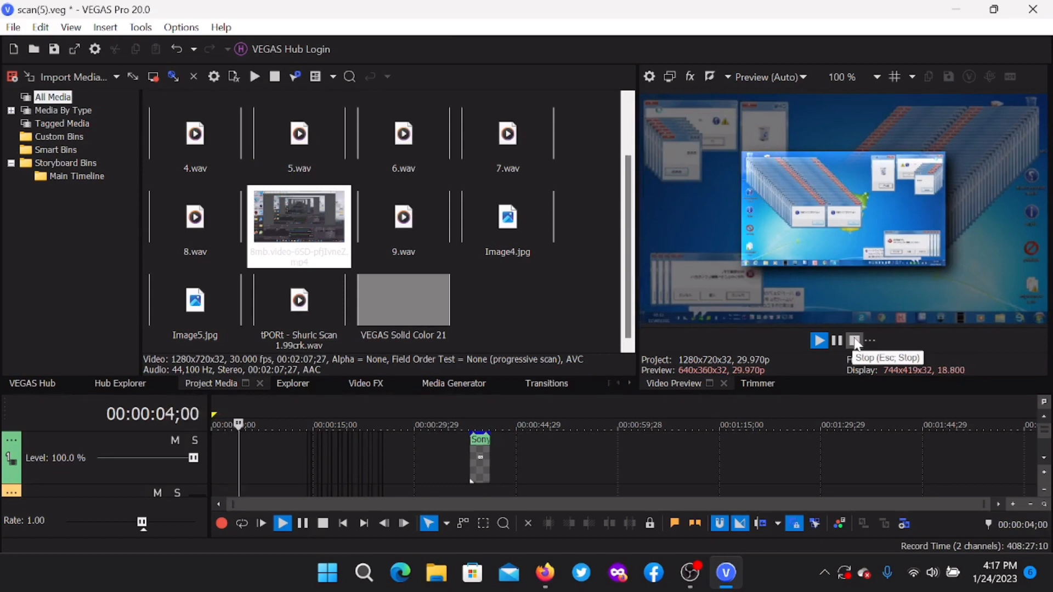
left_click(855, 340)
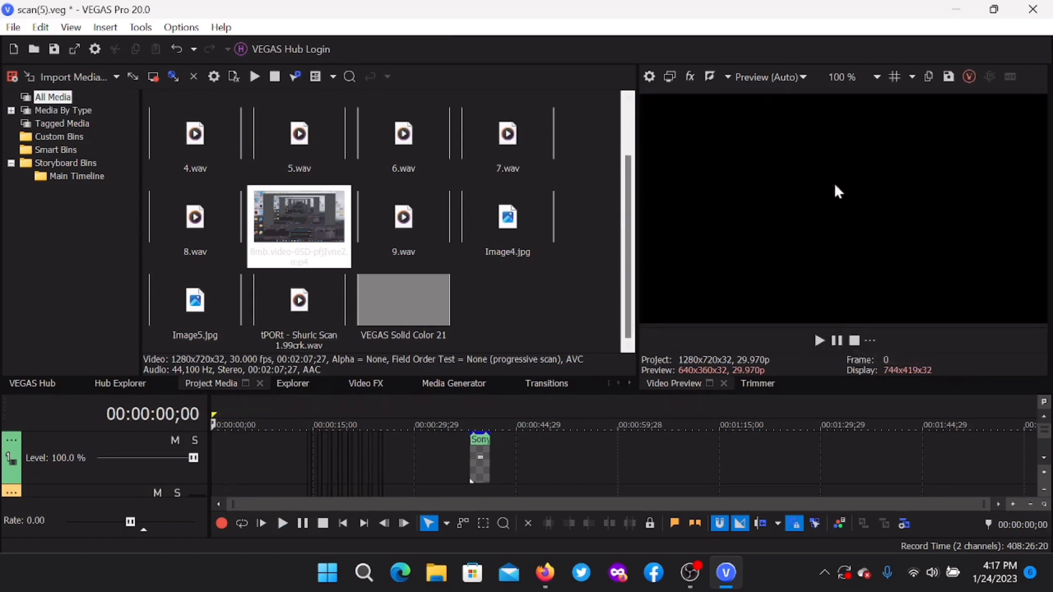
mouse_move(420, 306)
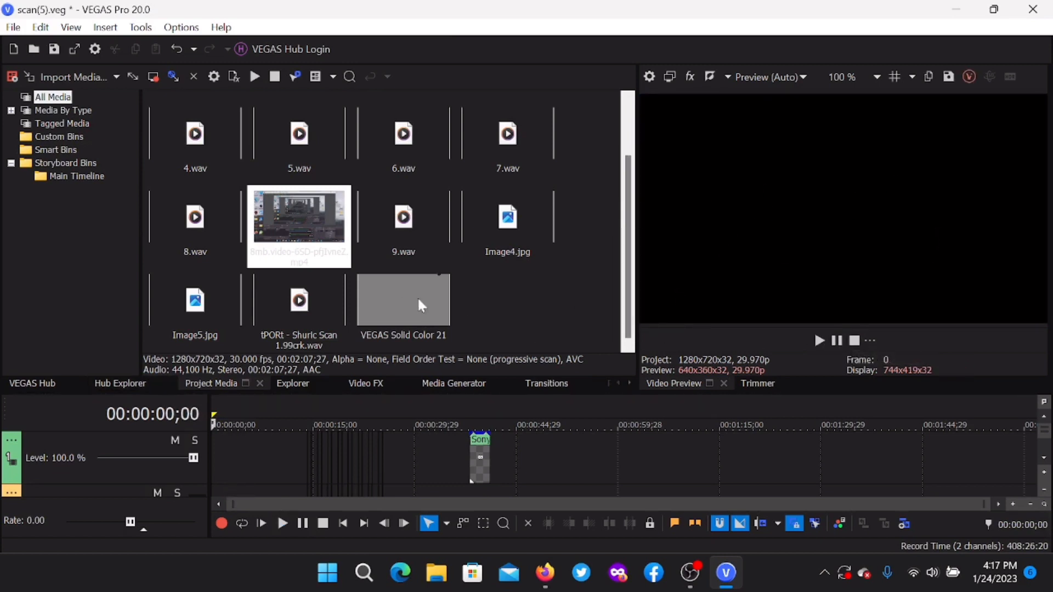
mouse_move(906, 344)
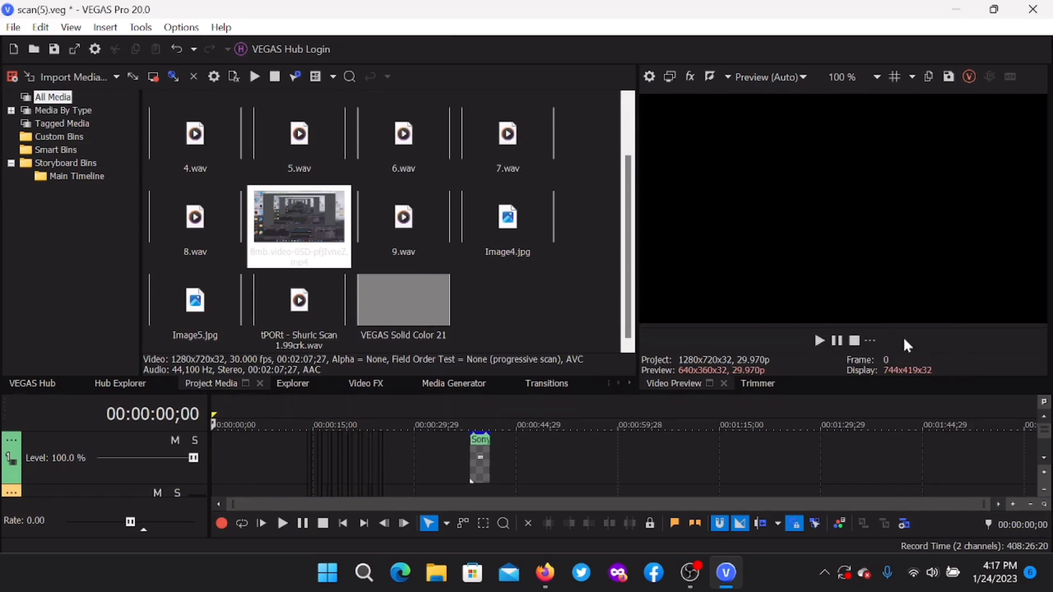
mouse_move(20, 66)
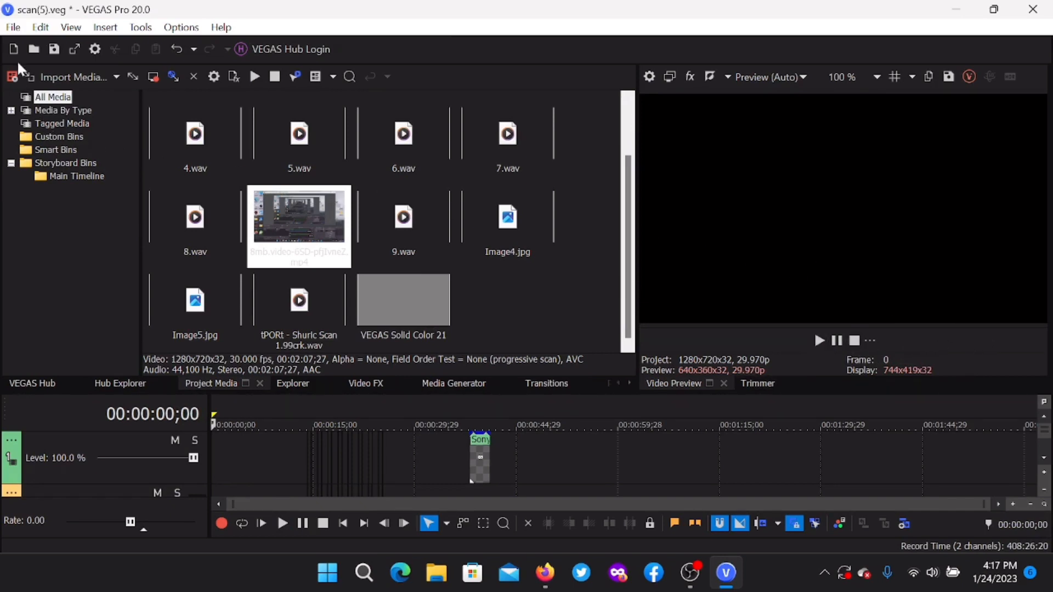
Render as MAGIX AVC/AAC MP4, Internet HD 720p 25 fps, named TestingScan
left_click(11, 27)
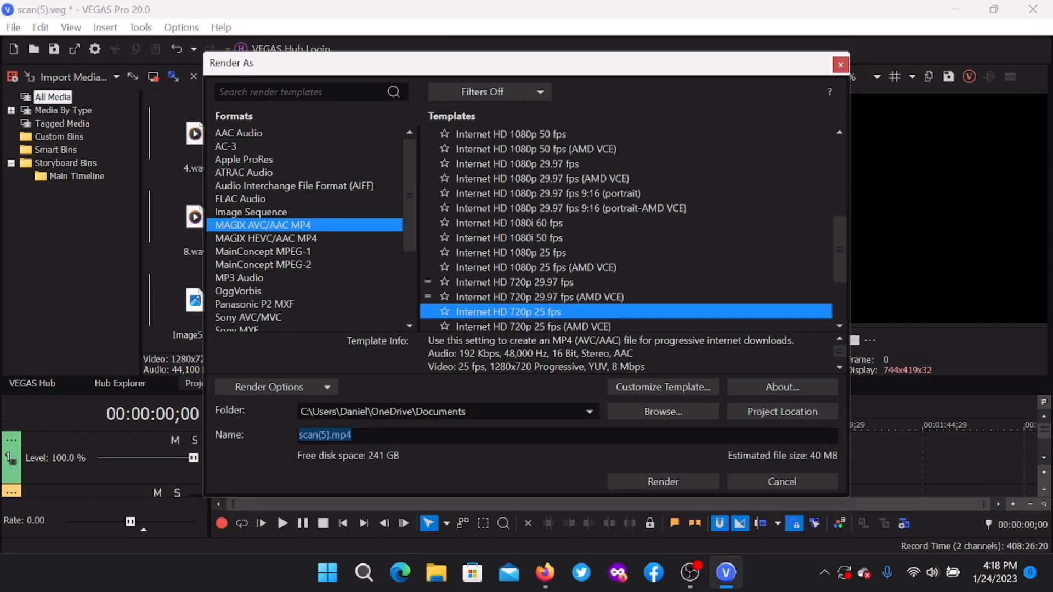
mouse_move(400, 451)
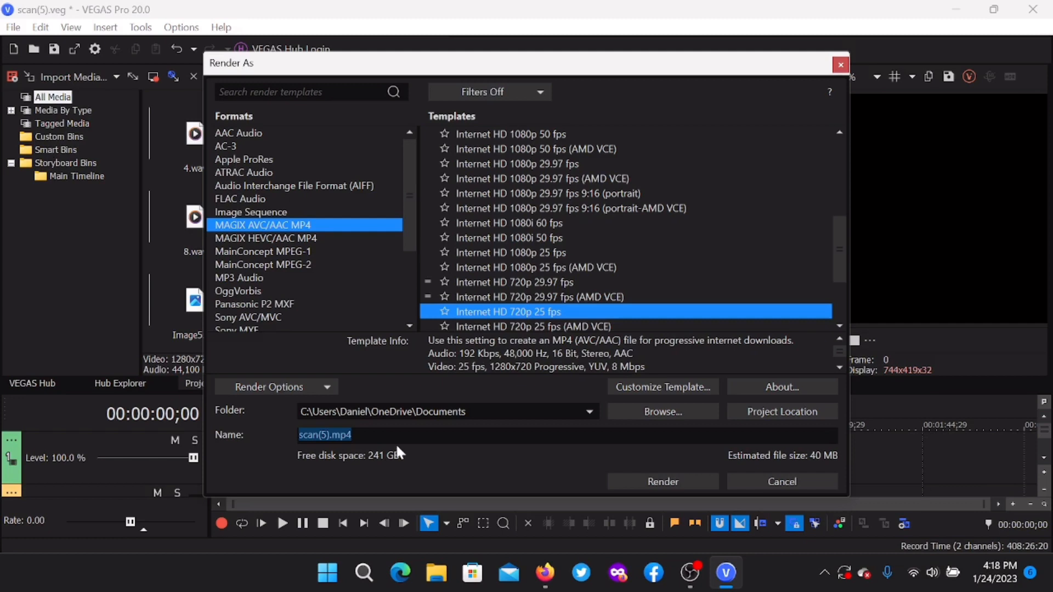
type("TestingScan")
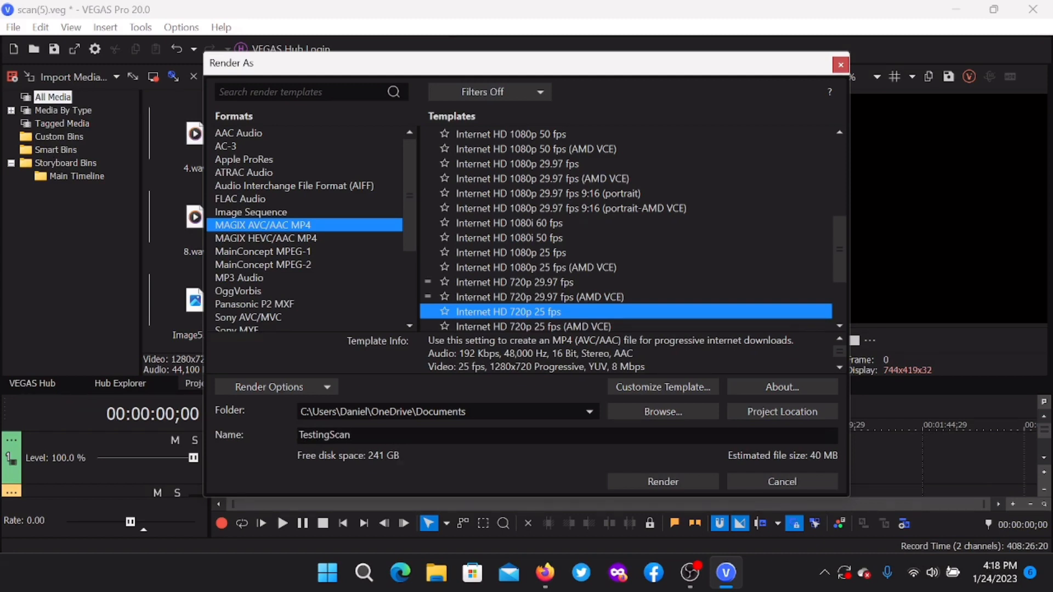
mouse_move(534, 297)
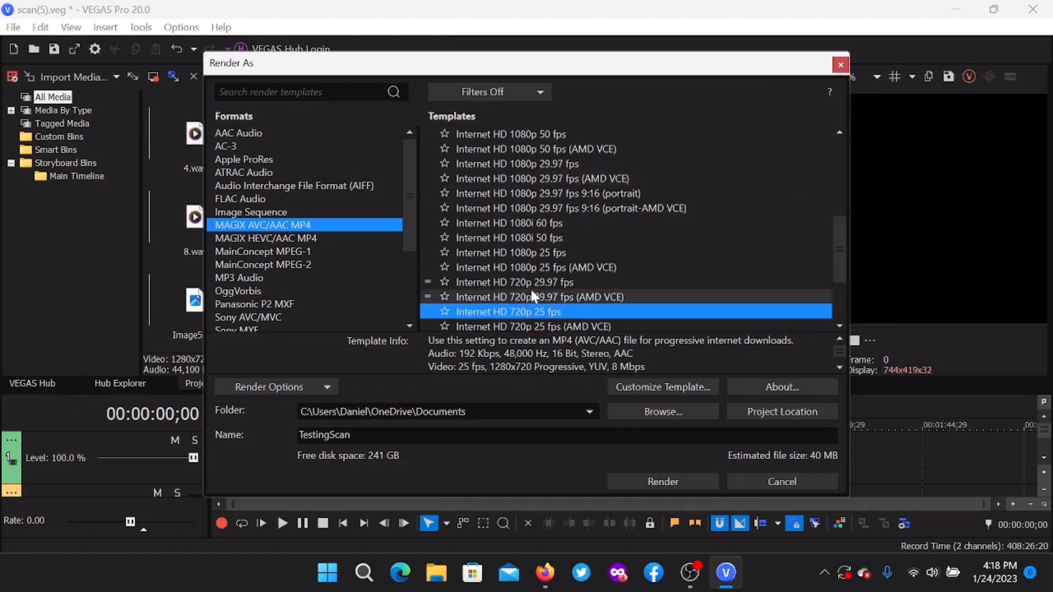
mouse_move(617, 238)
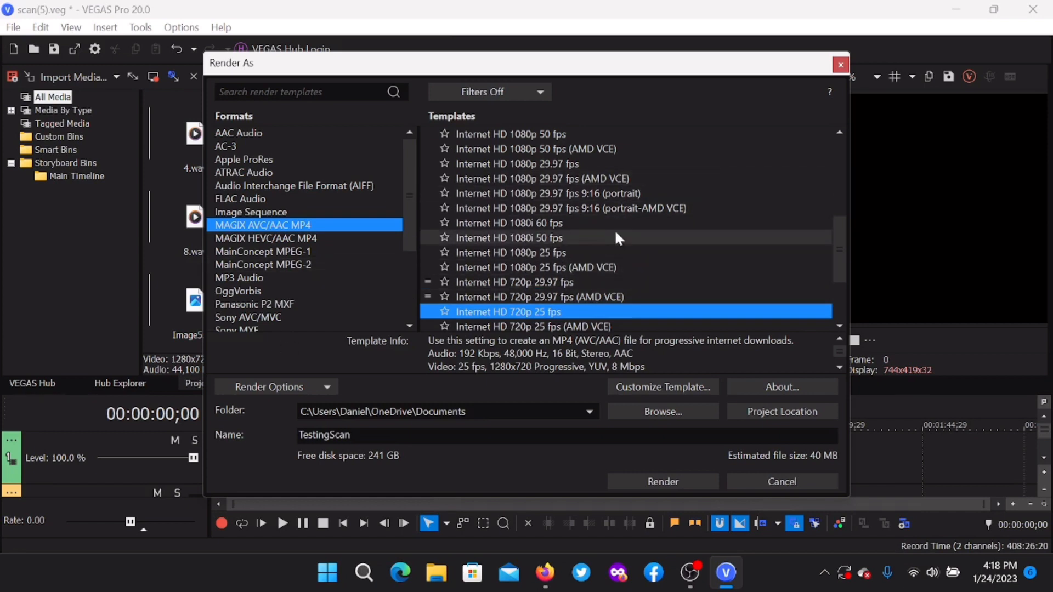
left_click(661, 481)
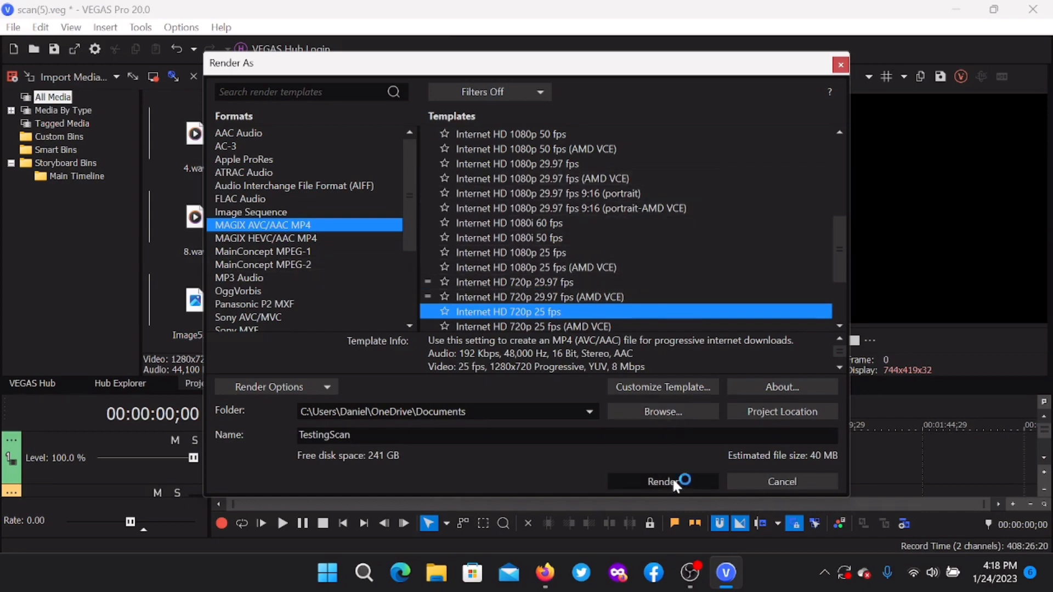
Let TestingScan.mp4 render into Documents, progress reaching 39 percent
left_click(662, 481)
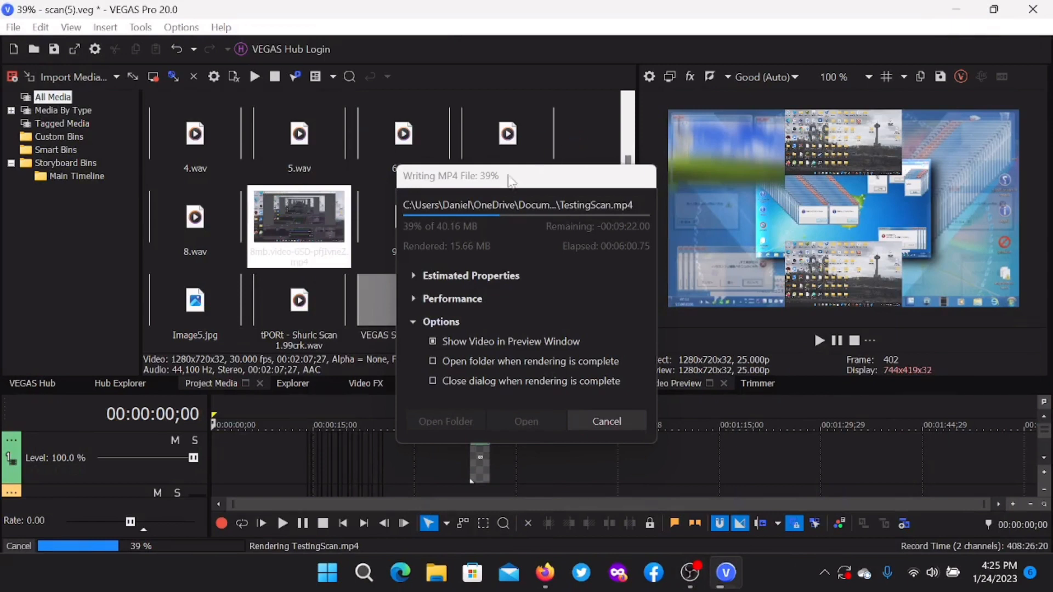
mouse_move(495, 205)
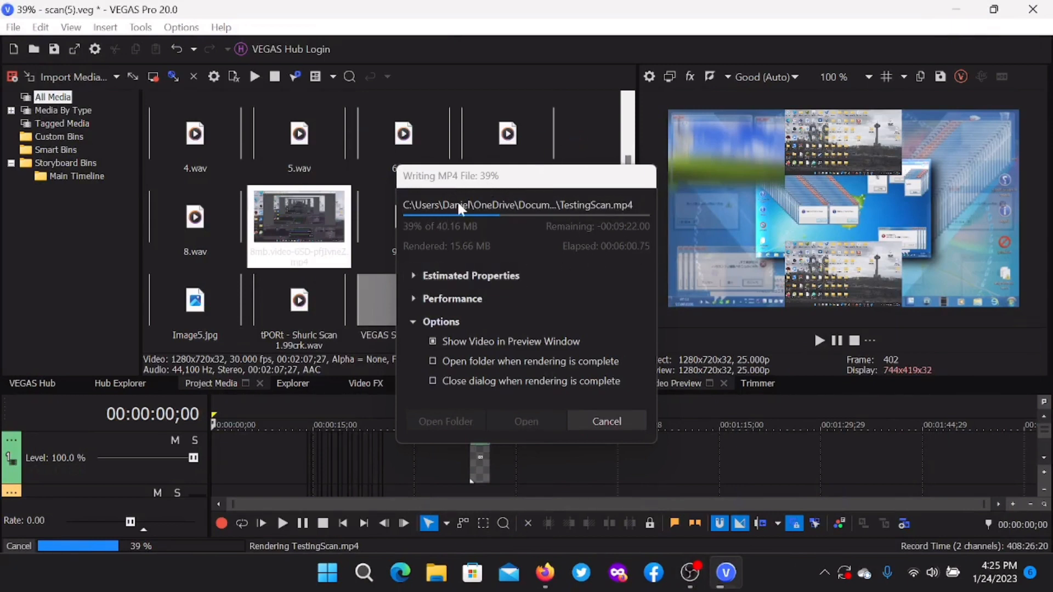
mouse_move(571, 211)
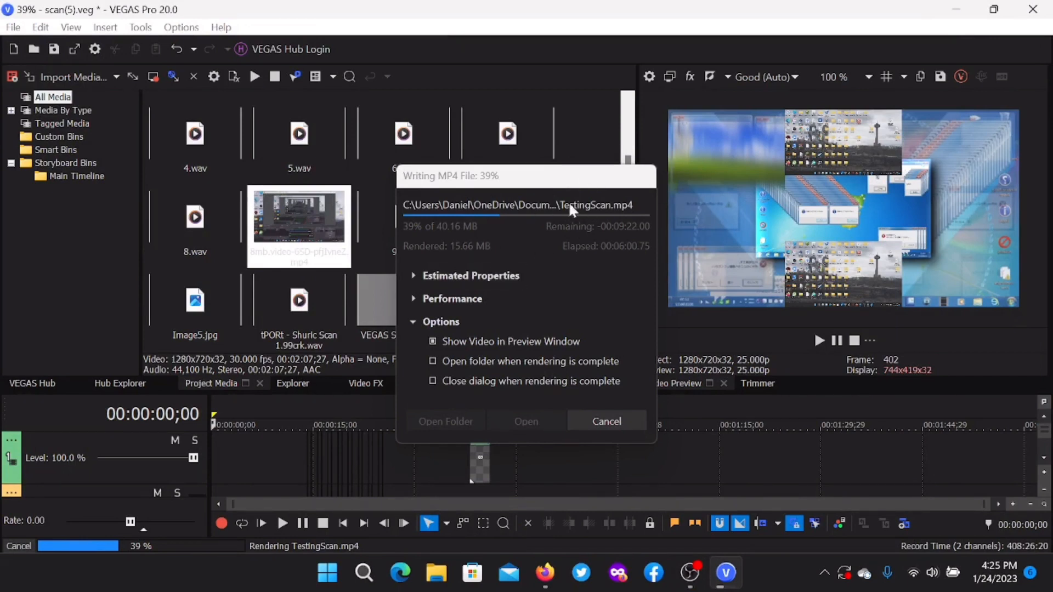
mouse_move(413, 403)
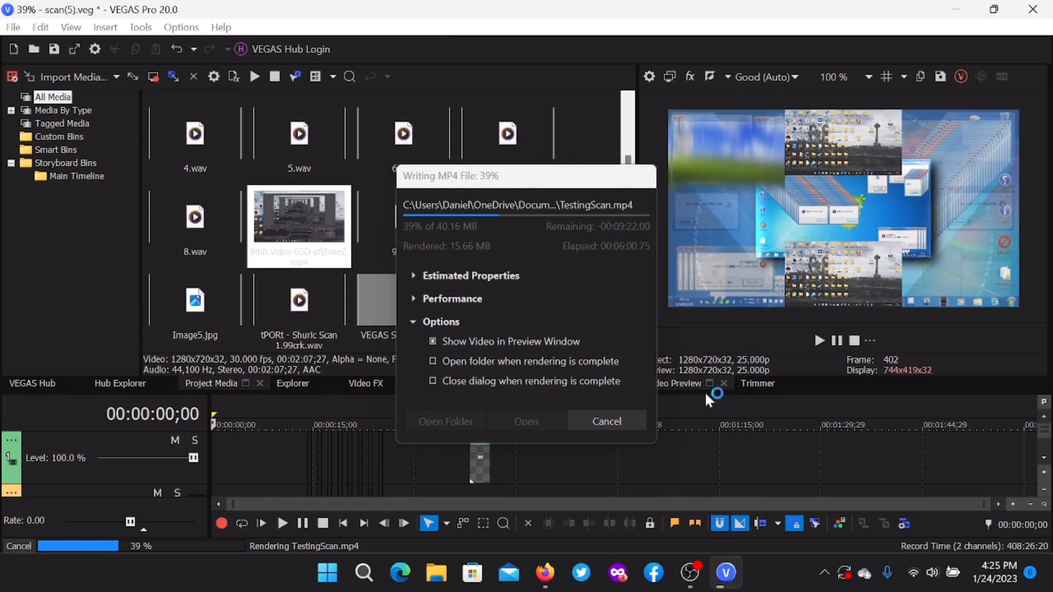
mouse_move(624, 347)
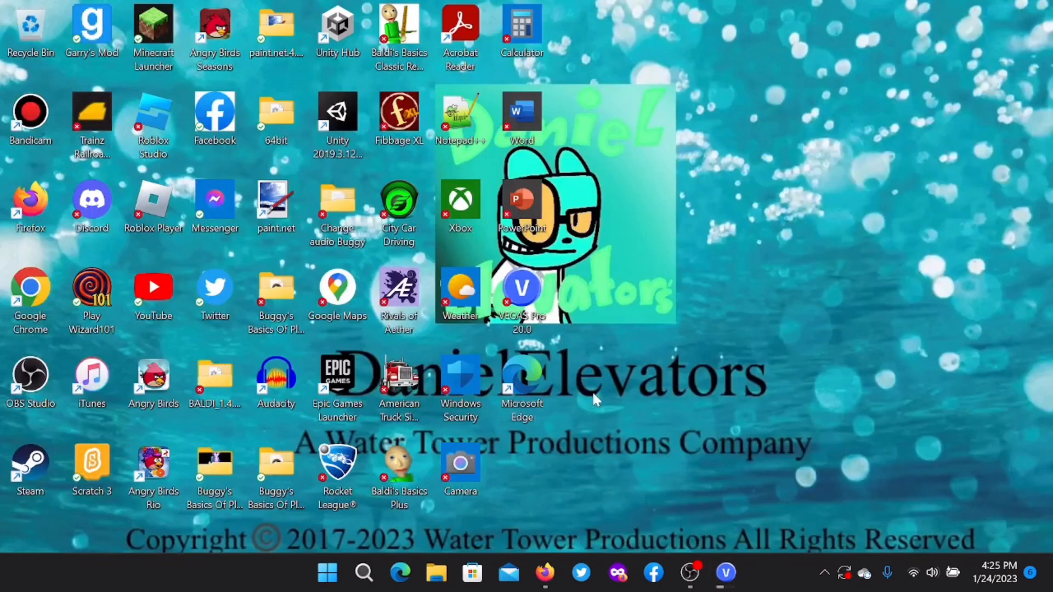
mouse_move(858, 175)
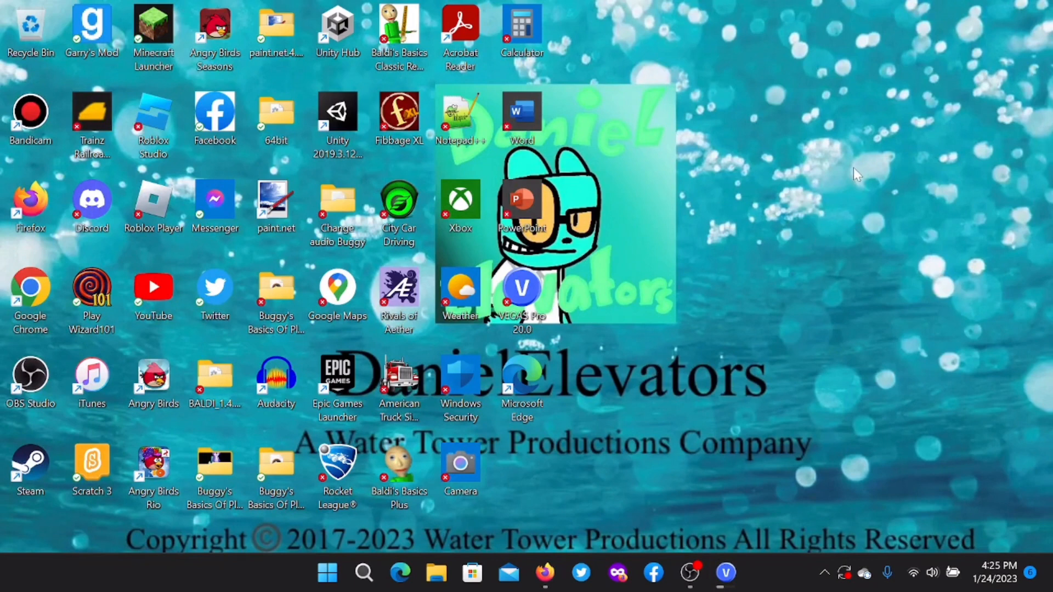